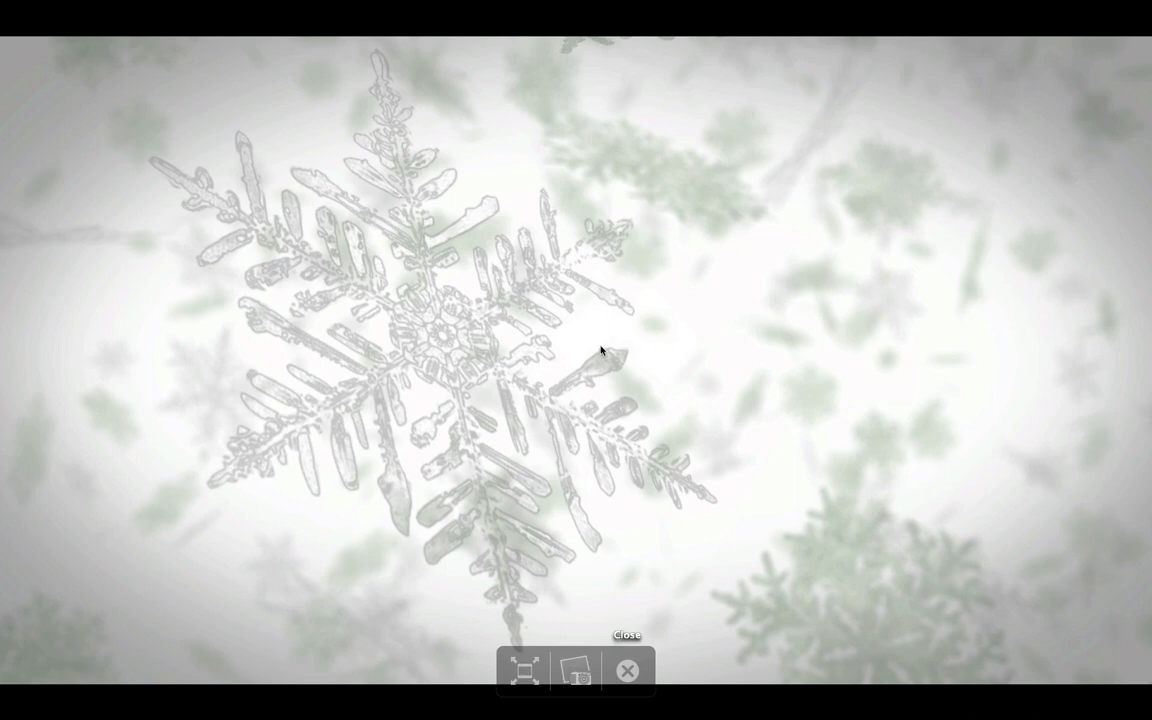
mouse_move(440, 318)
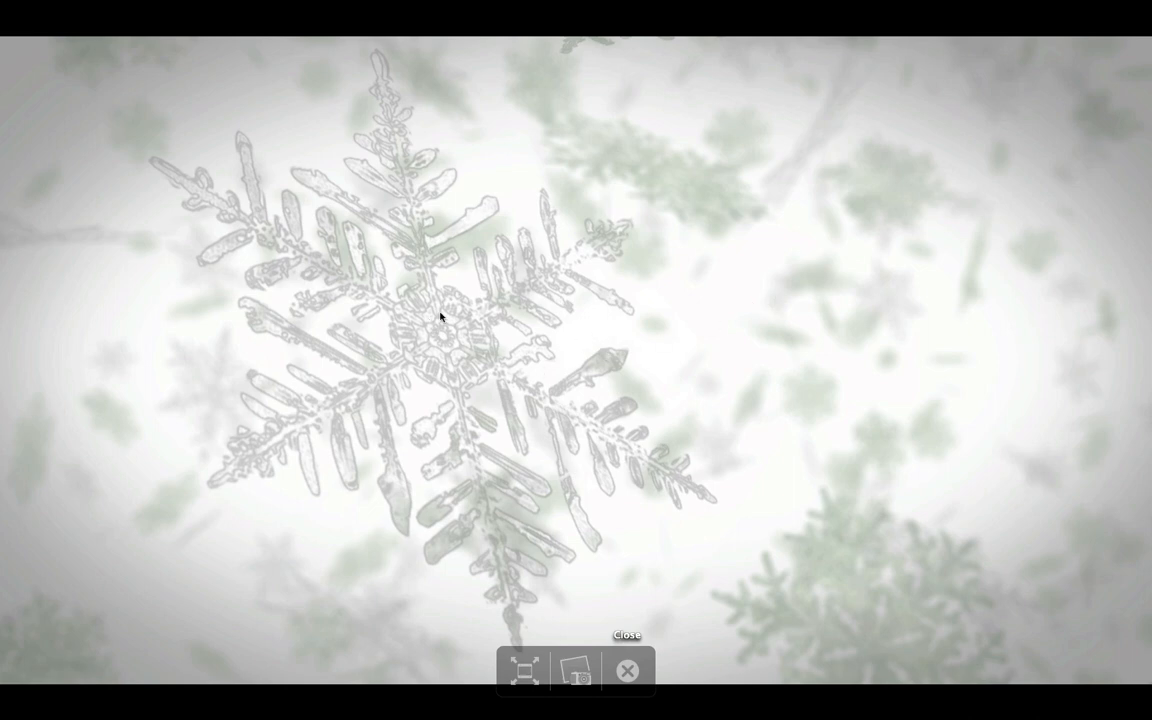
mouse_move(721, 240)
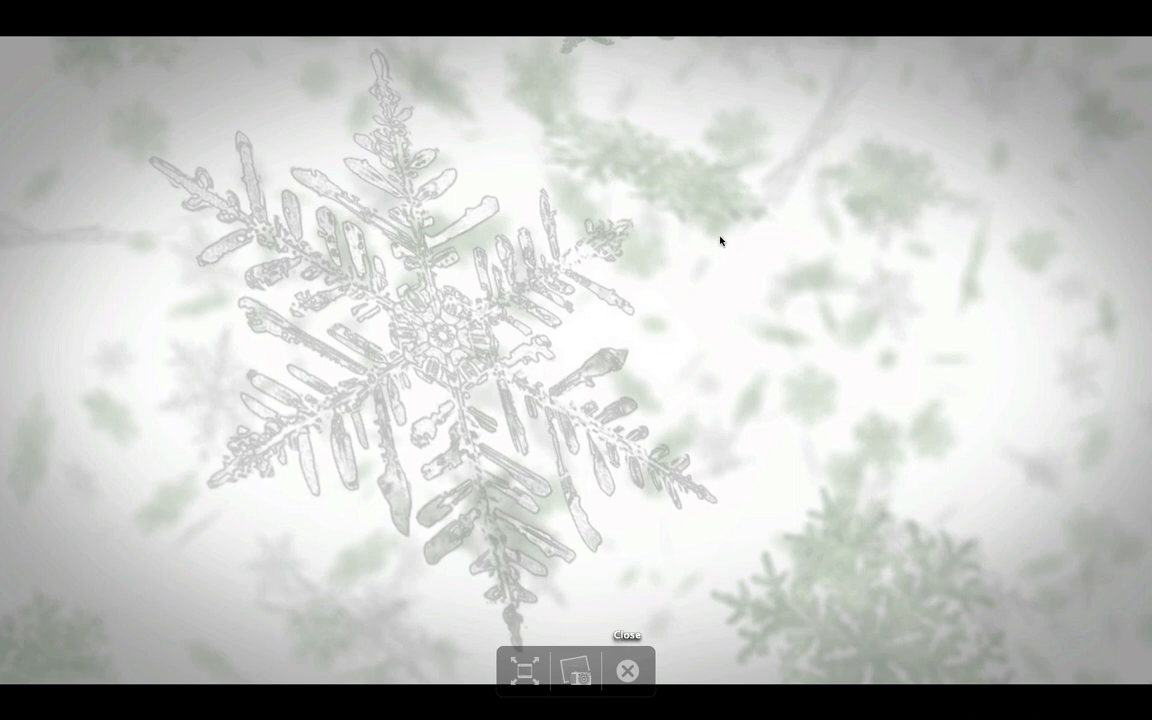
mouse_move(705, 267)
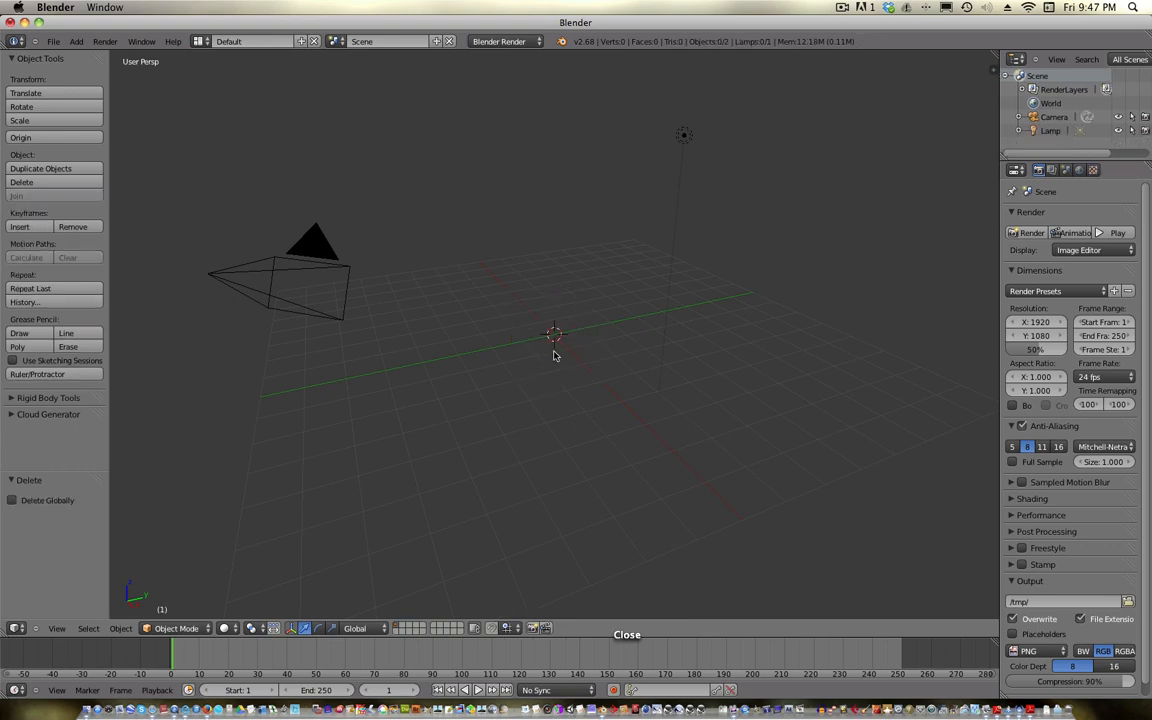
Set the header's render engine dropdown from Blender Render to Cycles Render.
left_click(53, 41)
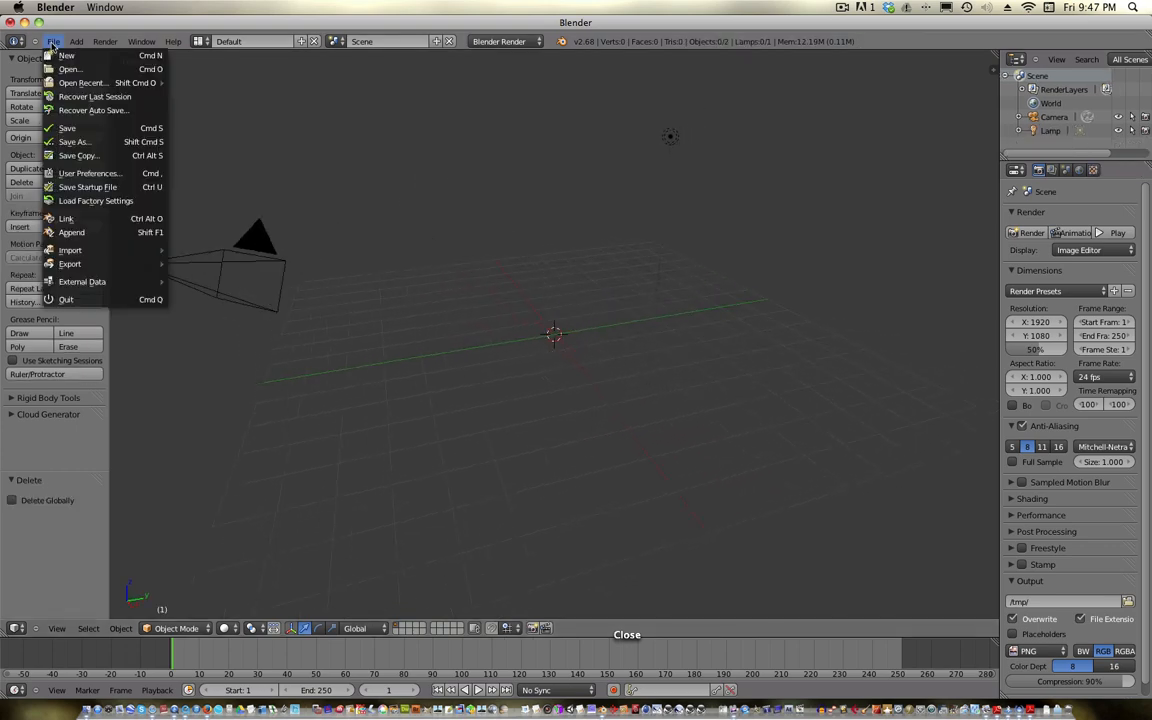
left_click(505, 41)
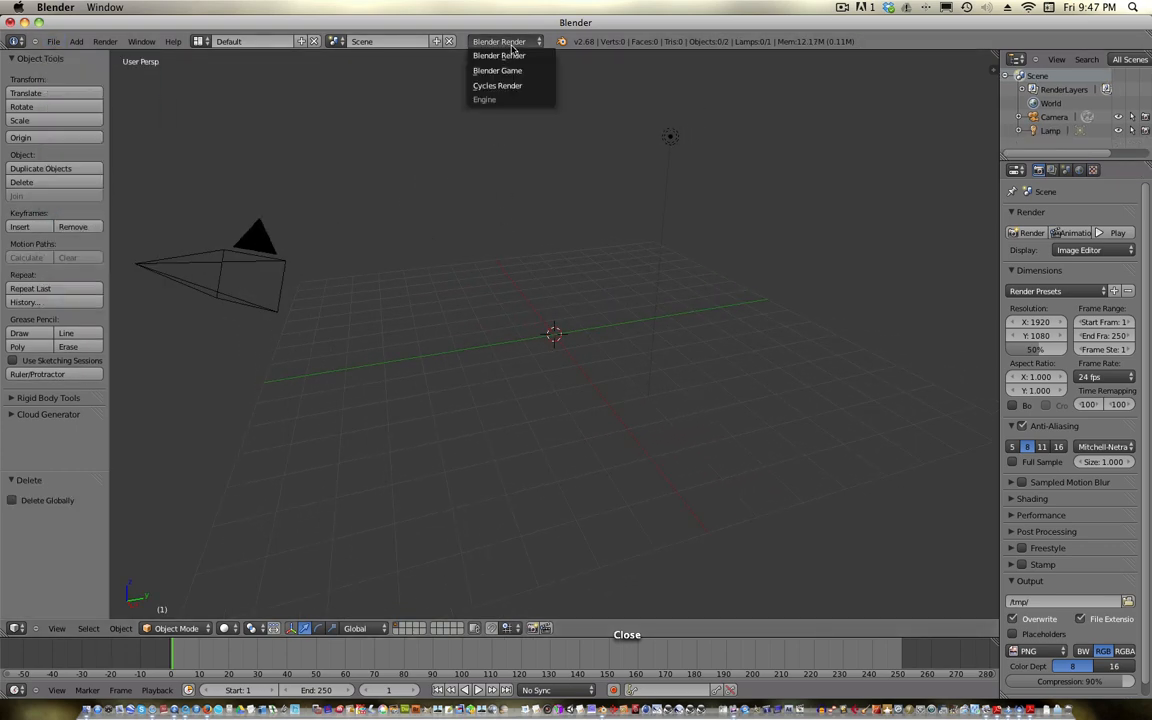
mouse_move(512, 85)
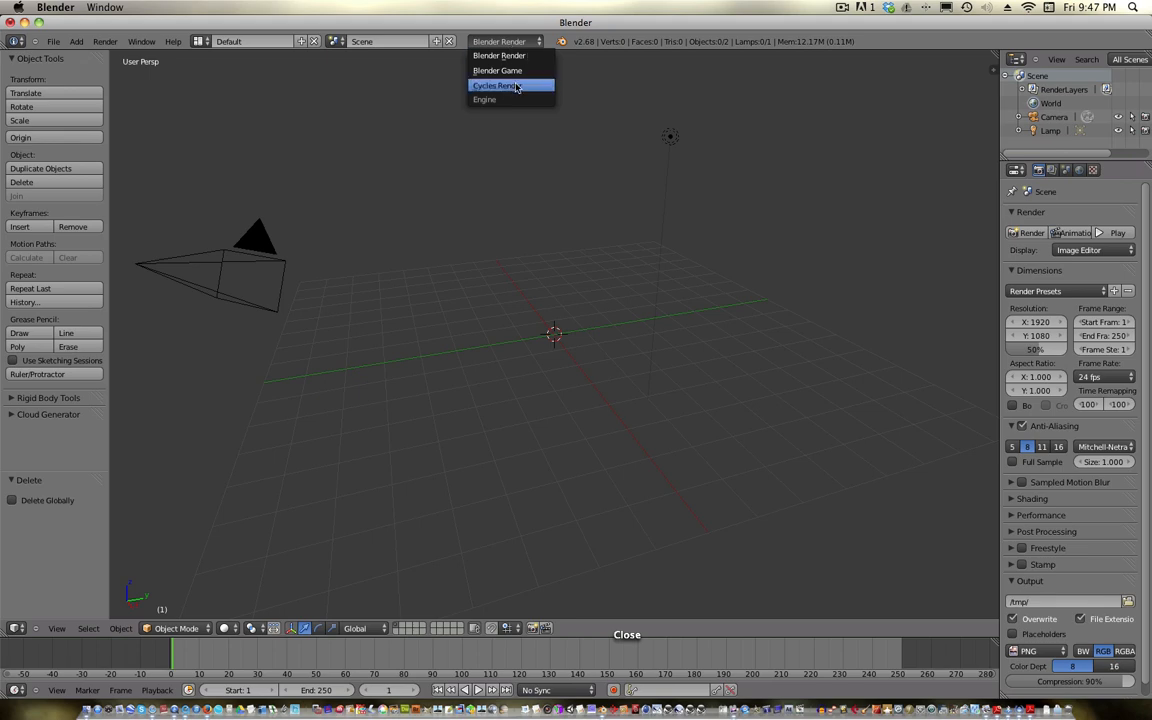
left_click(496, 85)
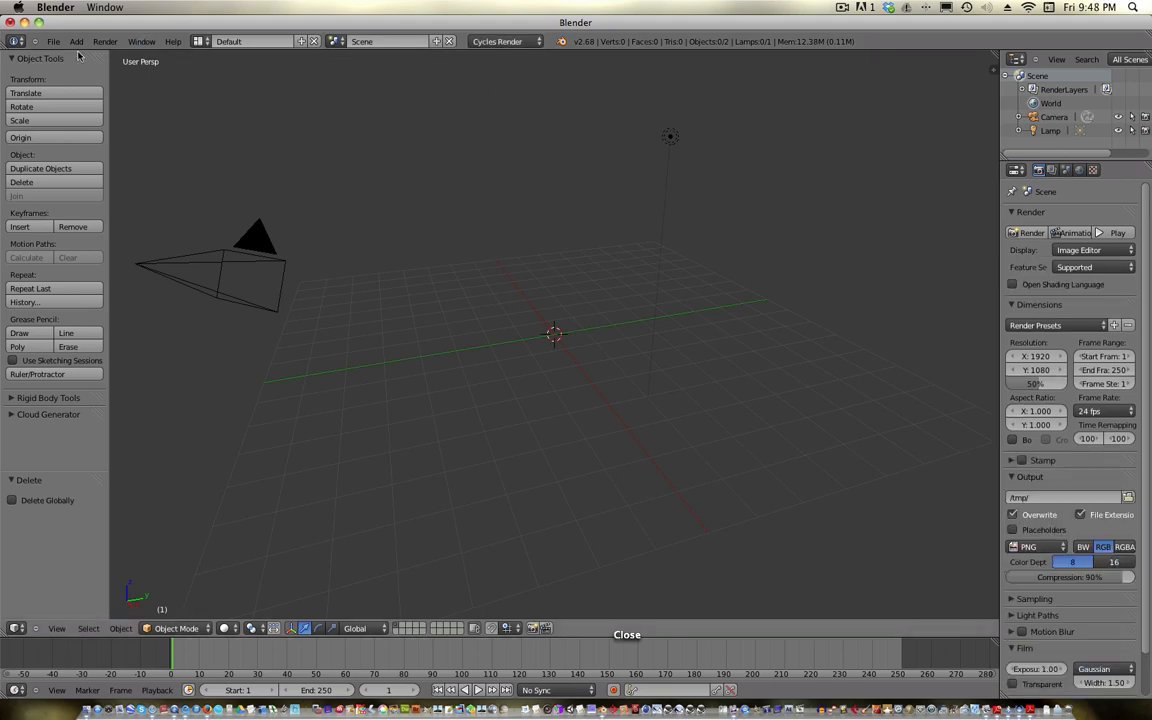
left_click(53, 41)
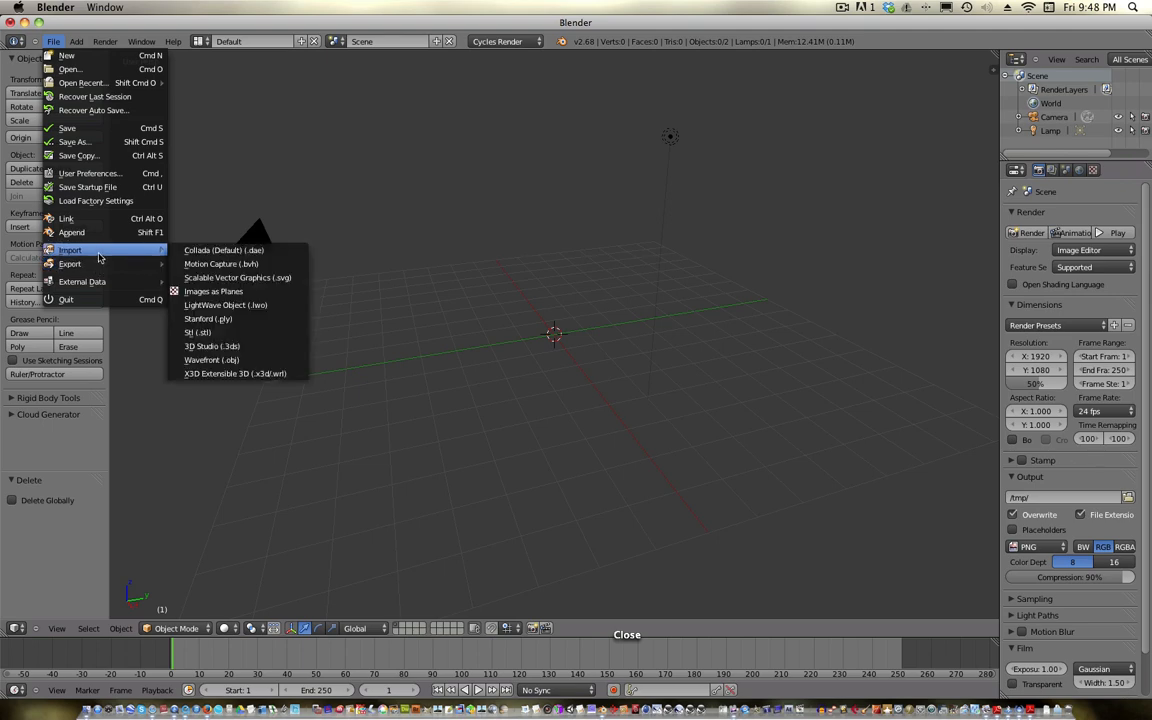
mouse_move(213, 291)
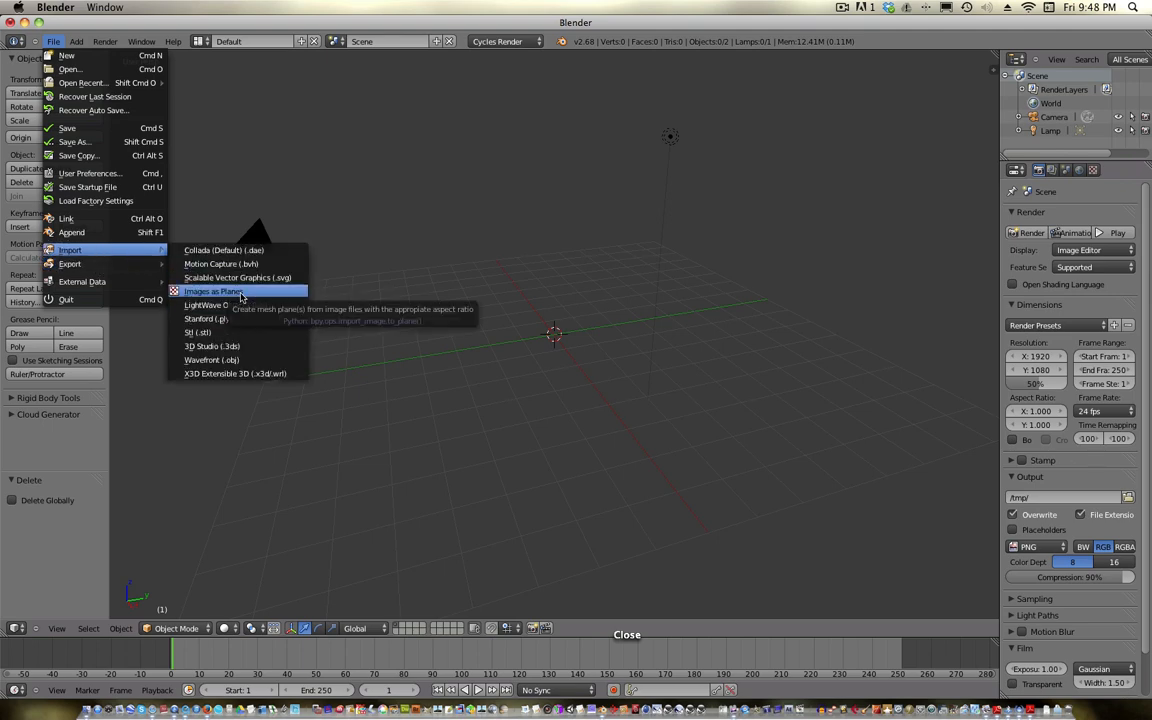
Import a snowflake JPG from the bookmarked textures ice/snow folder as an image plane.
left_click(211, 291)
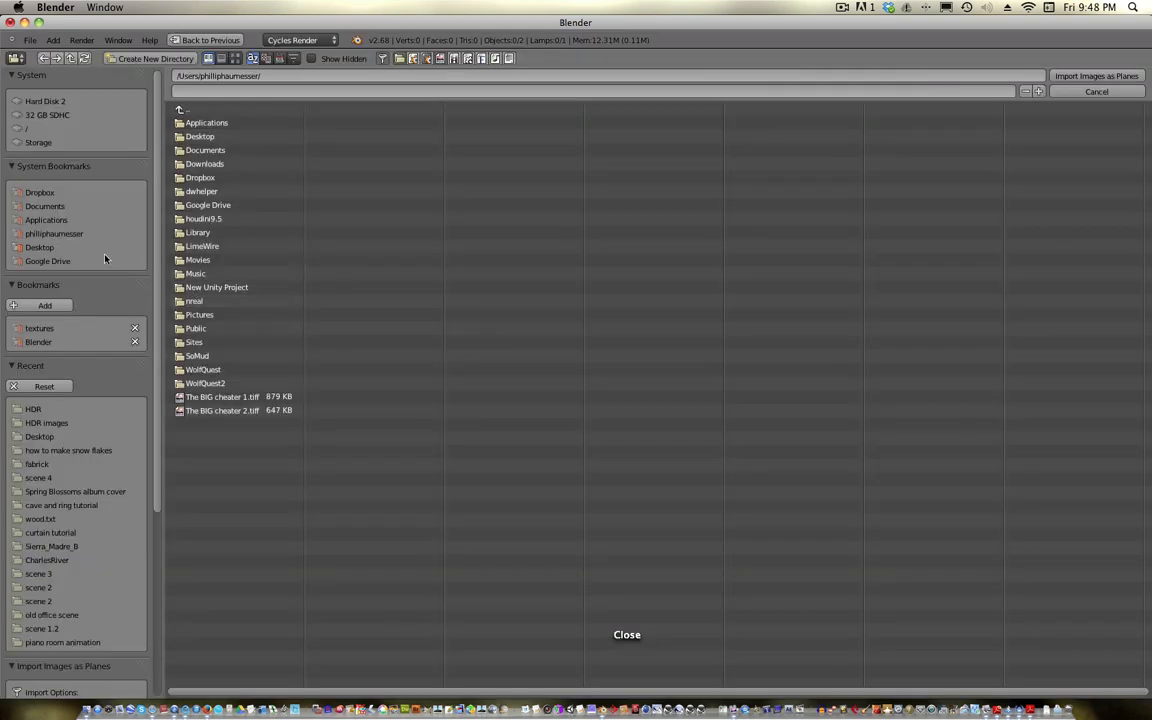
left_click(39, 328)
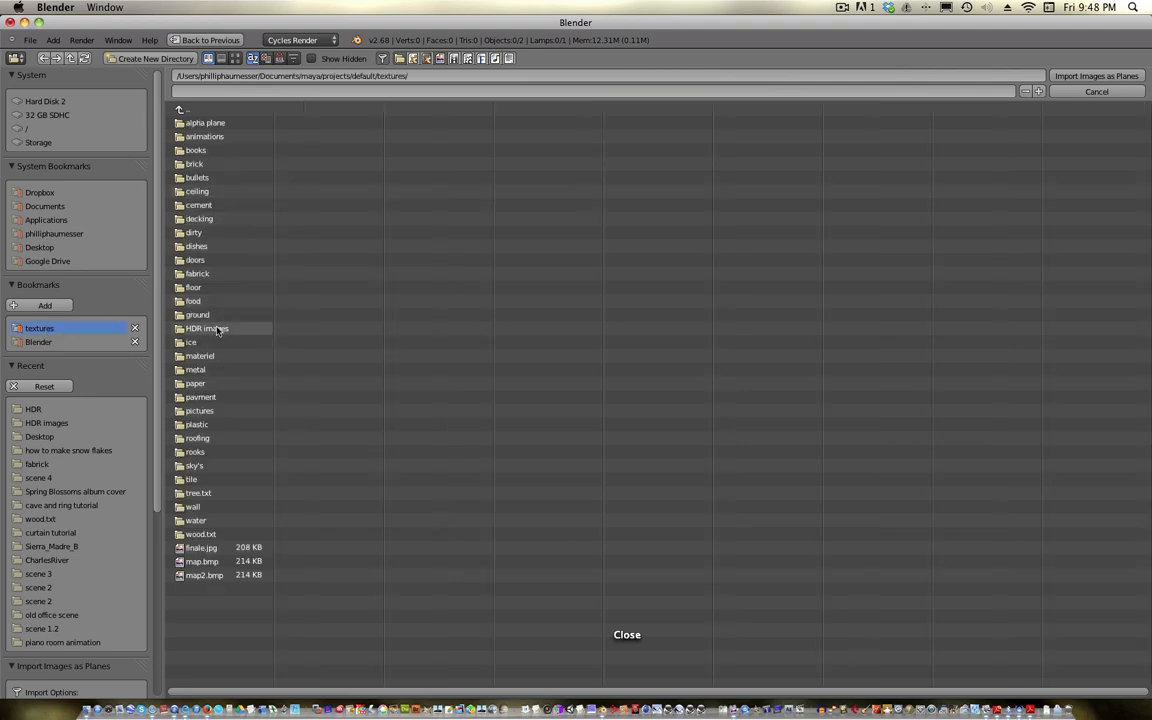
mouse_move(225, 334)
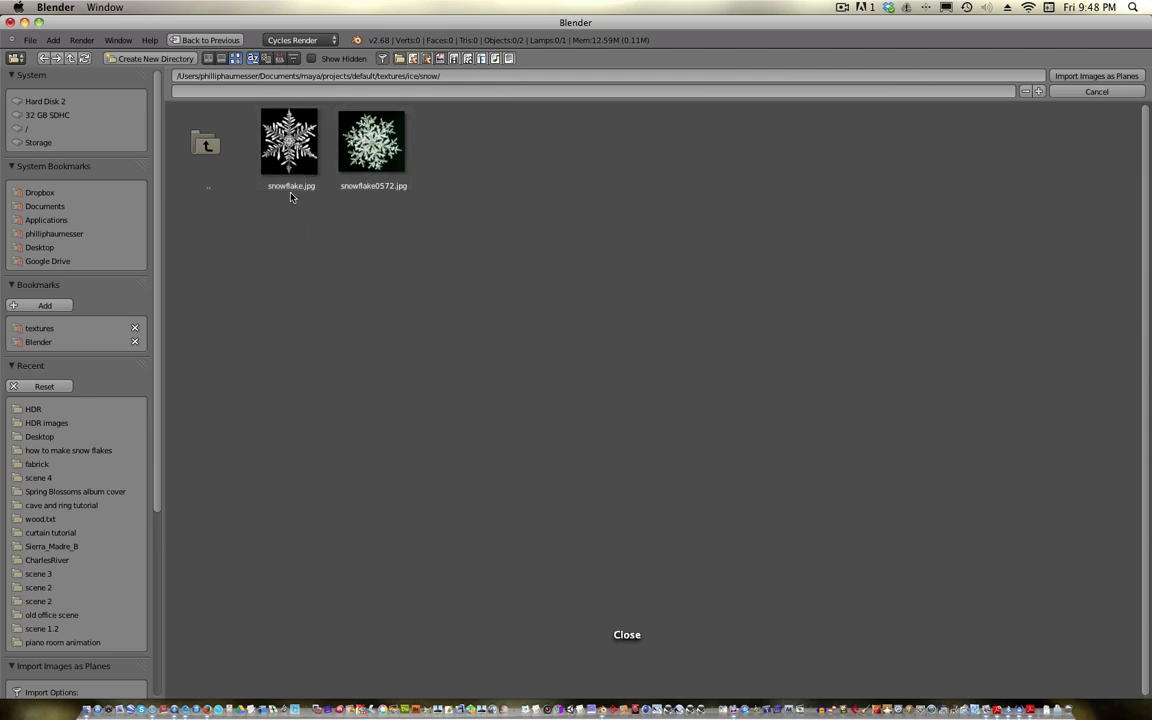
left_click(290, 140)
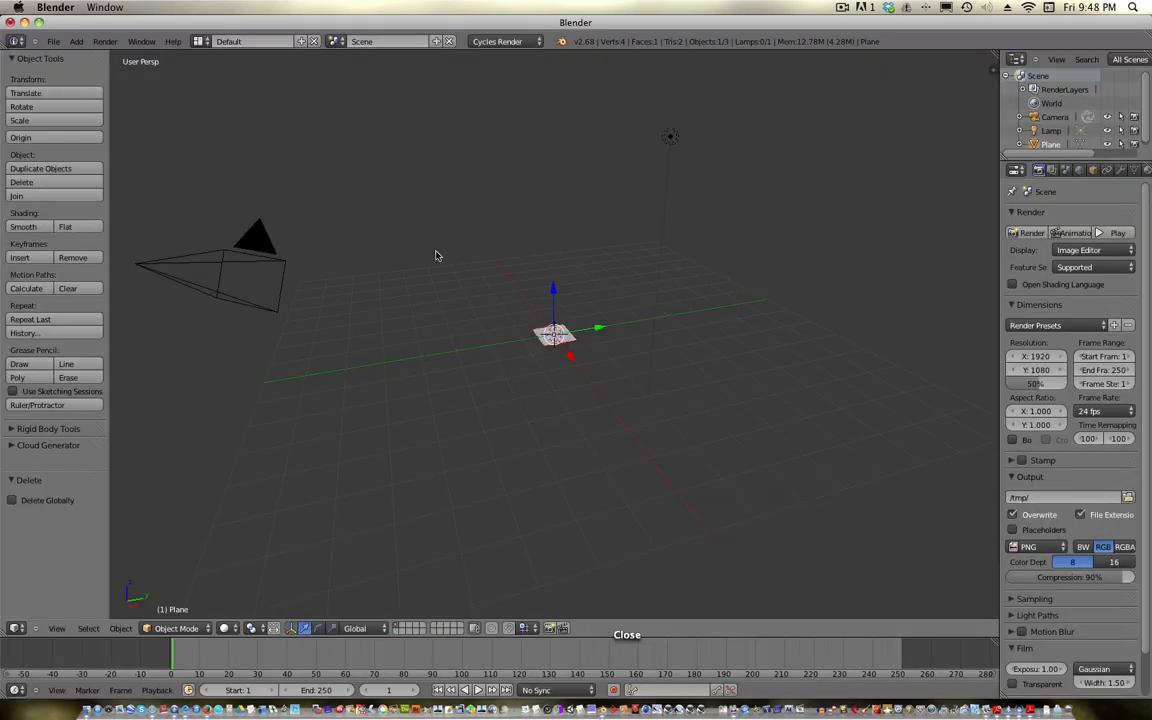
mouse_move(573, 338)
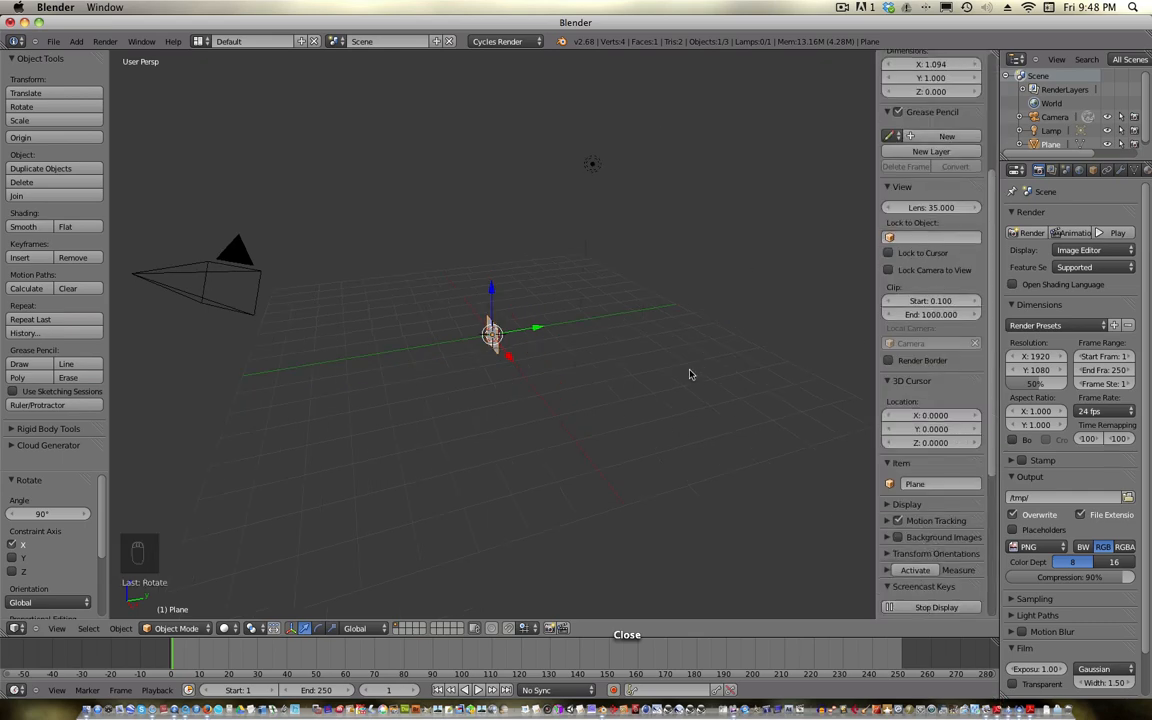
Move the upright snowflake plane to a separate layer and set viewport shading to Rendered.
key("m")
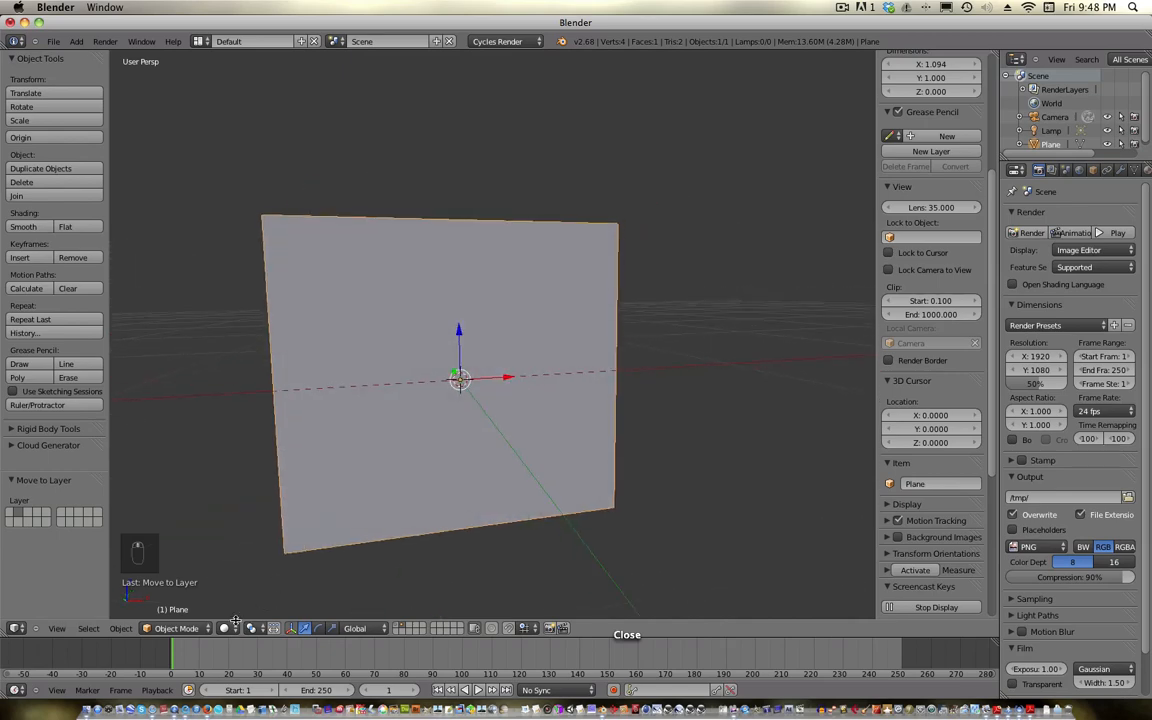
left_click(1031, 232)
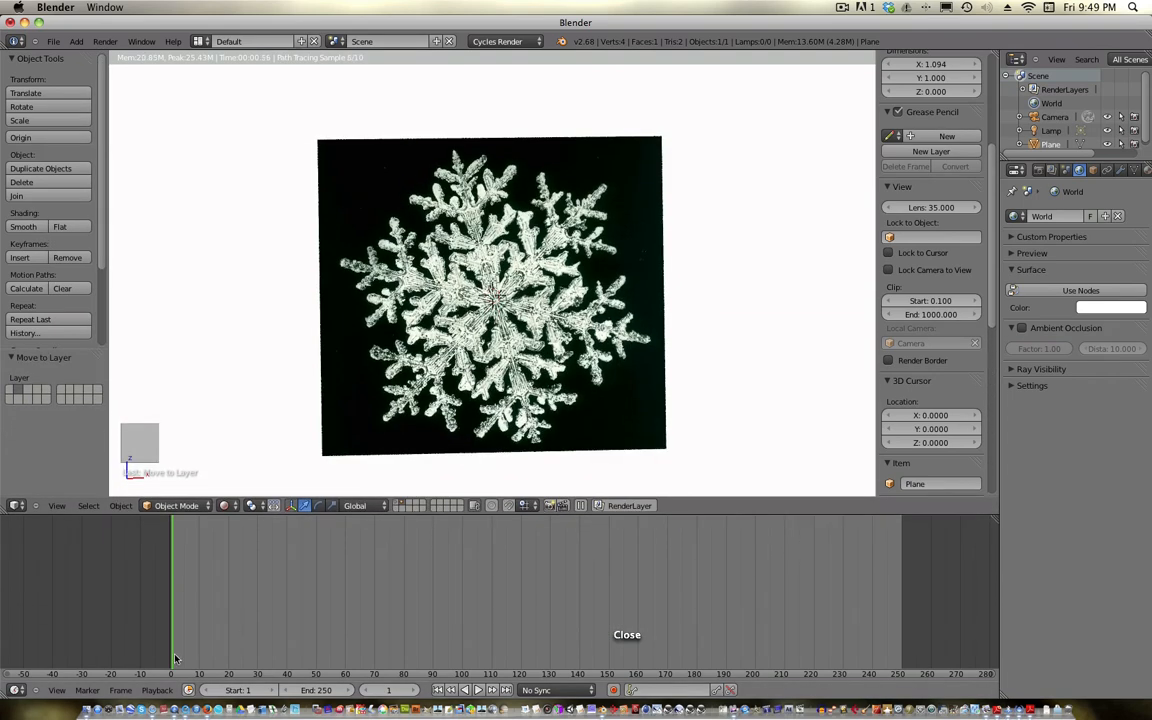
Change the bottom Timeline editor to the Node Editor to show the plane's material nodes.
left_click(17, 505)
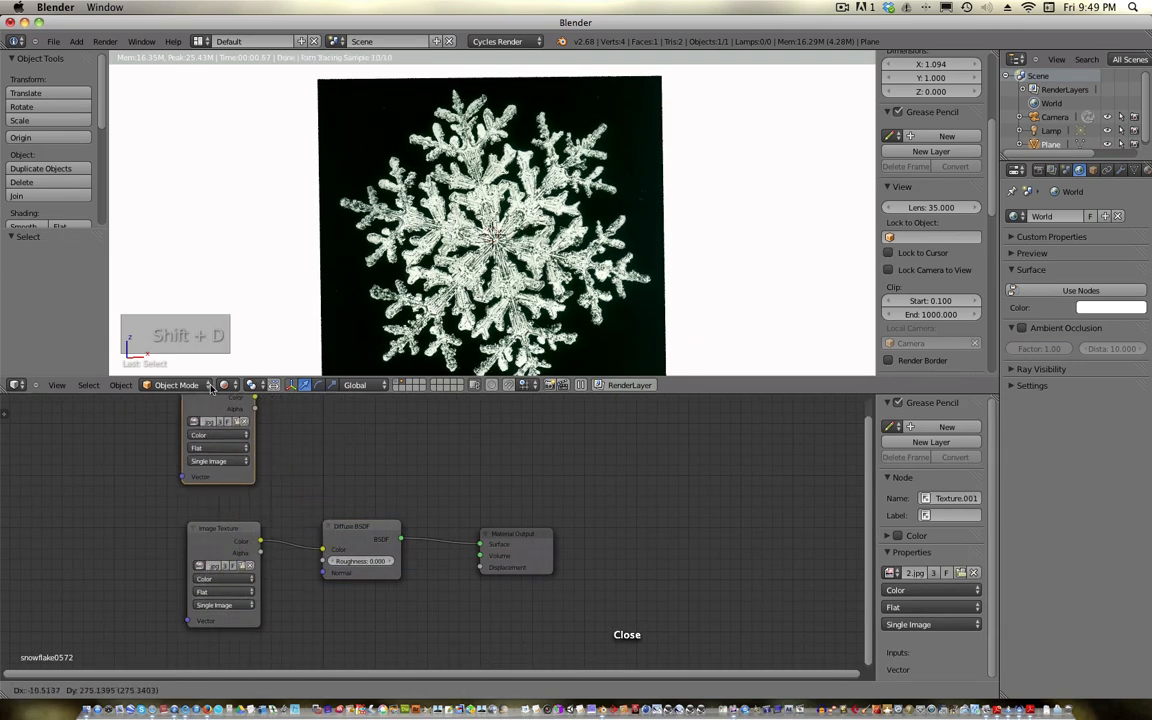
Place a duplicate Image Texture node, add a linked Invert node, and add a Glass BSDF.
left_click(360, 526)
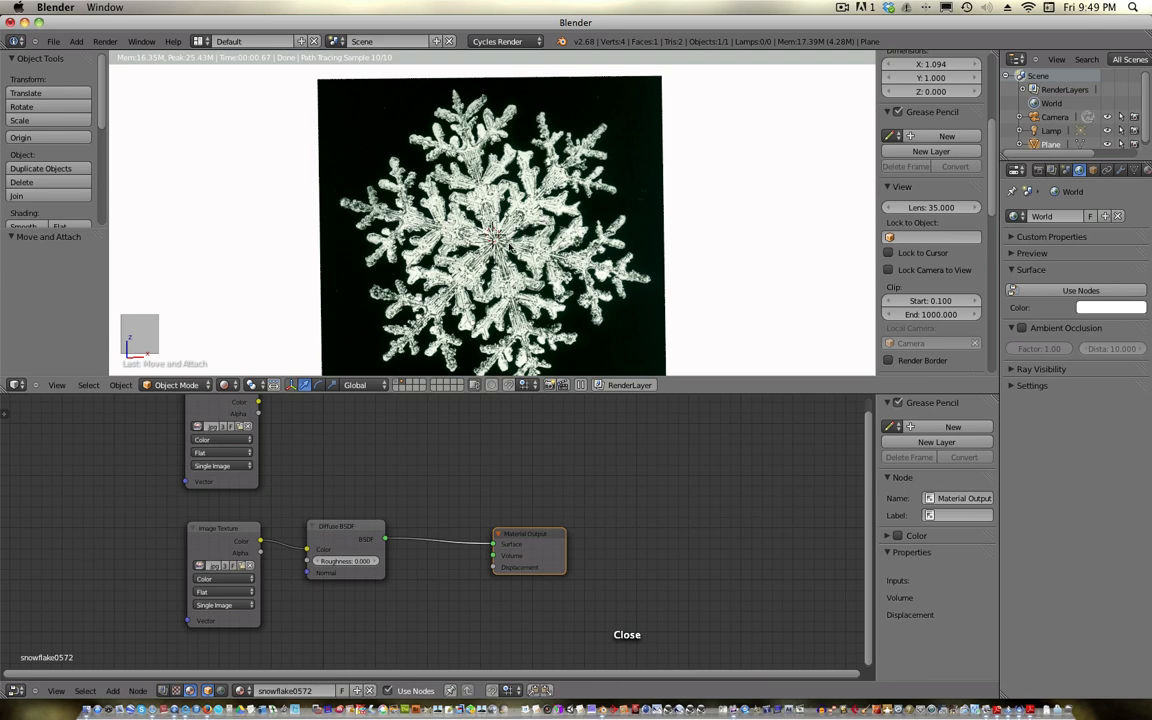
mouse_move(334, 466)
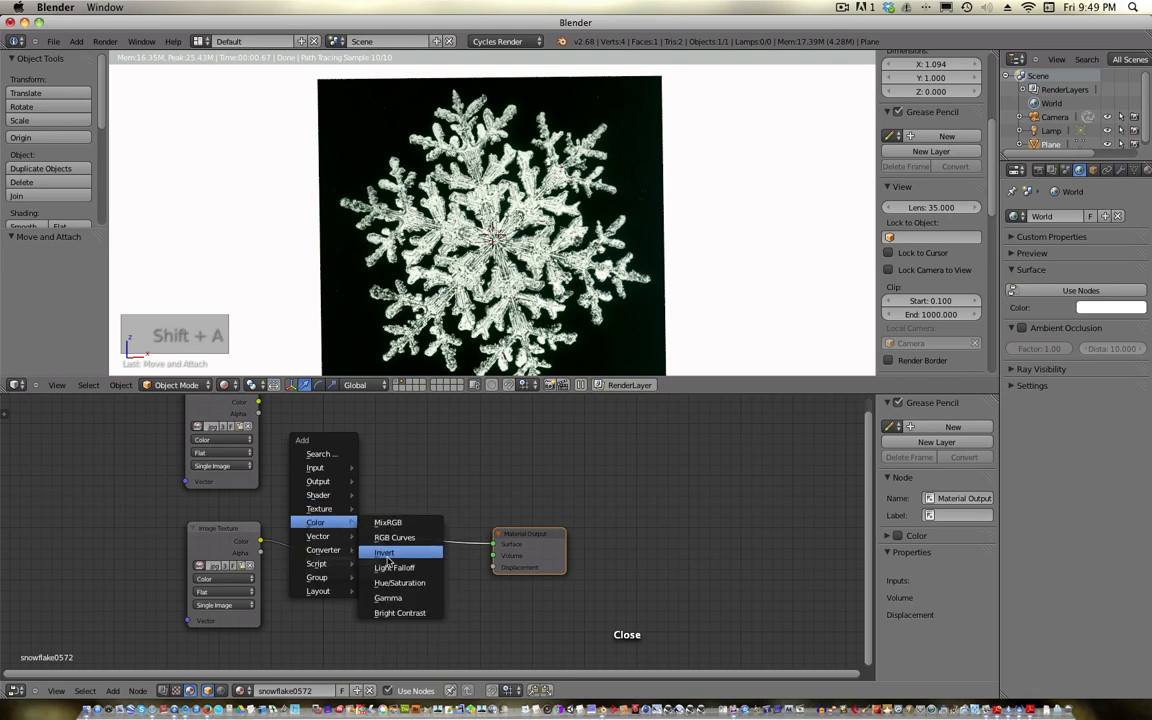
left_click(384, 552)
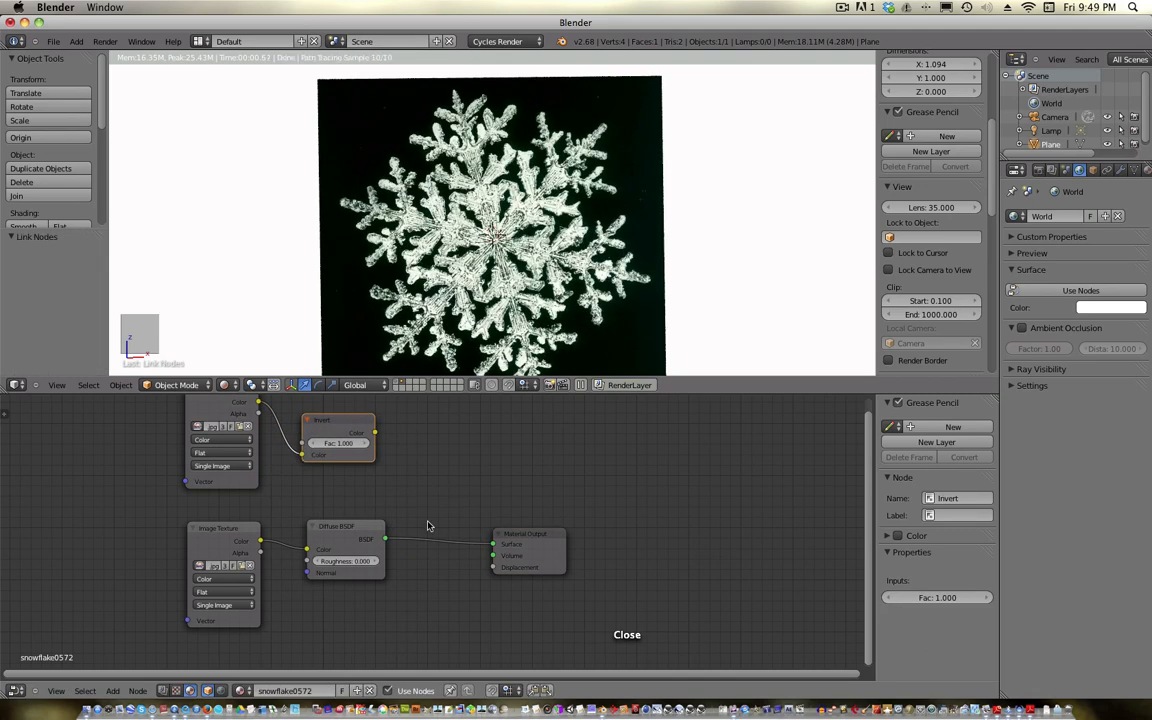
key("shift+a")
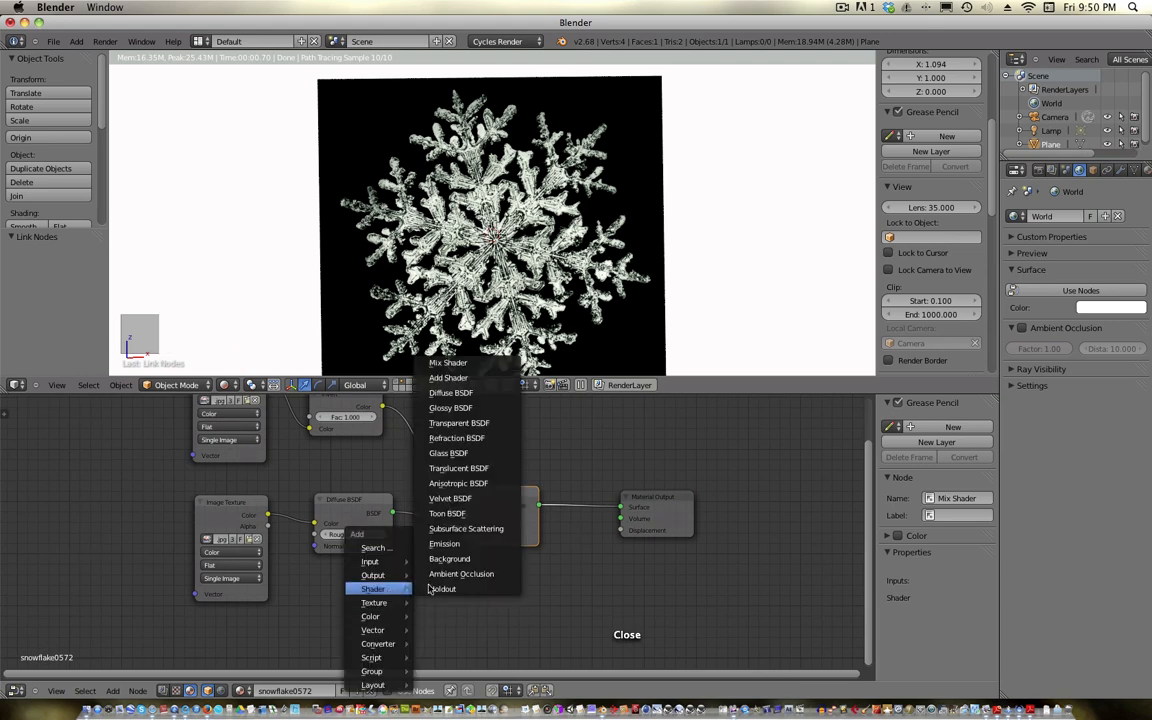
mouse_move(462, 453)
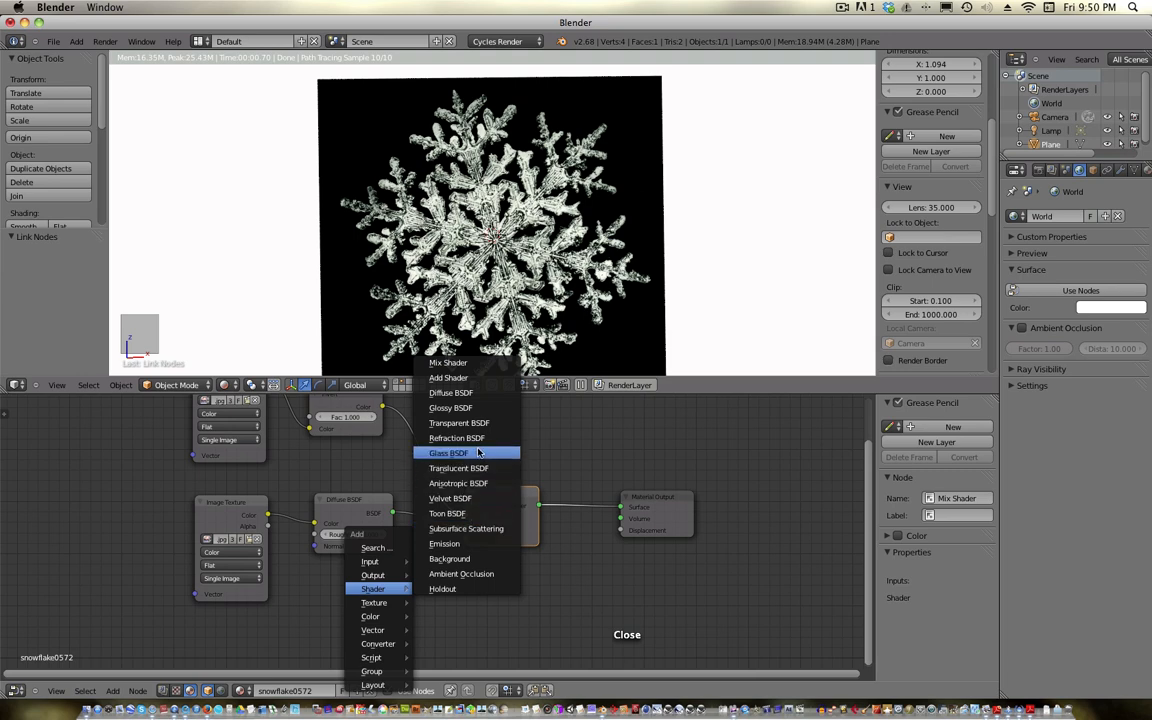
left_click(459, 422)
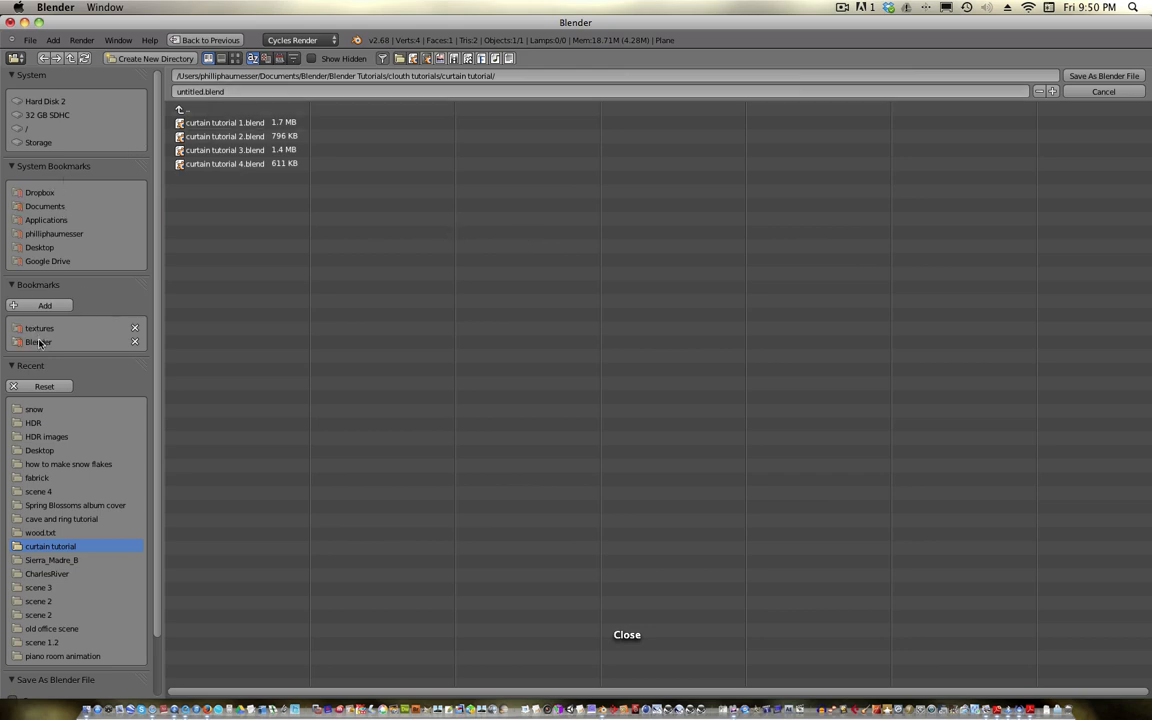
Save as 'how to make snow flakes 3.blend' in Blender Tutorials > how to make snow flakes.
left_click(39, 341)
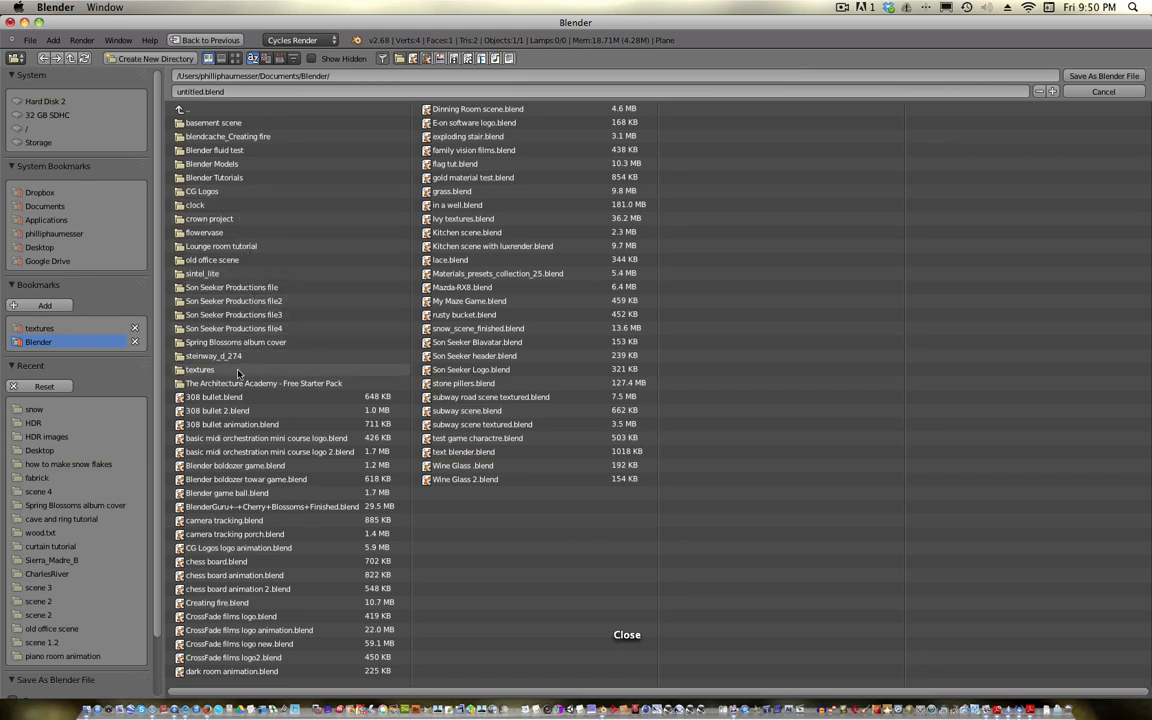
mouse_move(231, 205)
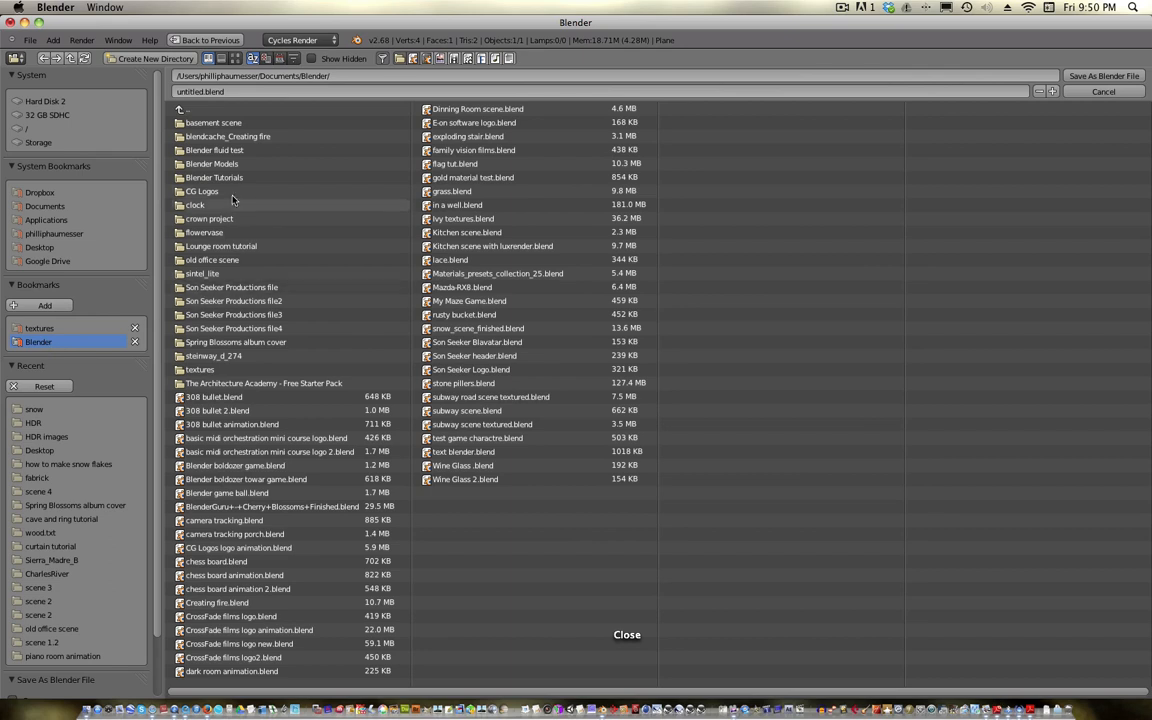
double_click(214, 177)
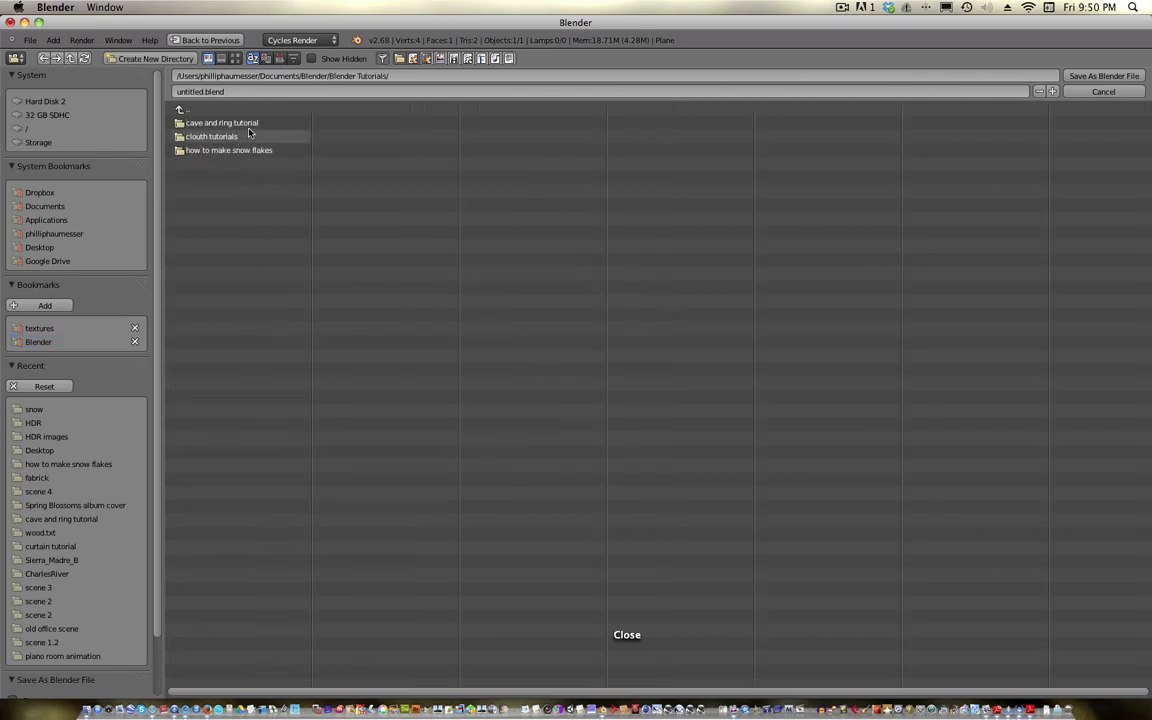
double_click(228, 150)
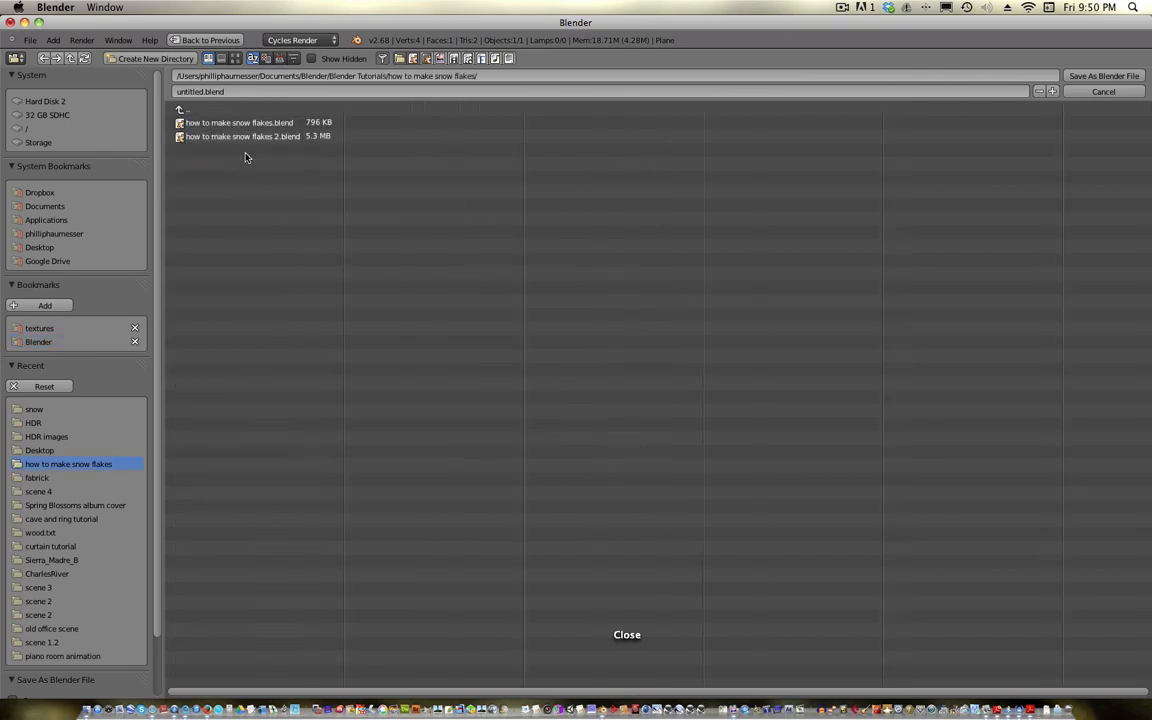
left_click(242, 136)
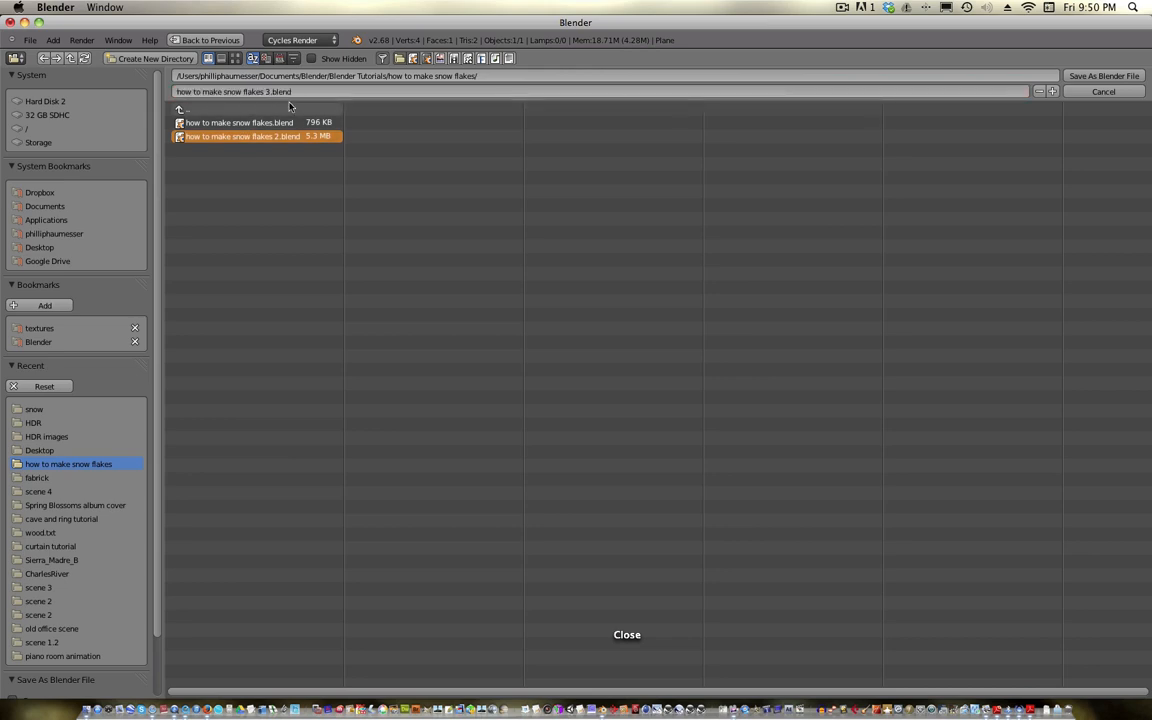
double_click(243, 136)
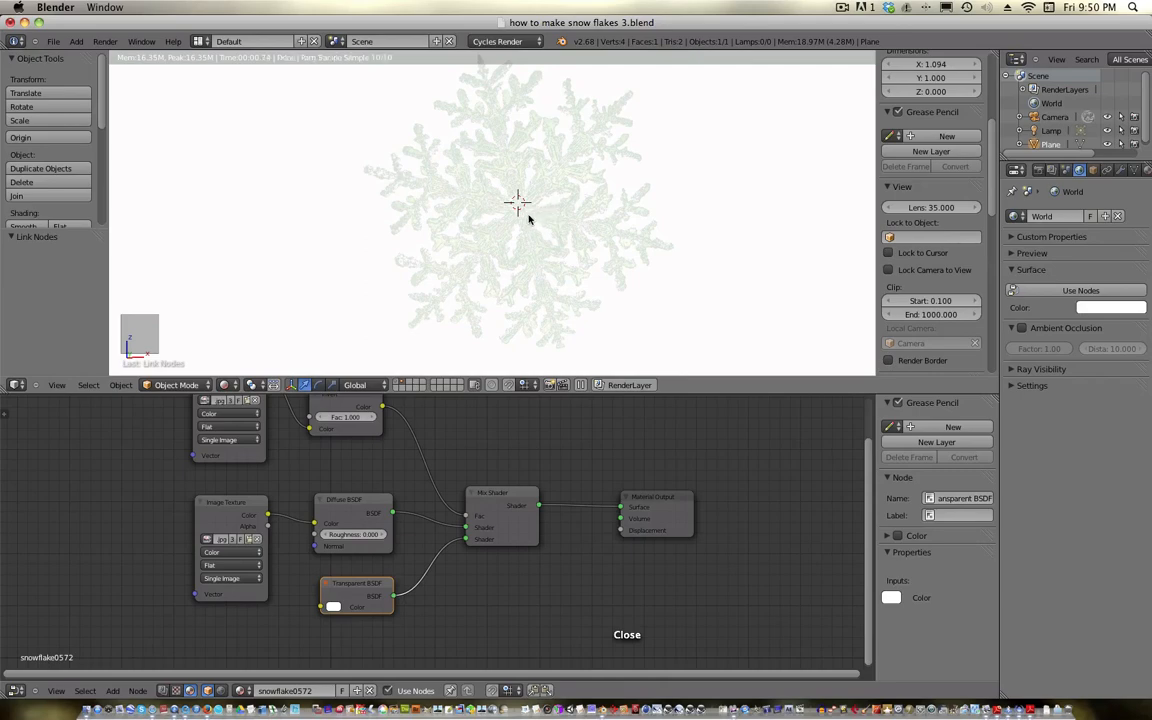
mouse_move(465, 258)
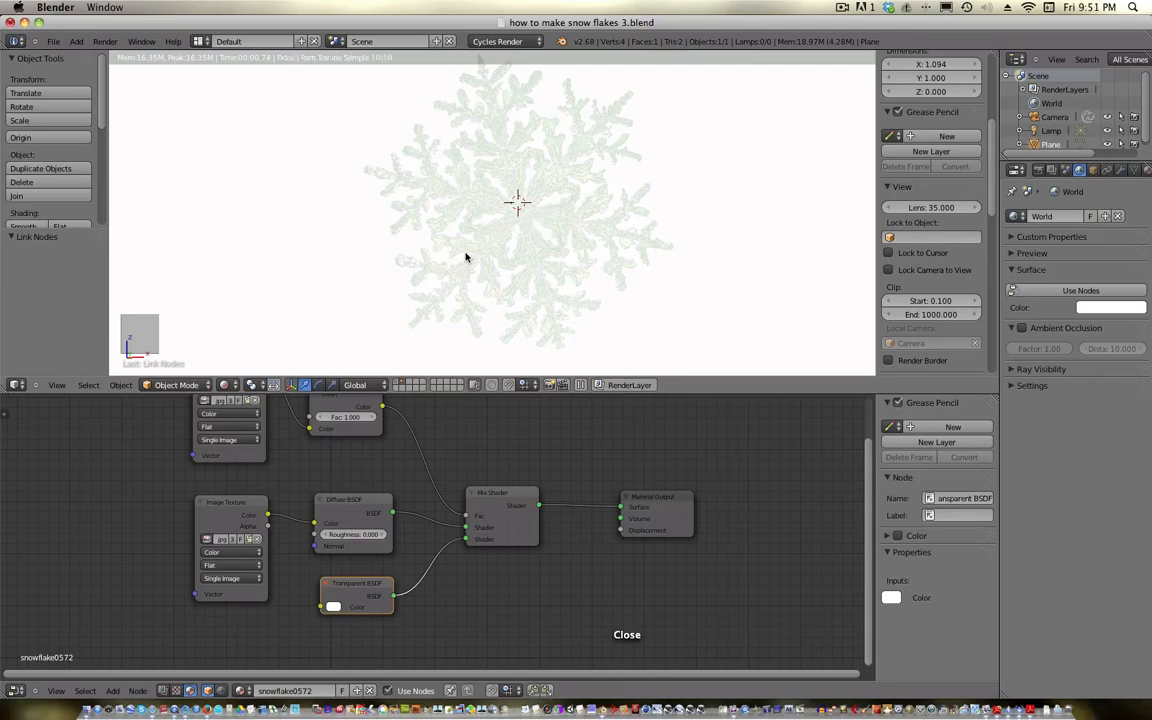
Duplicate the snowflake plane and load snowflake0572.jpg into the copy's Image Texture node.
key("shift+d")
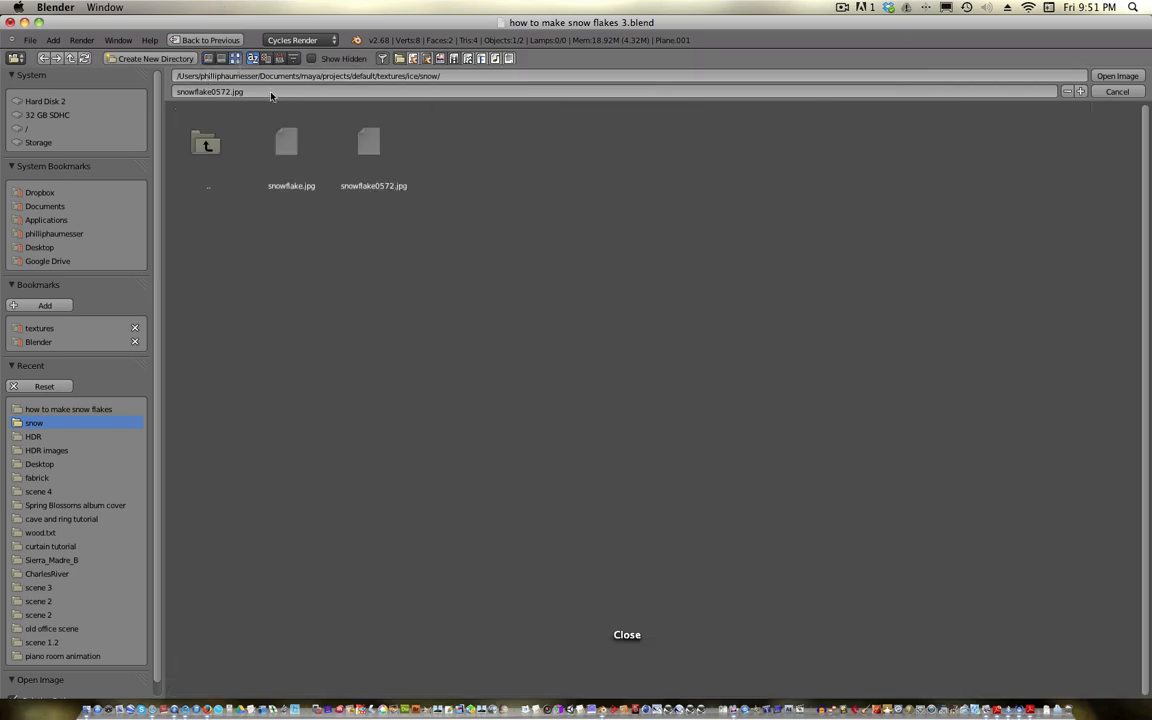
left_click(291, 145)
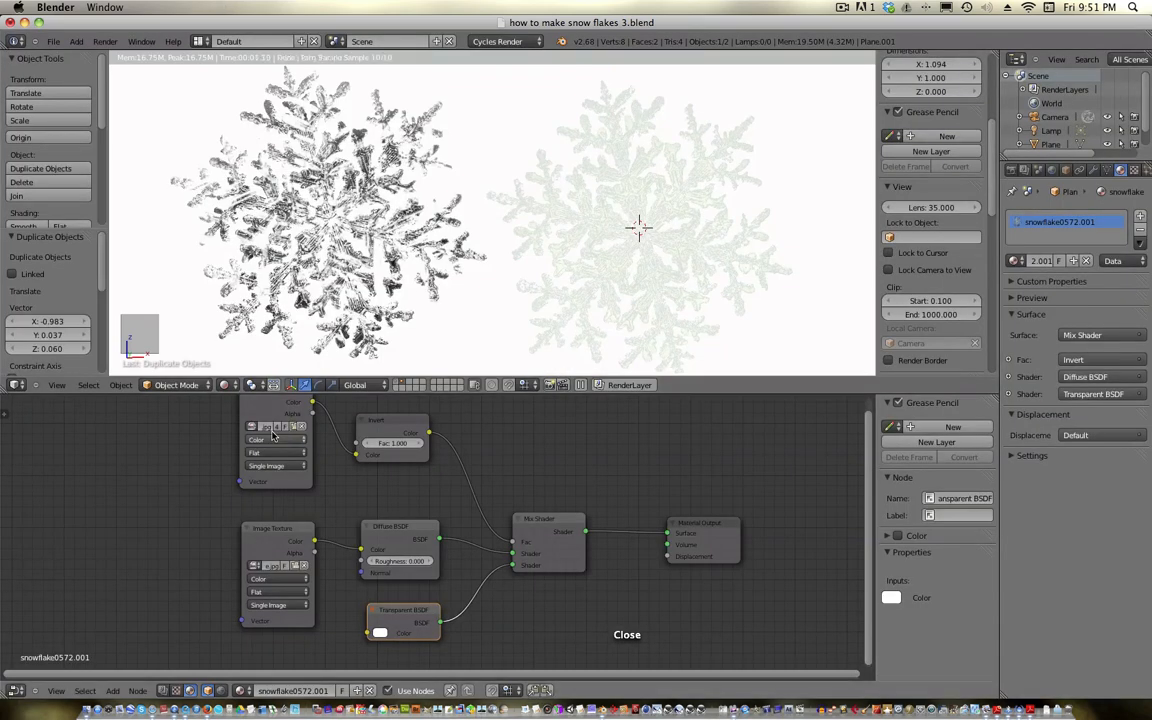
left_click(275, 439)
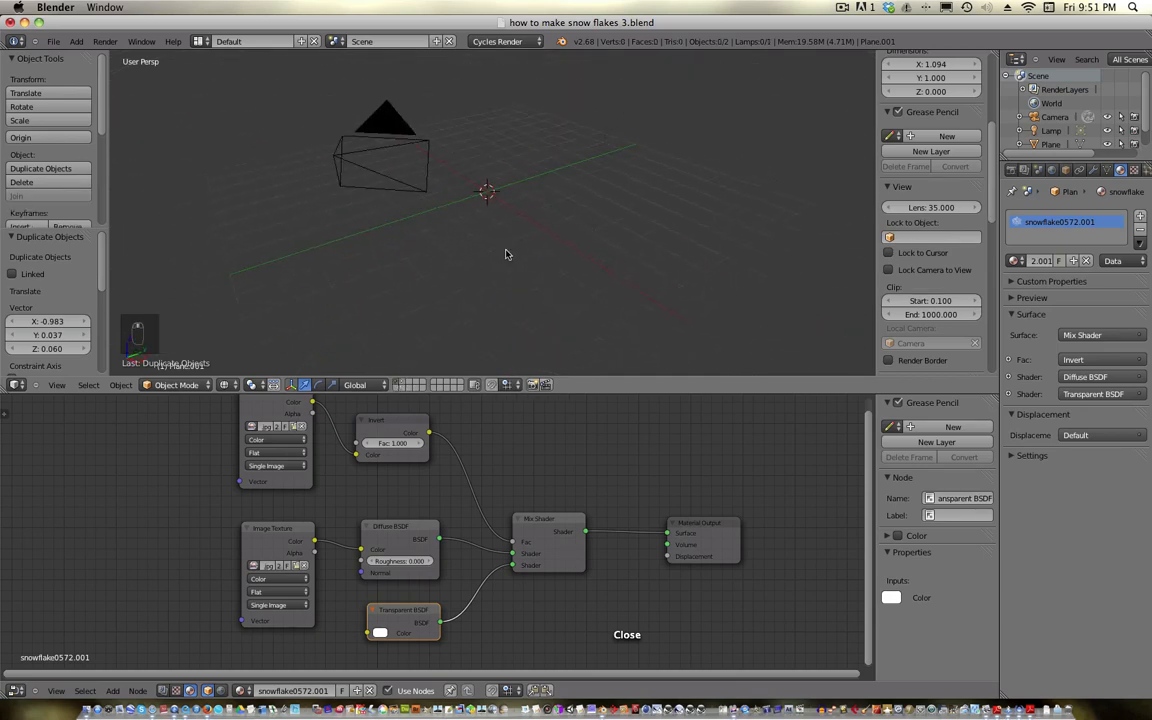
Add a new plane and scale it up as a large emitter above the scene.
key("shift+a")
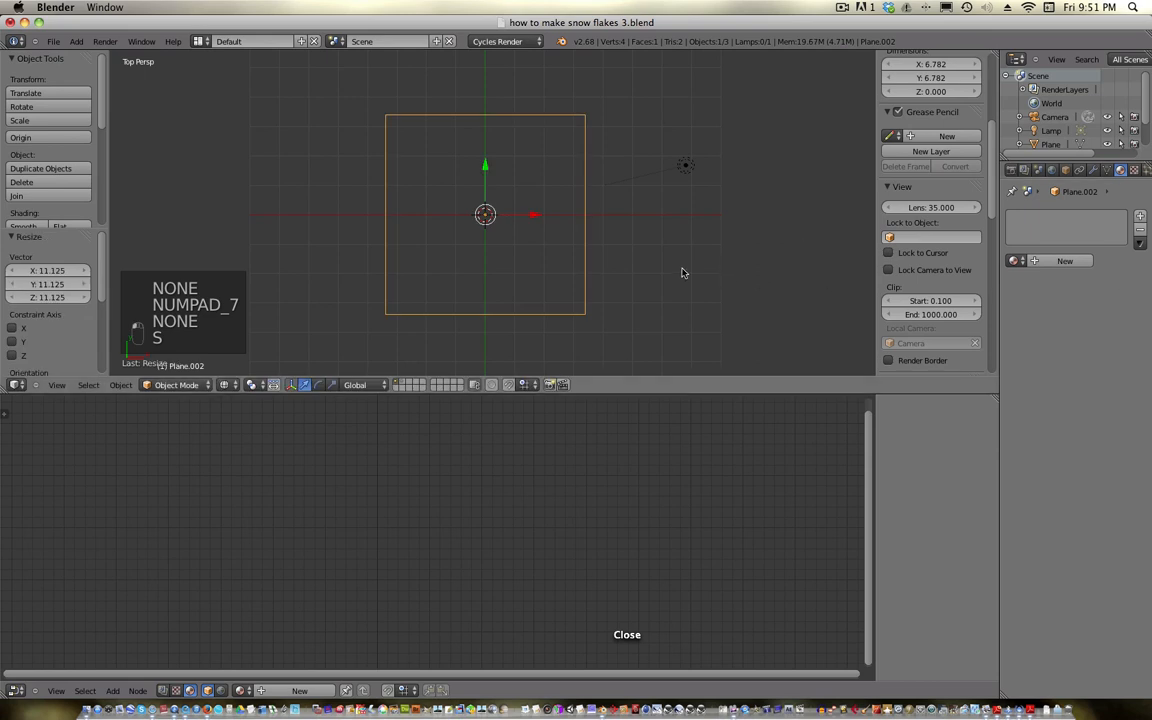
key("s")
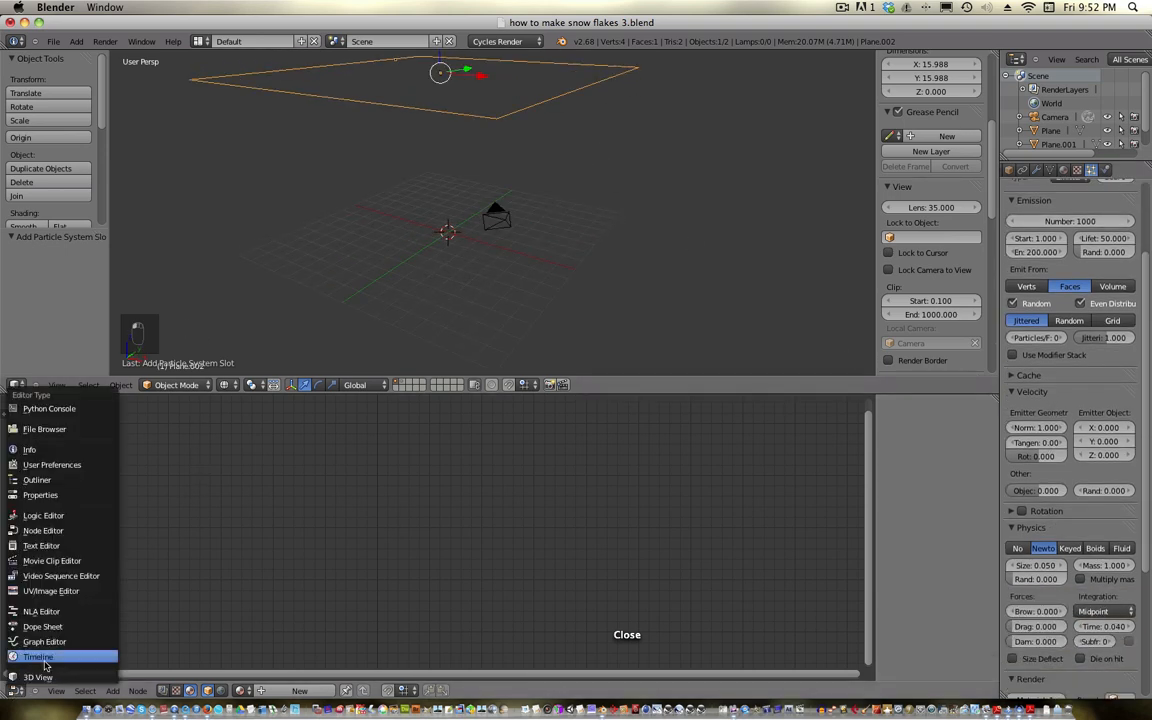
Switch the lower editor to Timeline, play the animation, and set particle render to Group.
left_click(37, 657)
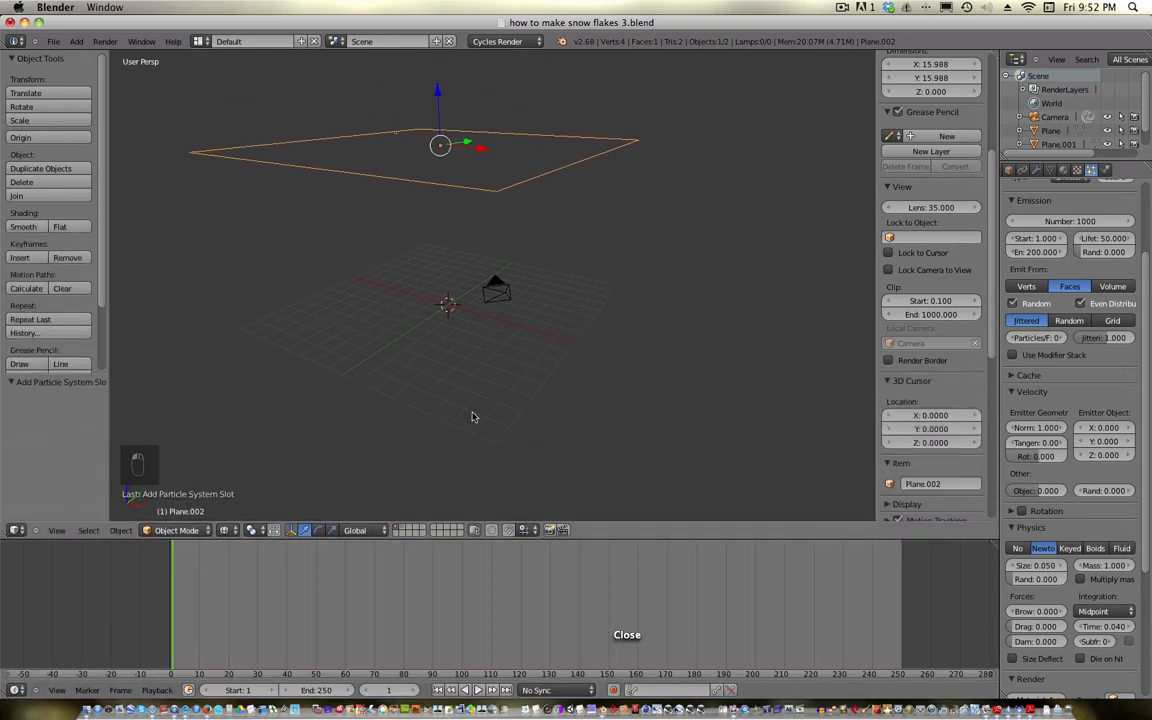
key("alt+a")
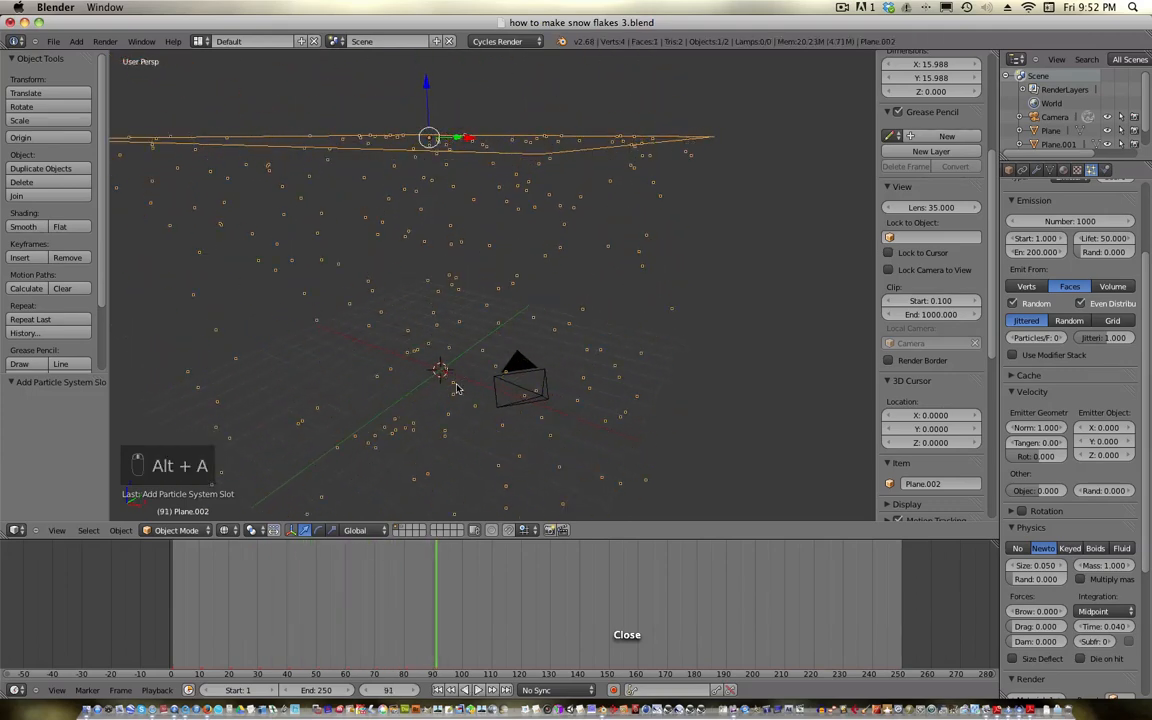
scroll("down", 3)
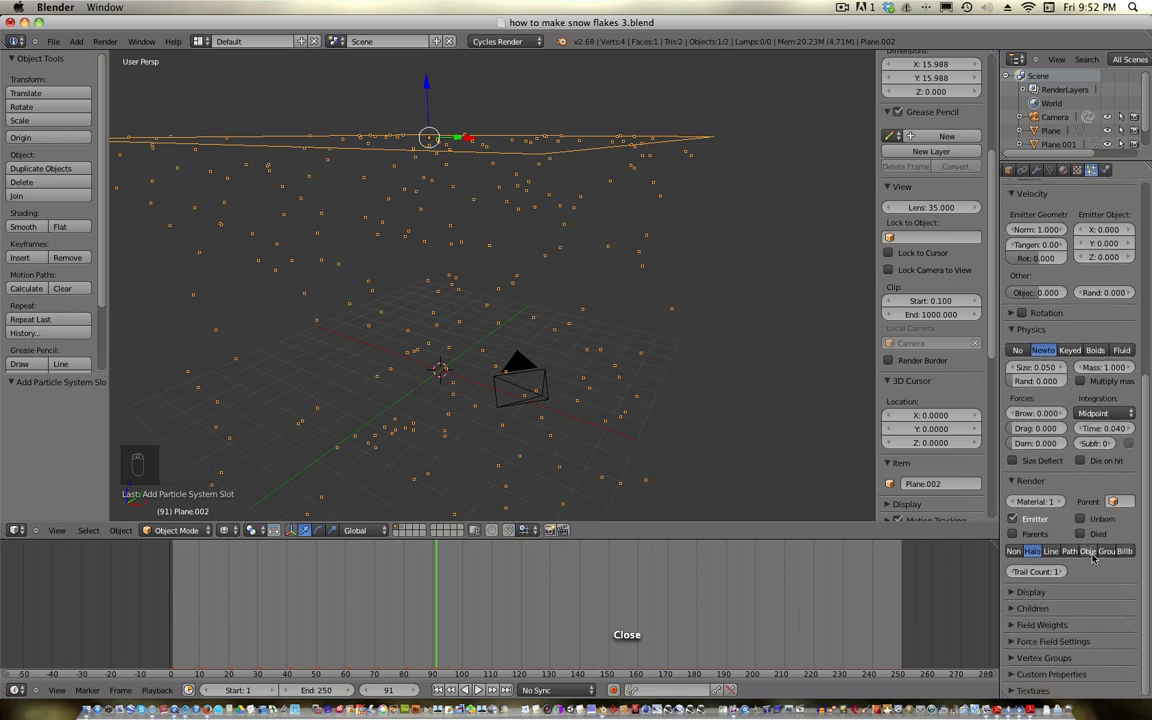
left_click(1106, 551)
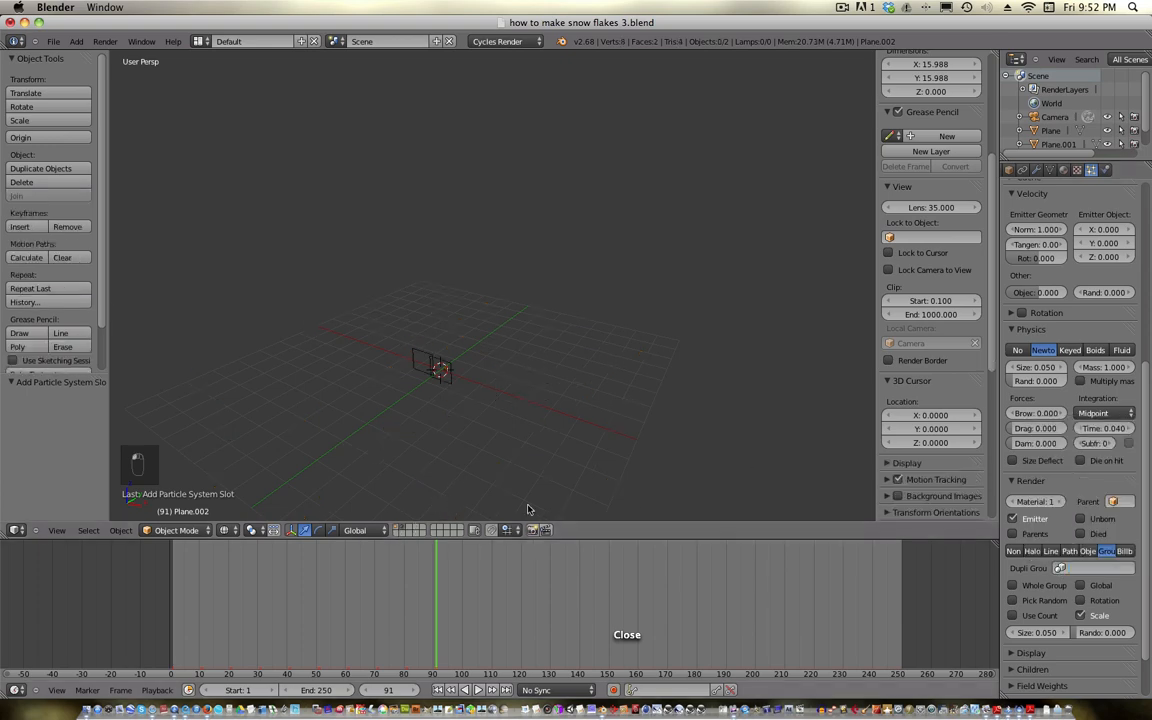
Select both snowflake planes and create a group named 'snow flakes' with Ctrl+G.
key("a")
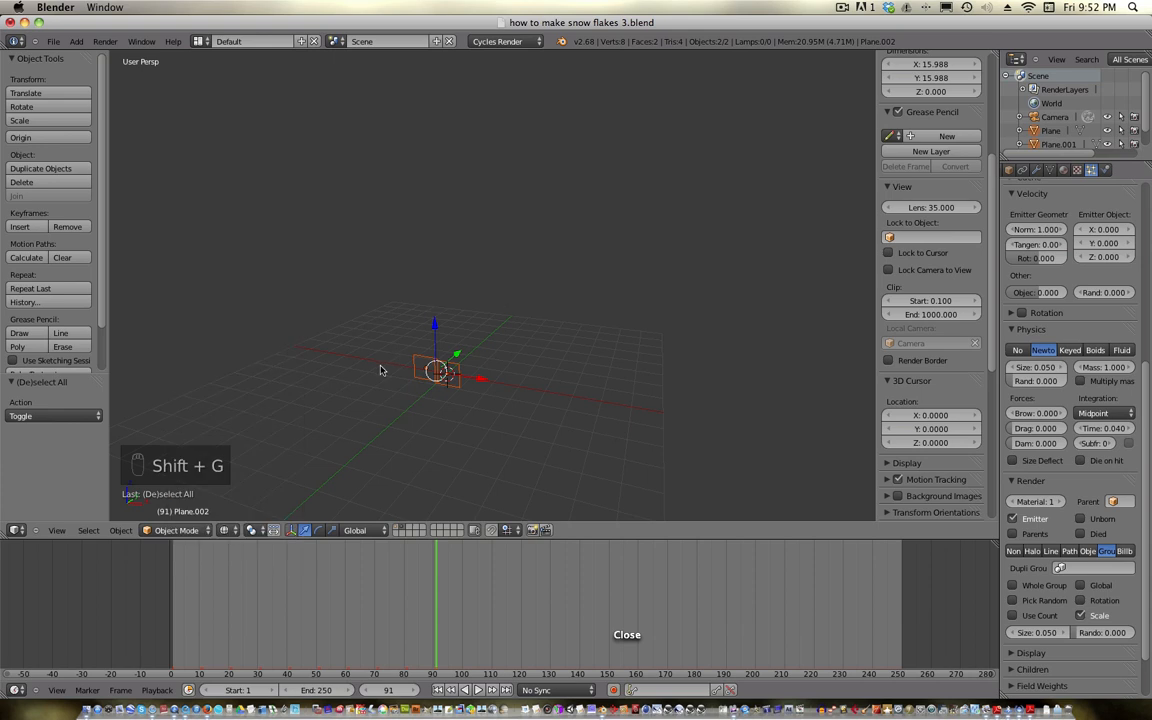
key("ctrl+g")
type("snow flakes")
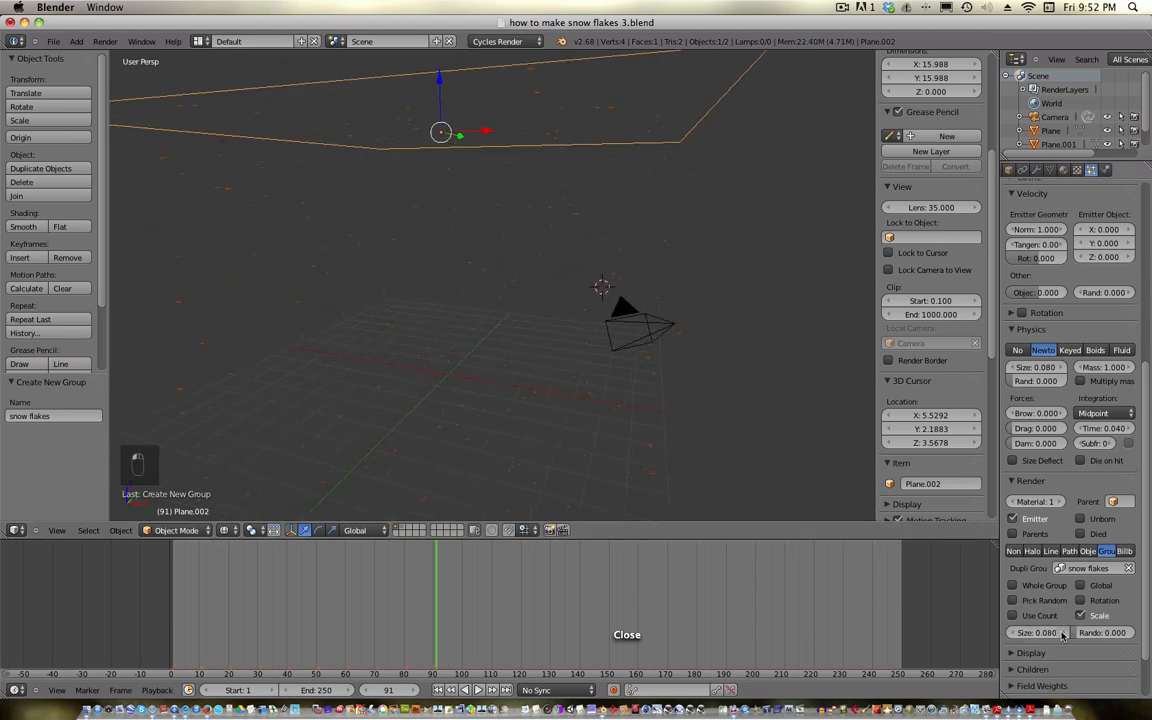
Set particle size 0.5 with random 1.0, enable random rotation, and hide the emitter from render.
left_click_drag(1035, 632, 1045, 632)
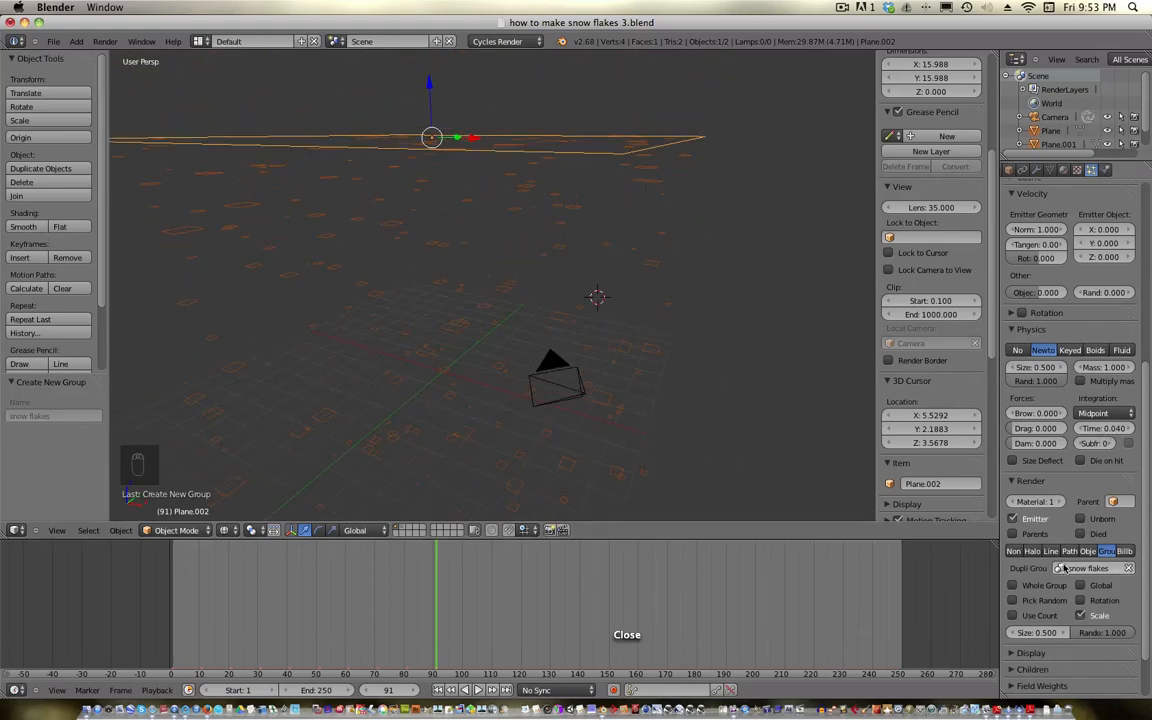
left_click(1081, 600)
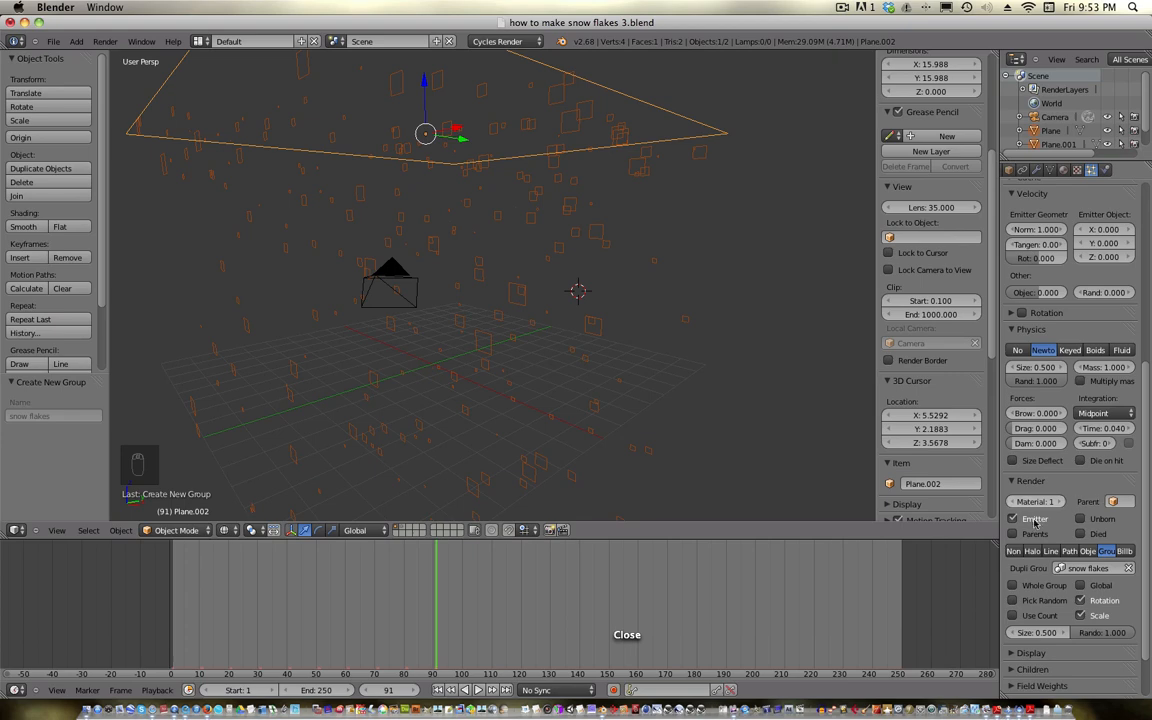
left_click(1013, 518)
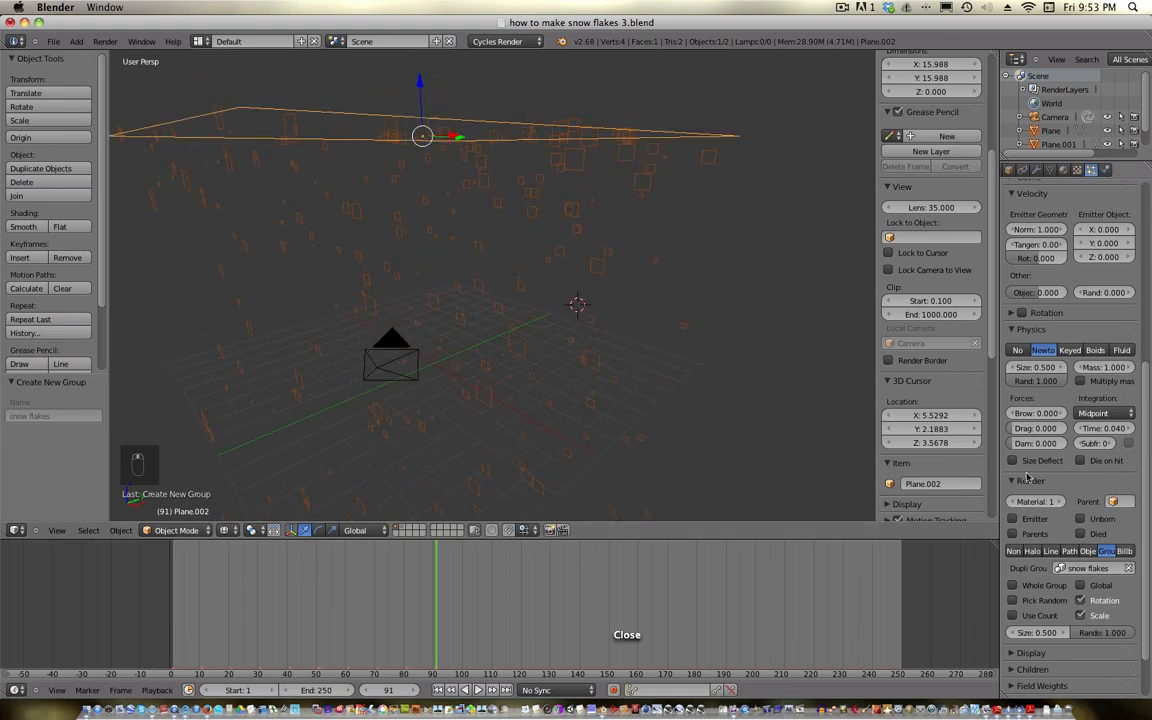
mouse_move(1035, 518)
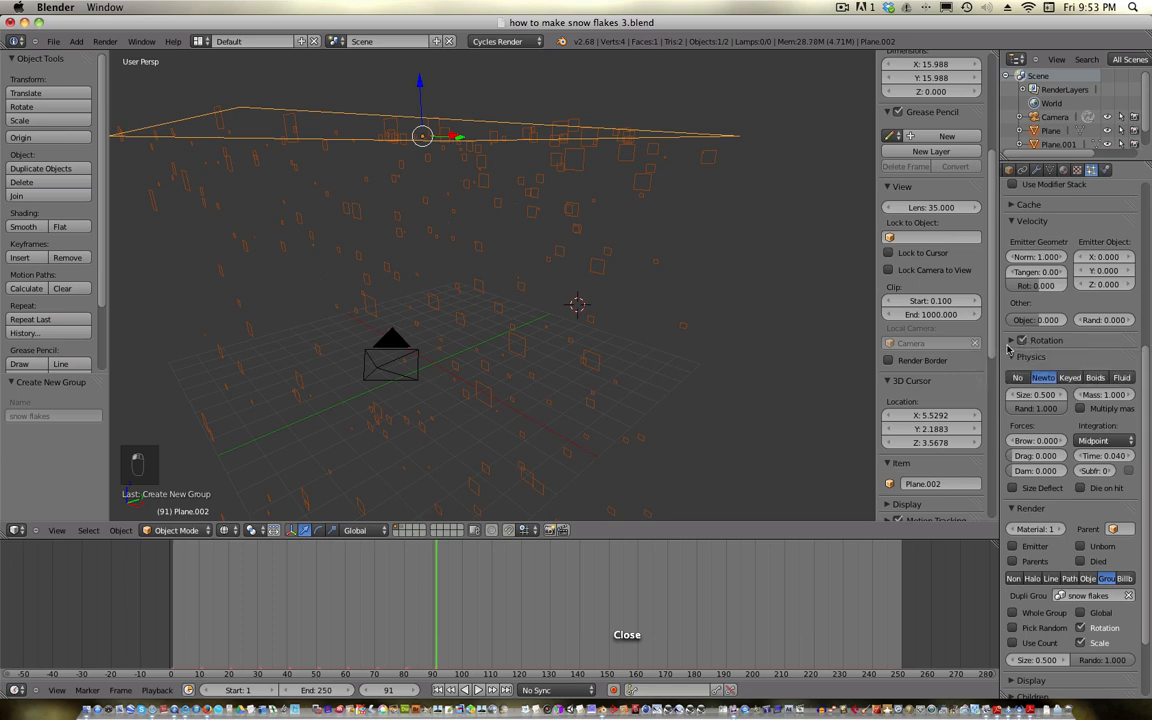
left_click(1047, 340)
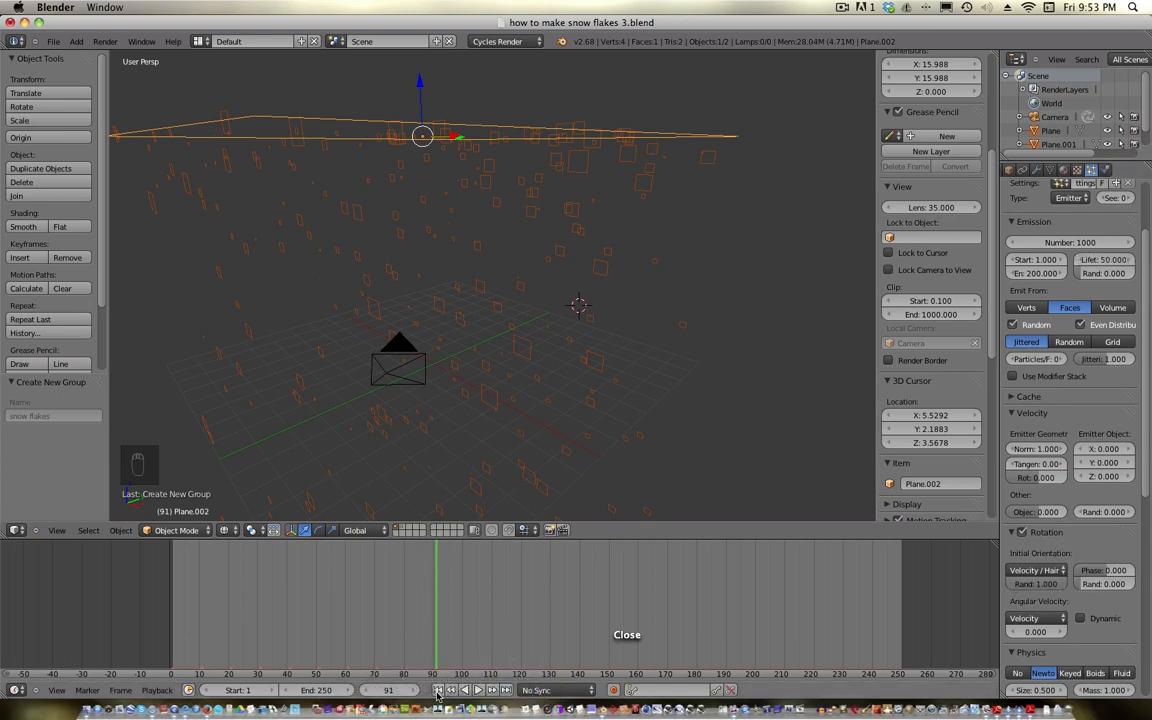
Rewind to the first frame, then briefly play and stop the snowflake animation.
left_click(450, 690)
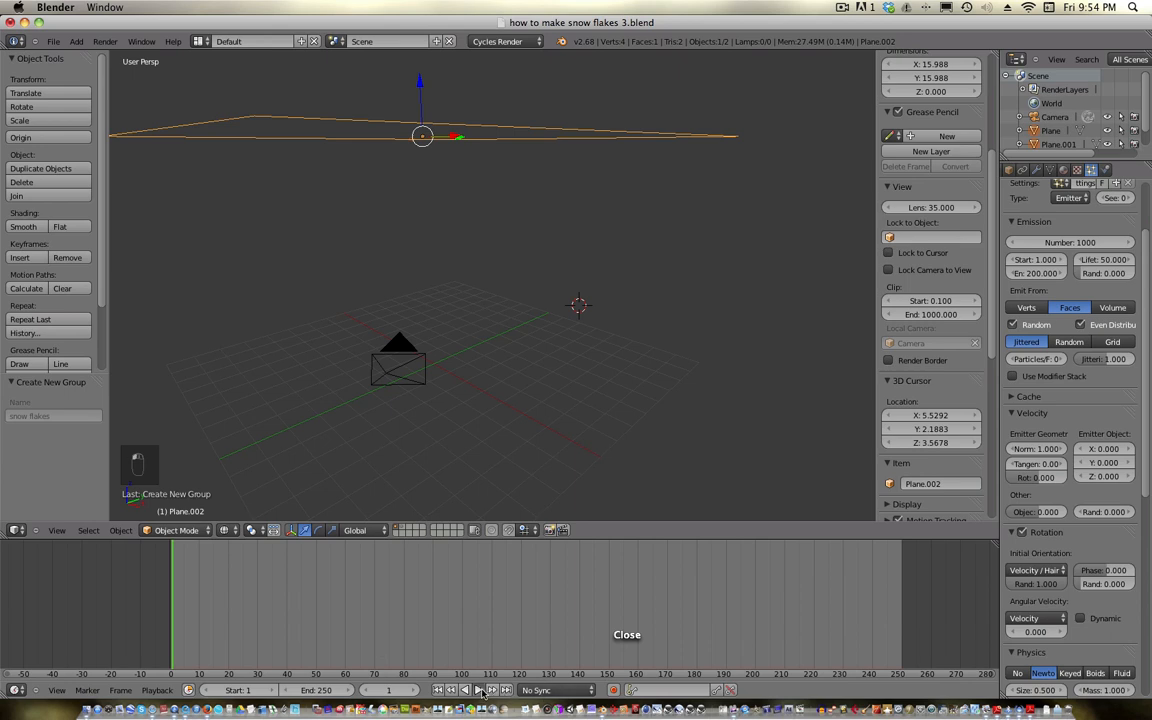
left_click(465, 690)
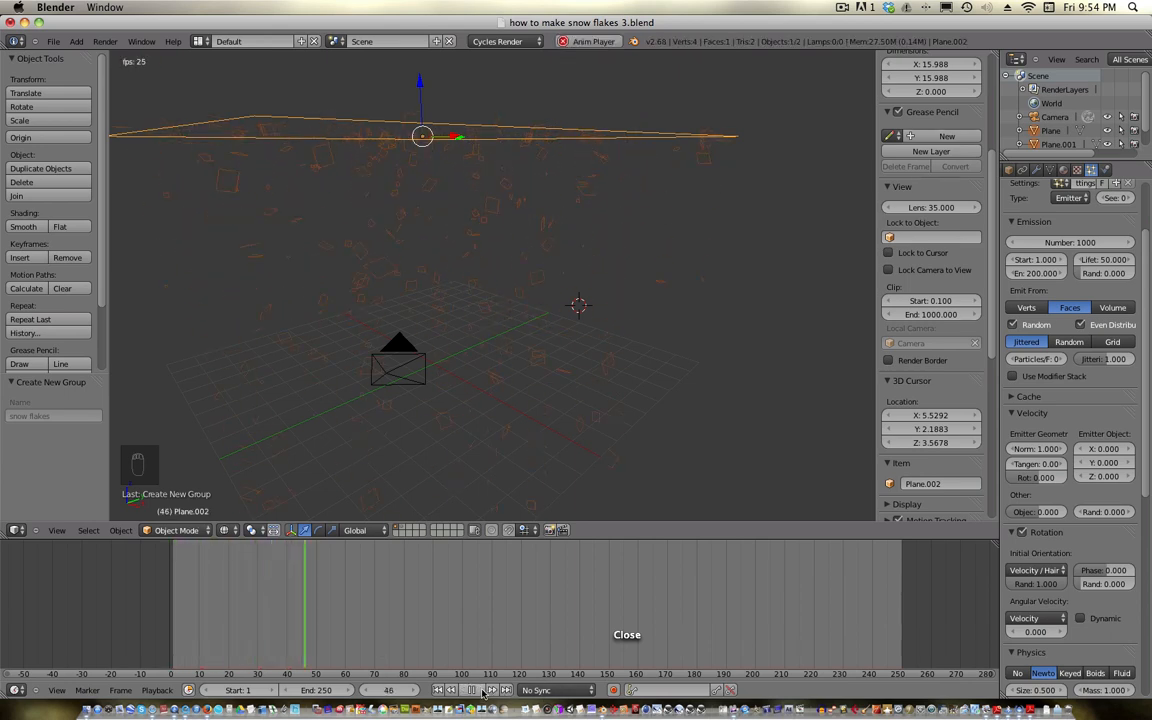
left_click(478, 690)
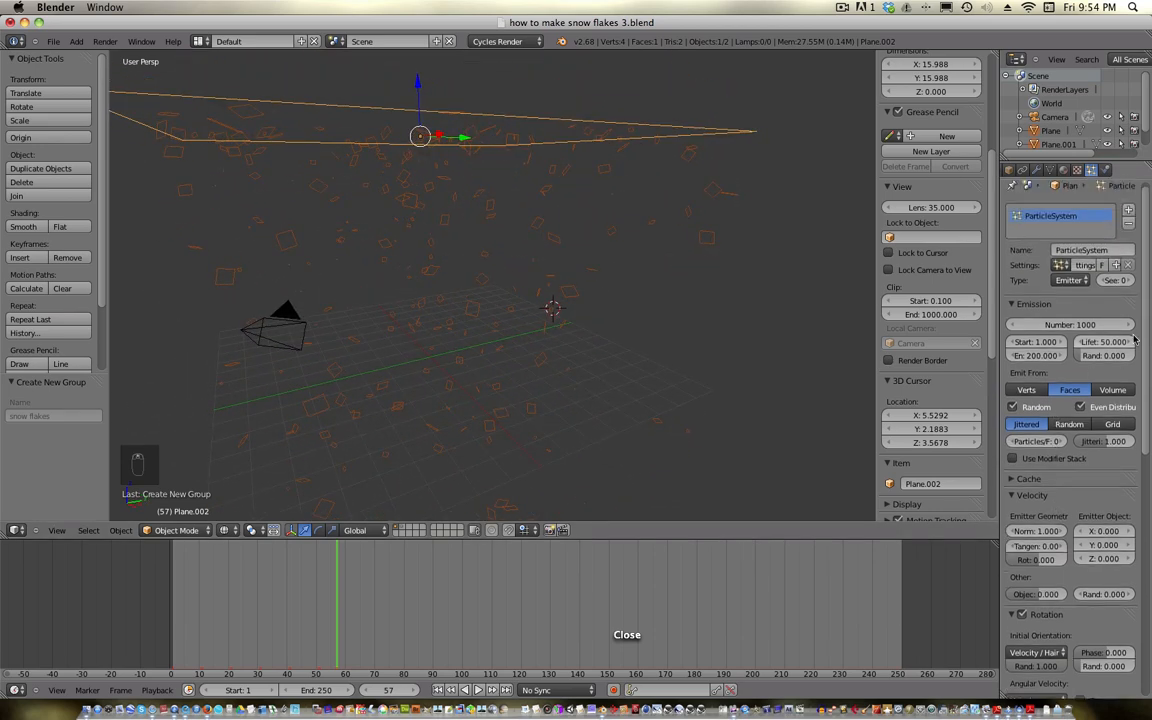
Set the particle emission number to 20000, then play and pause the animation partway.
left_click(1104, 342)
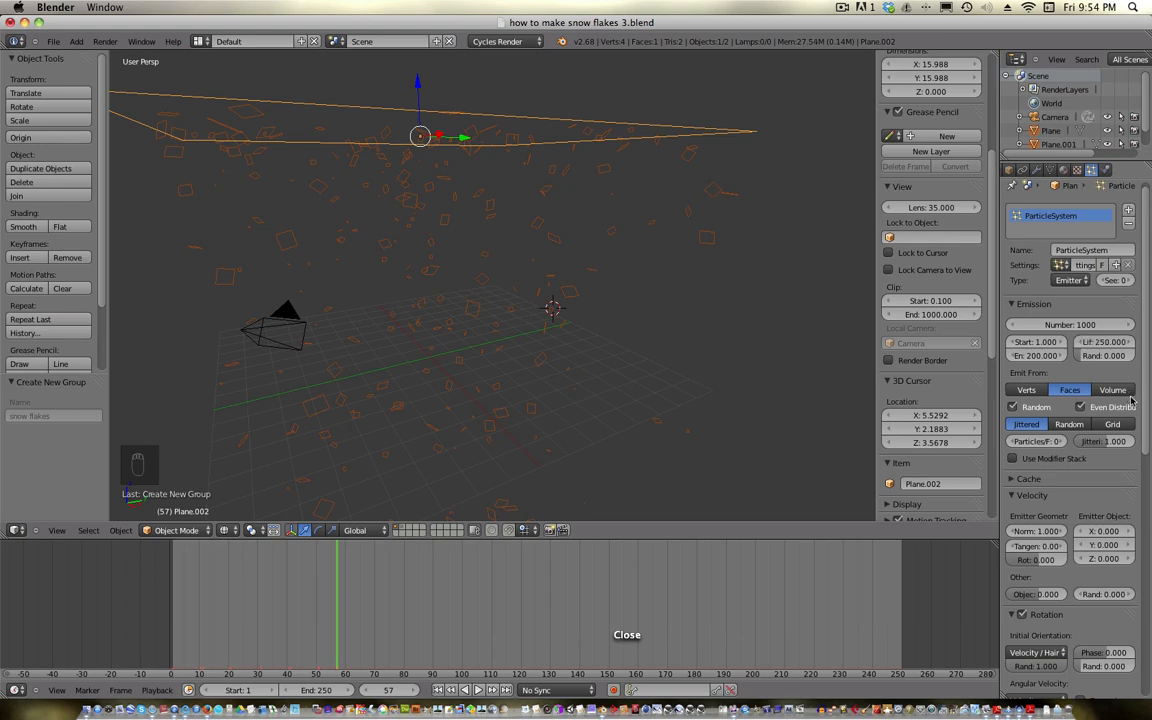
left_click(1070, 324)
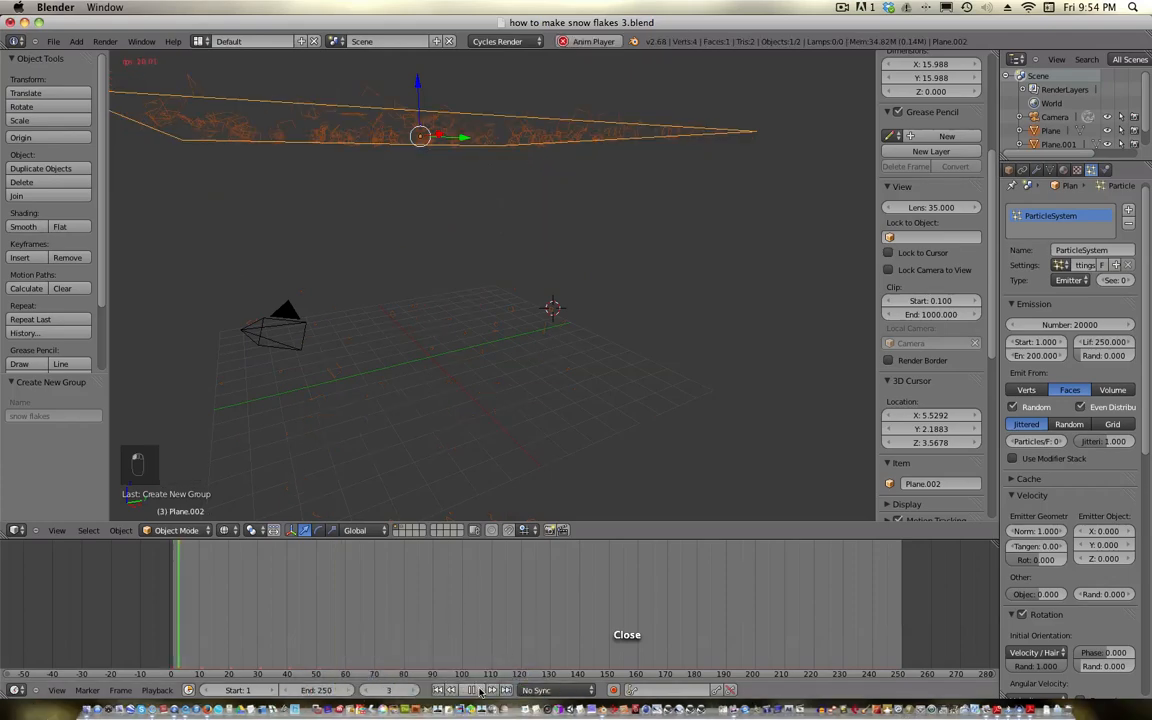
left_click(471, 690)
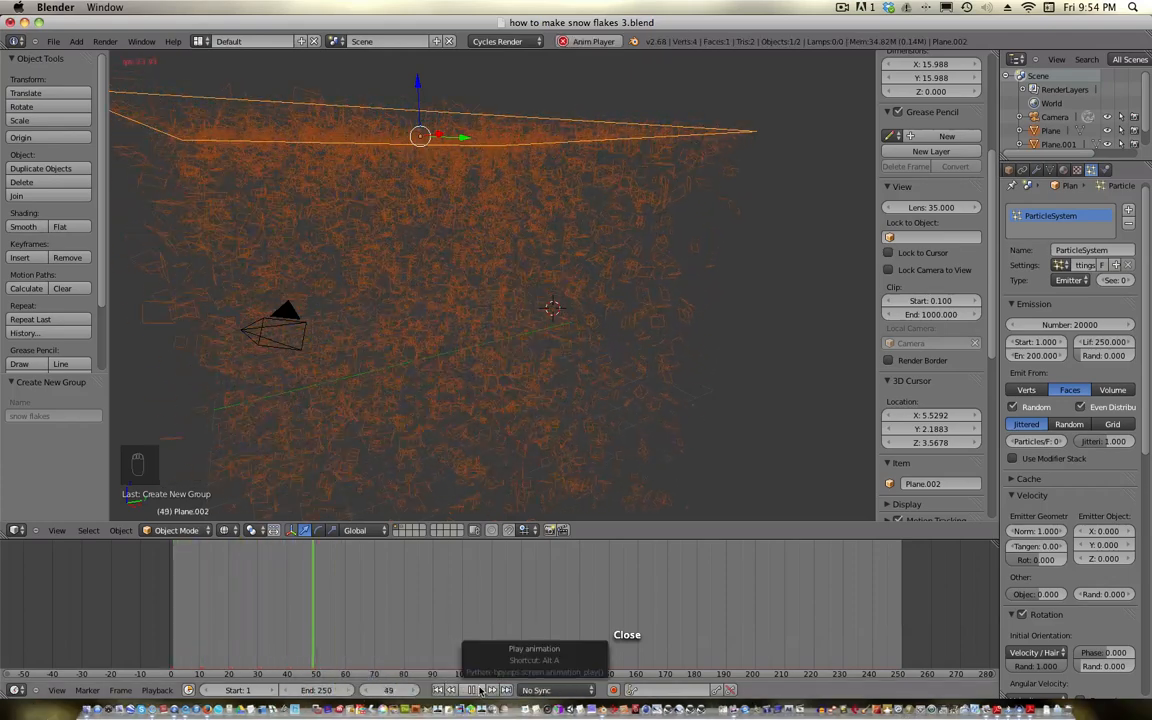
left_click(479, 690)
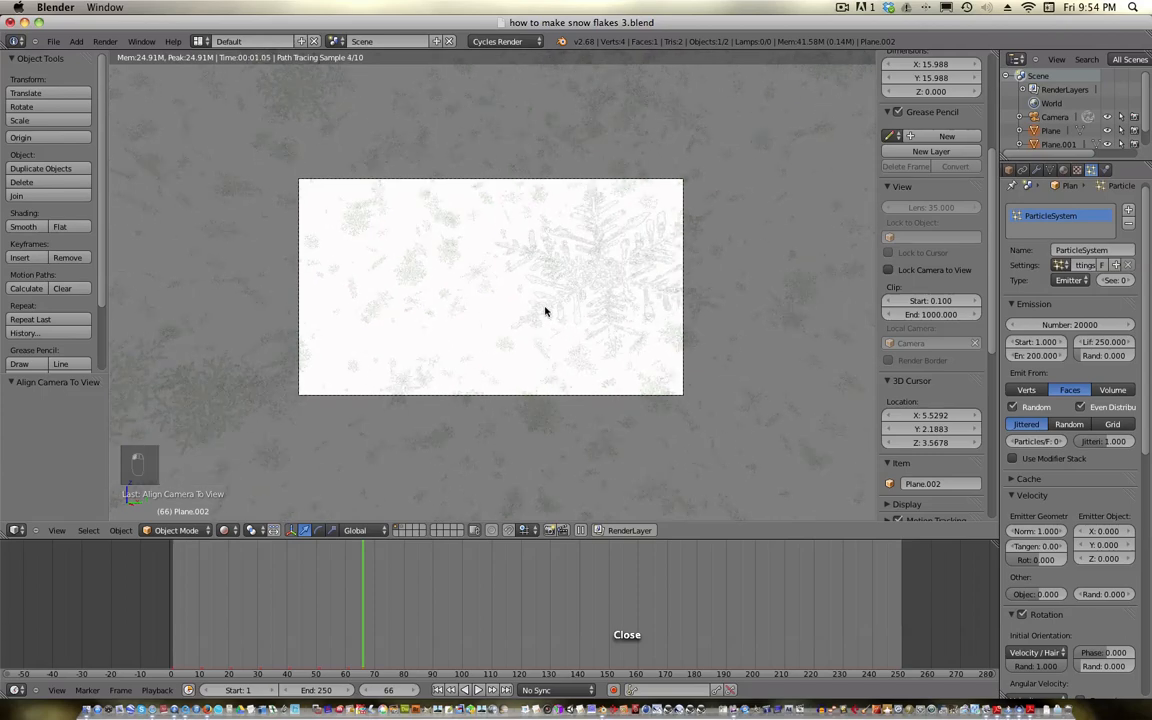
Align the camera to the view, fly to frame a large snowflake, and enable Lock Camera to View.
key("shift+s")
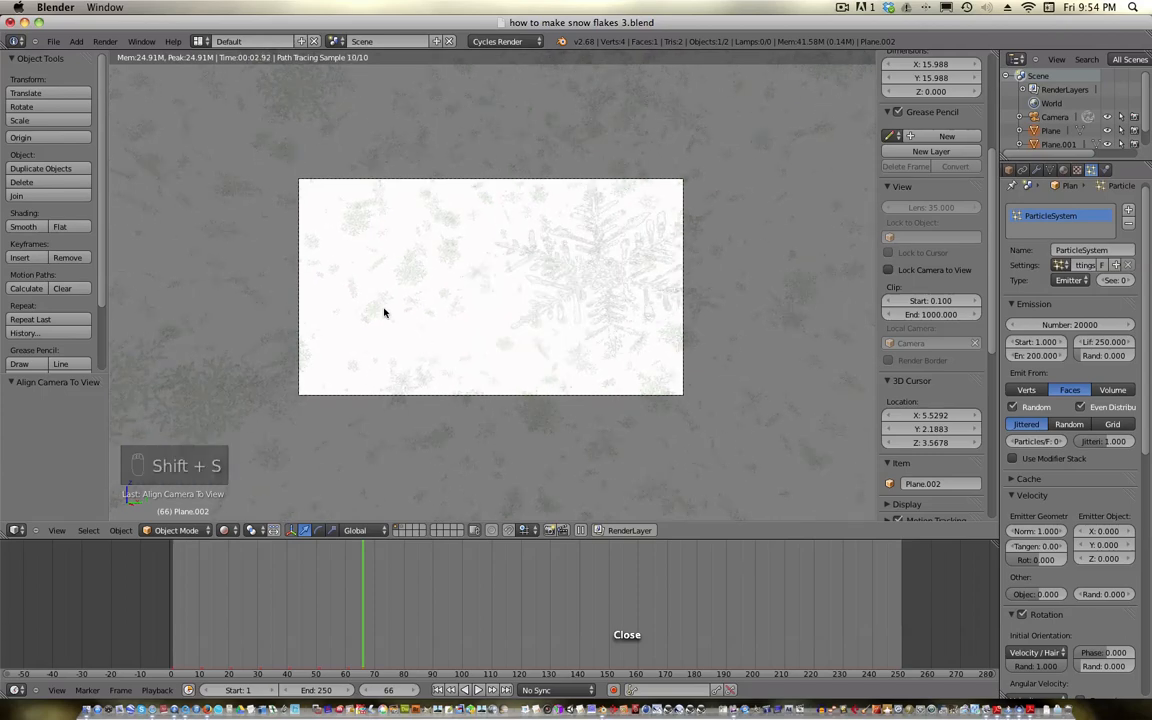
key("shift+f")
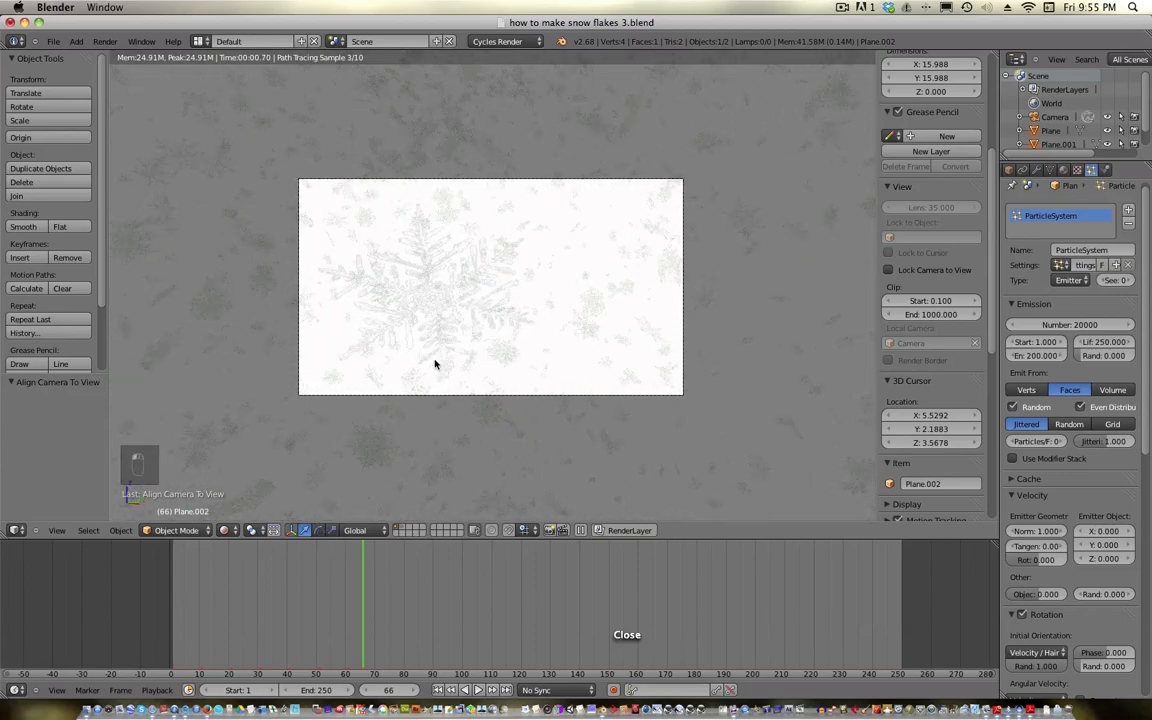
key("shift+f")
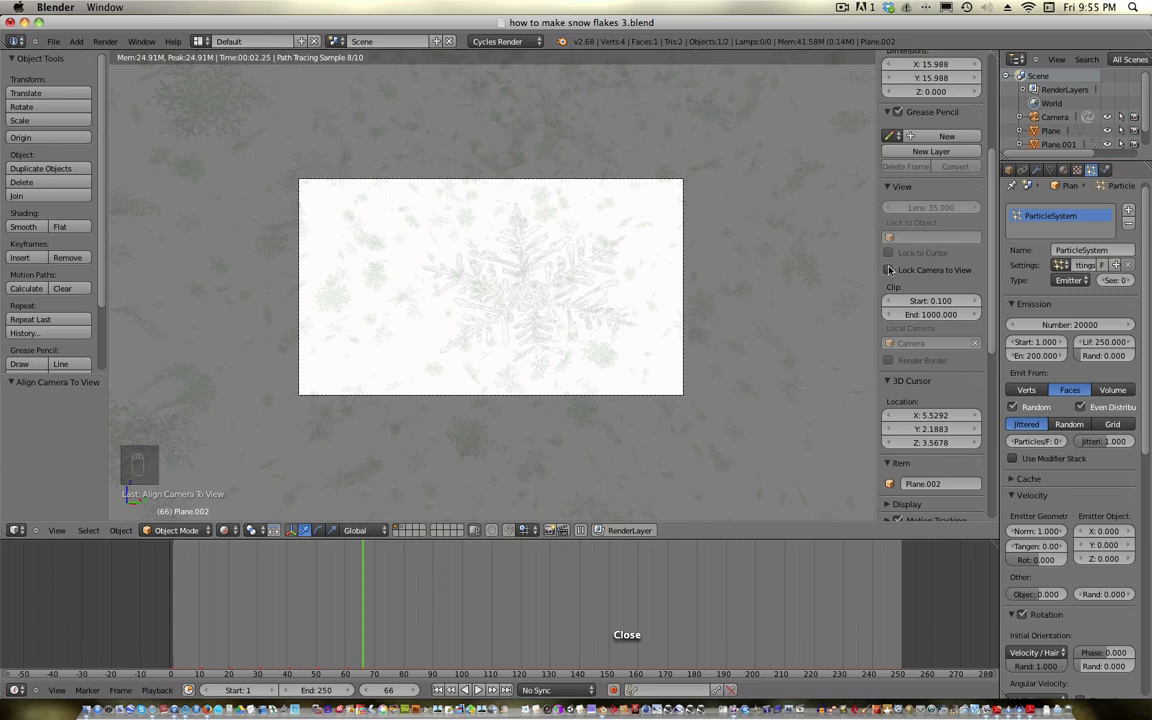
left_click(888, 270)
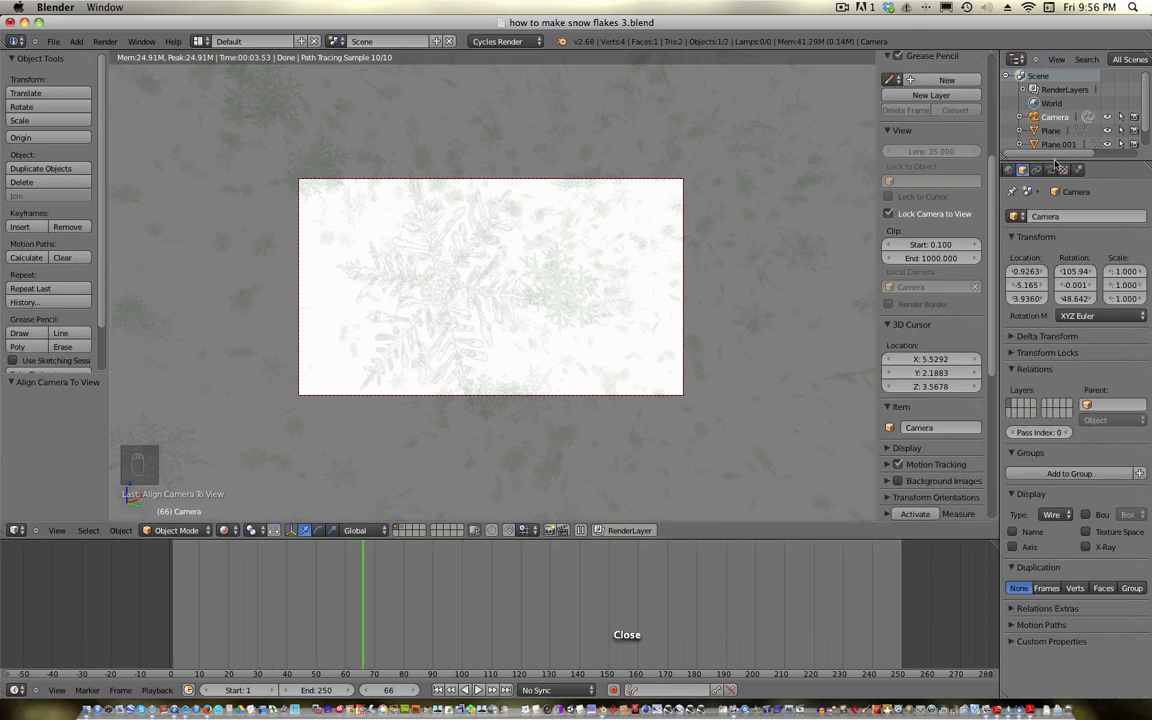
Enable camera depth of field with aperture f-stop 5.6 and focus distance 0.6.
left_click(1049, 169)
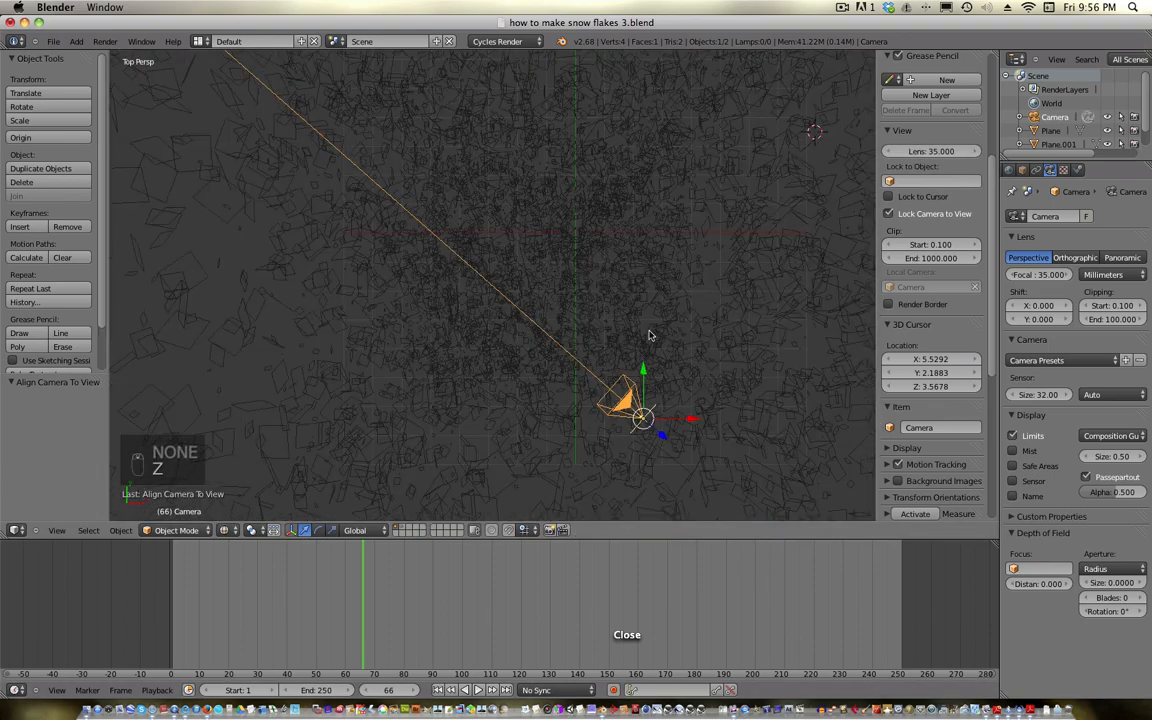
key("KP_0")
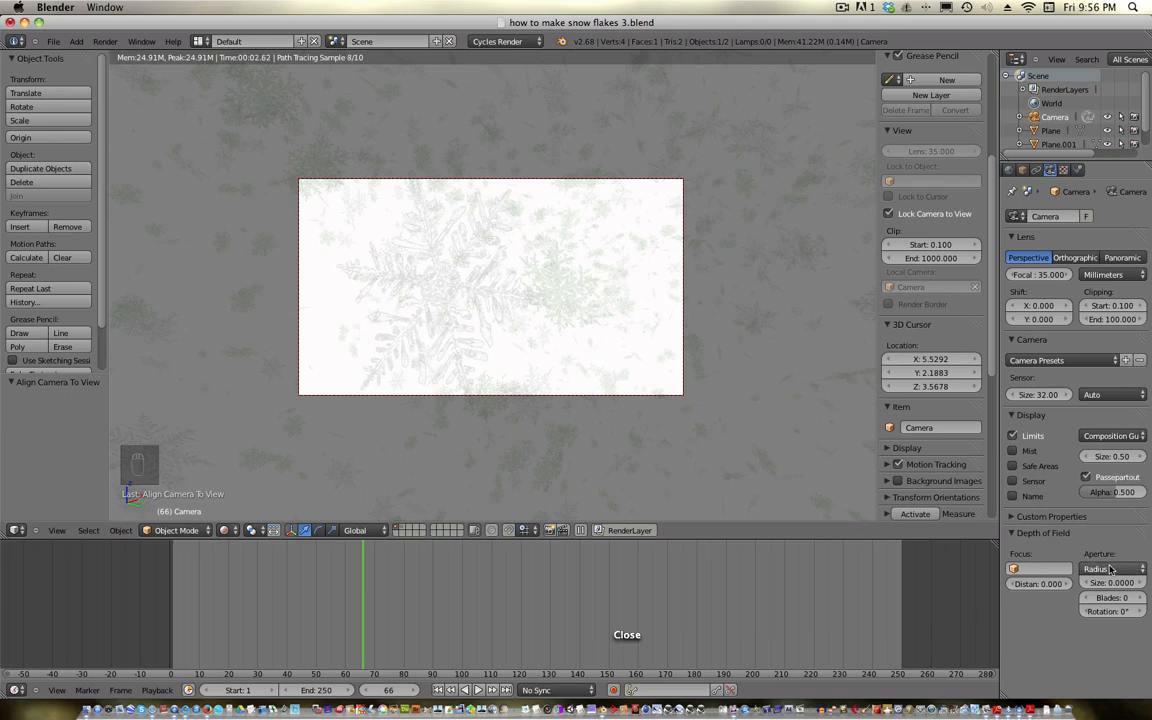
left_click(1110, 569)
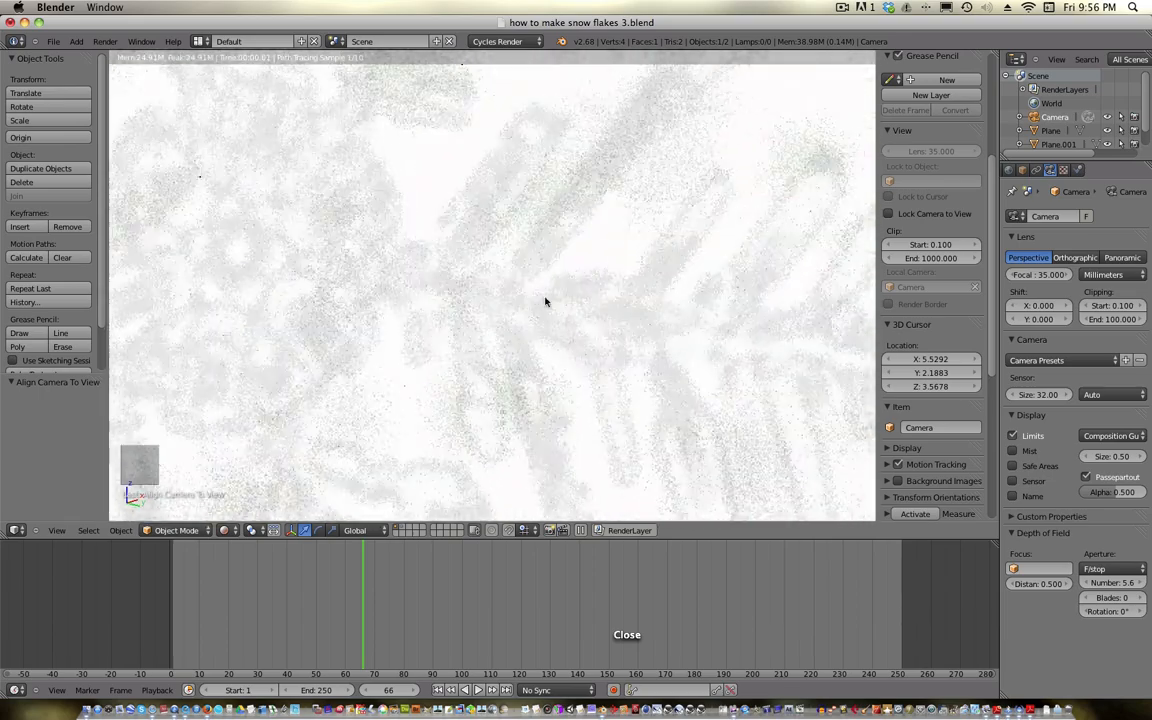
left_click(1038, 583)
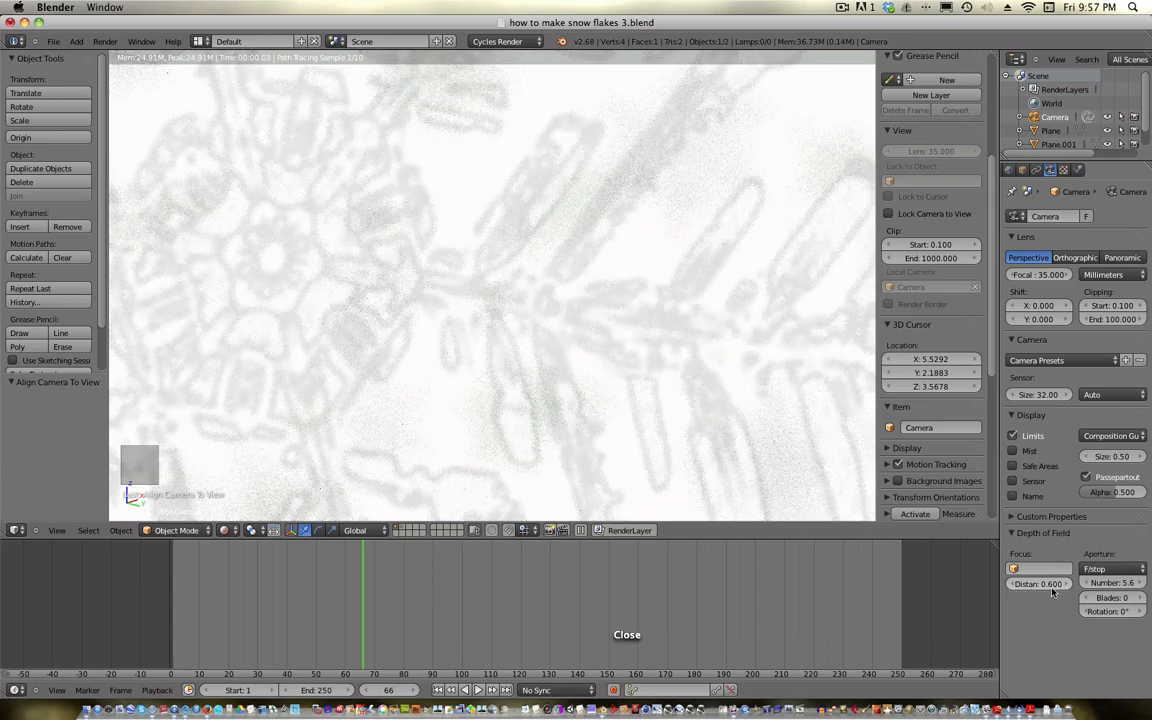
left_click(1068, 583)
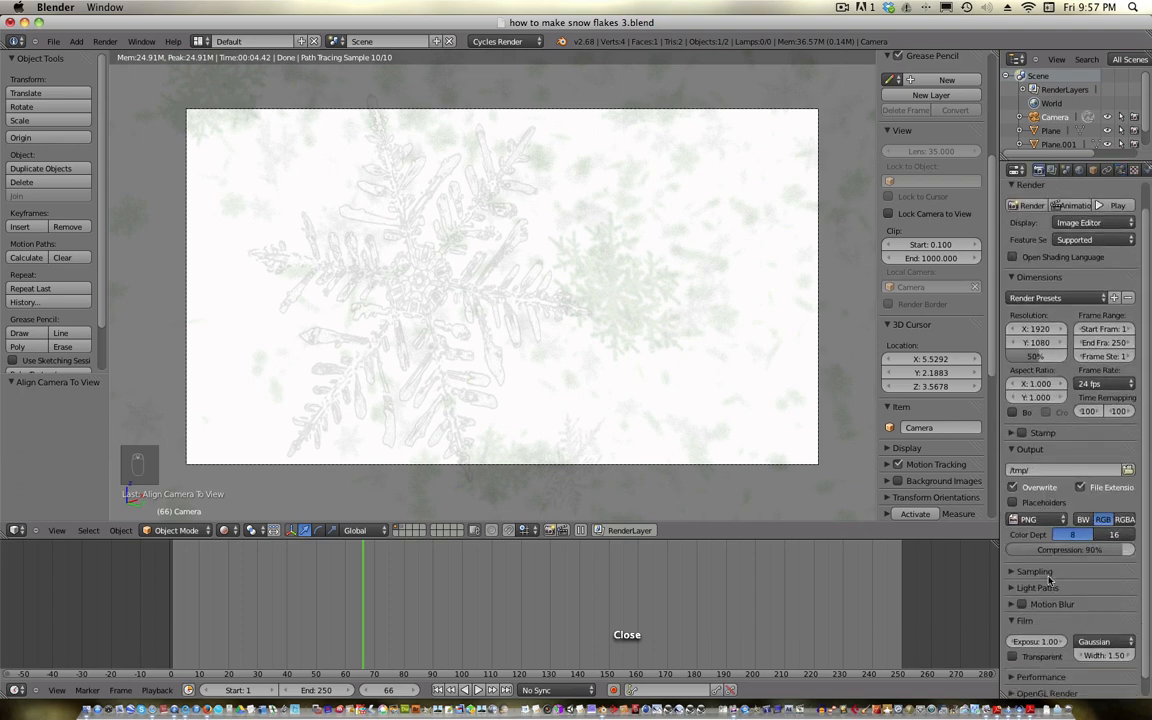
Render the final snowflake frame and change the lower area to the Node Editor.
left_click(1035, 571)
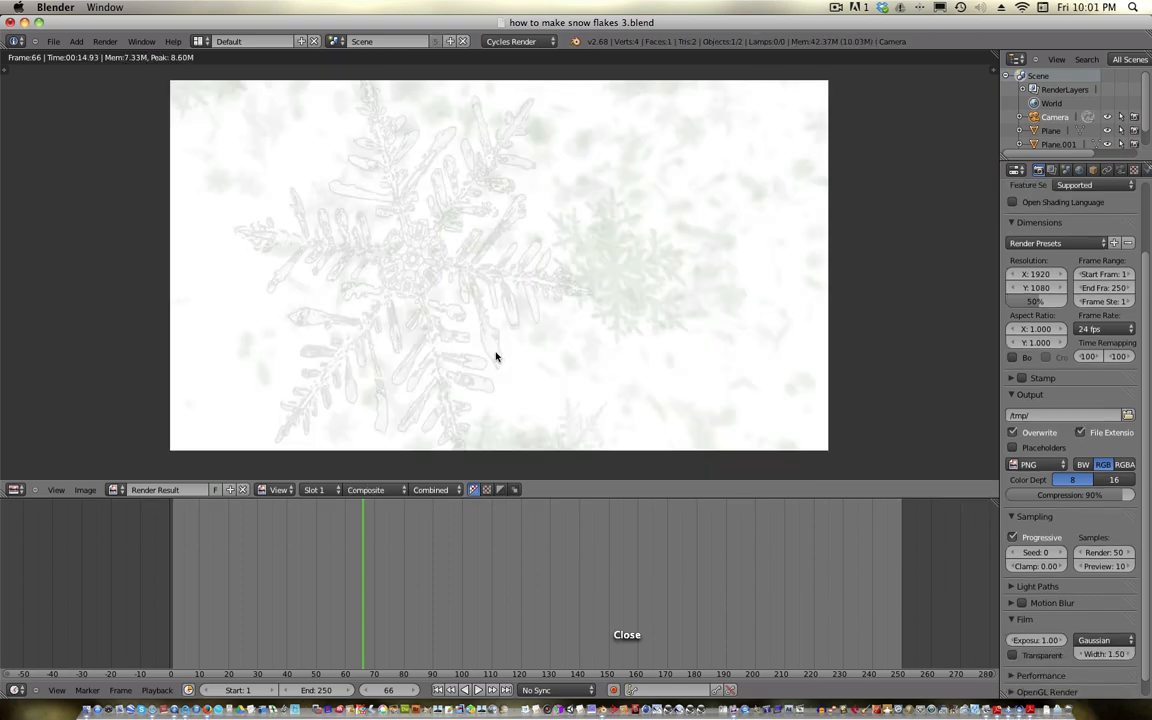
mouse_move(125, 587)
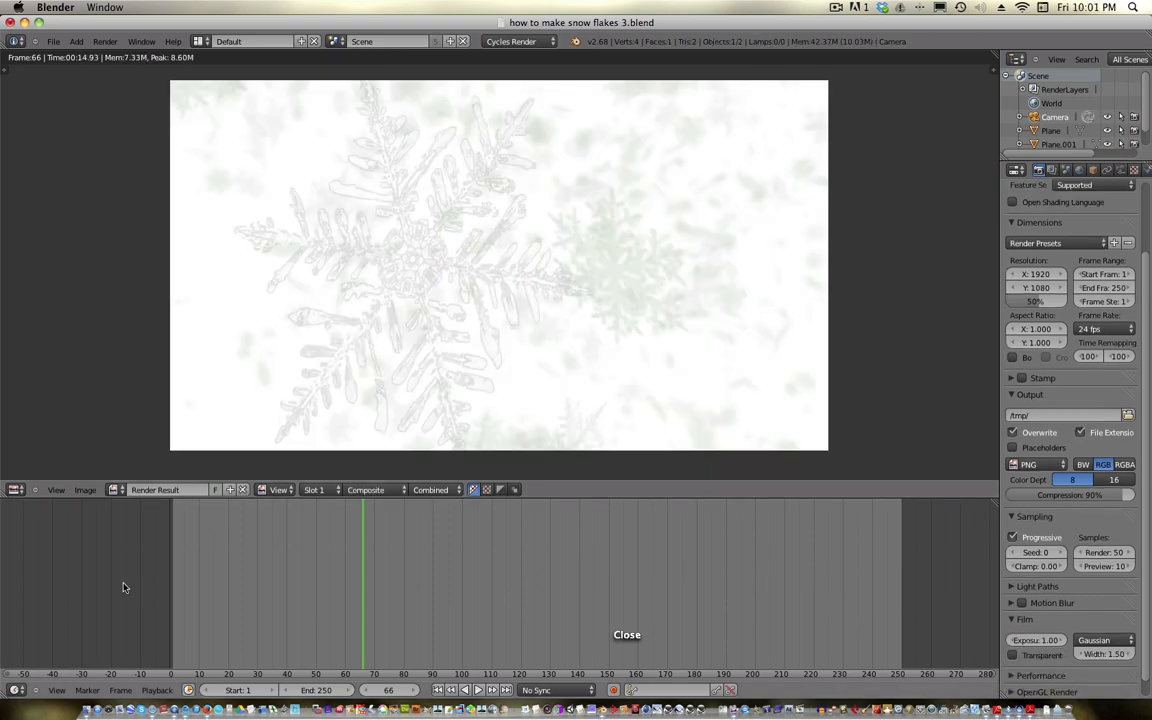
left_click(16, 489)
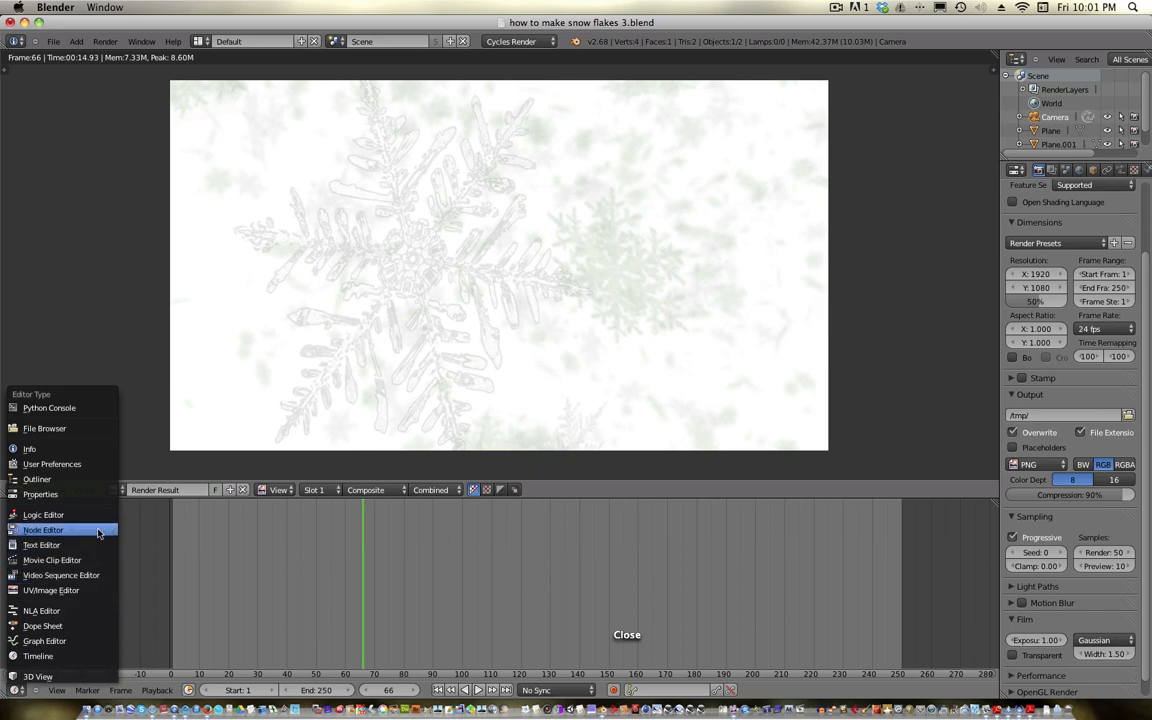
left_click(43, 529)
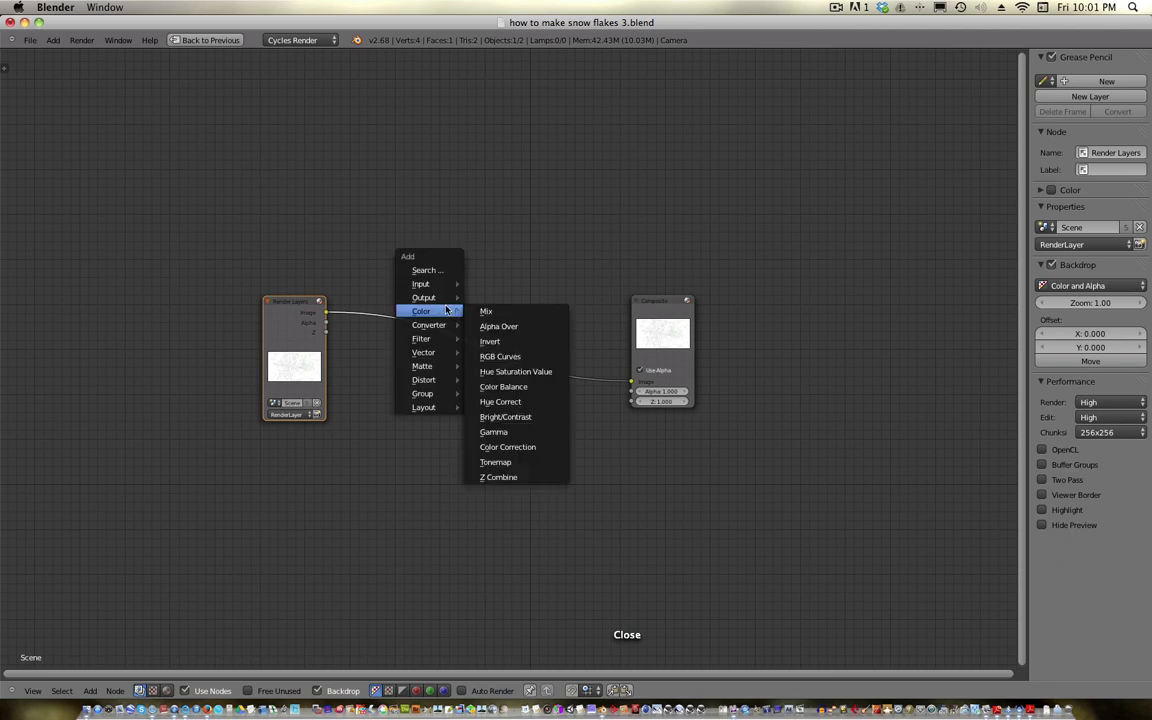
mouse_move(424, 297)
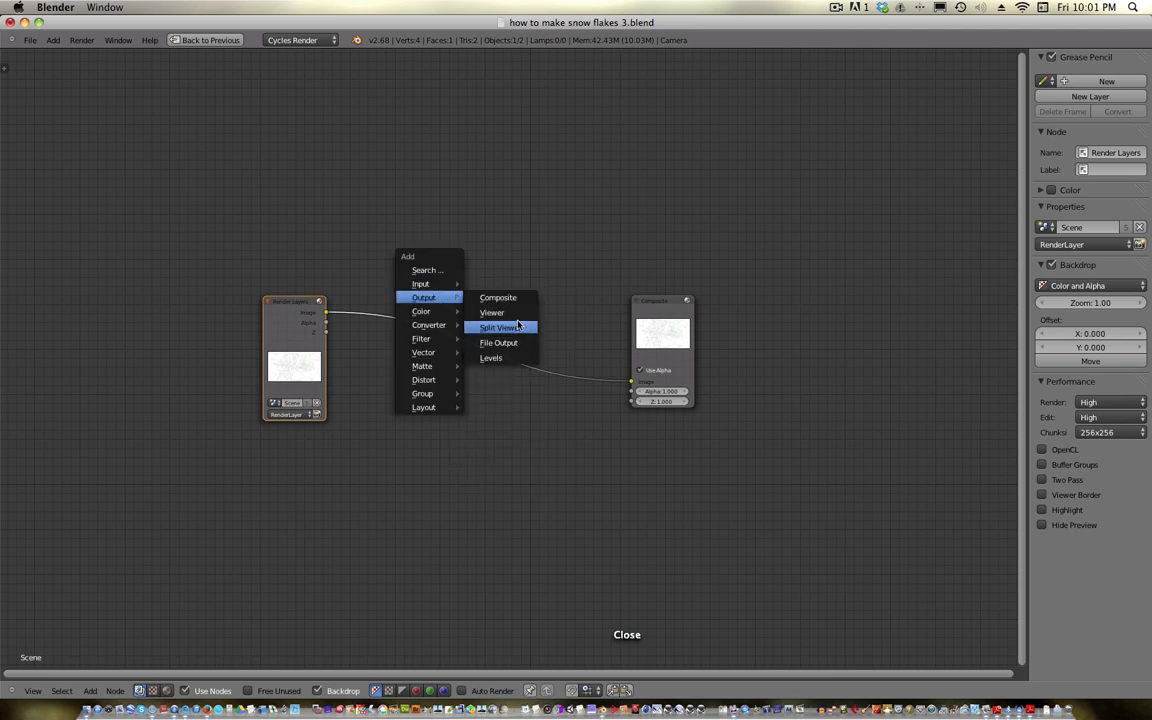
Add a Viewer node fed by the Render Layers image output.
left_click(491, 312)
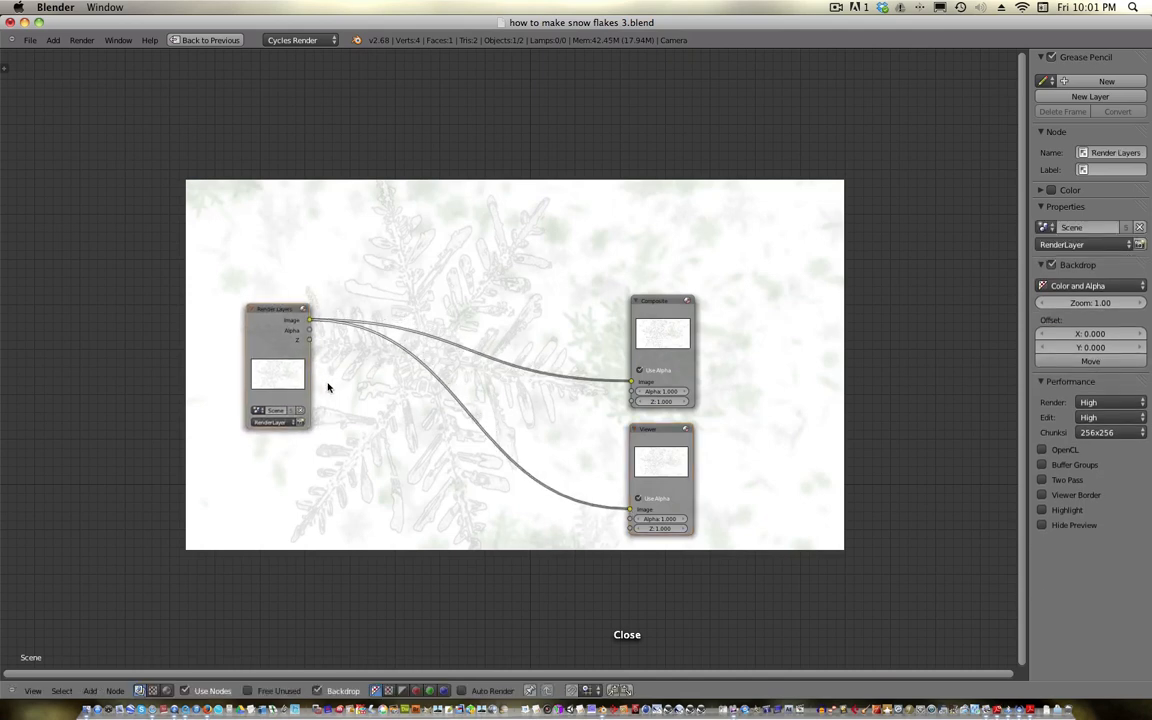
mouse_move(477, 415)
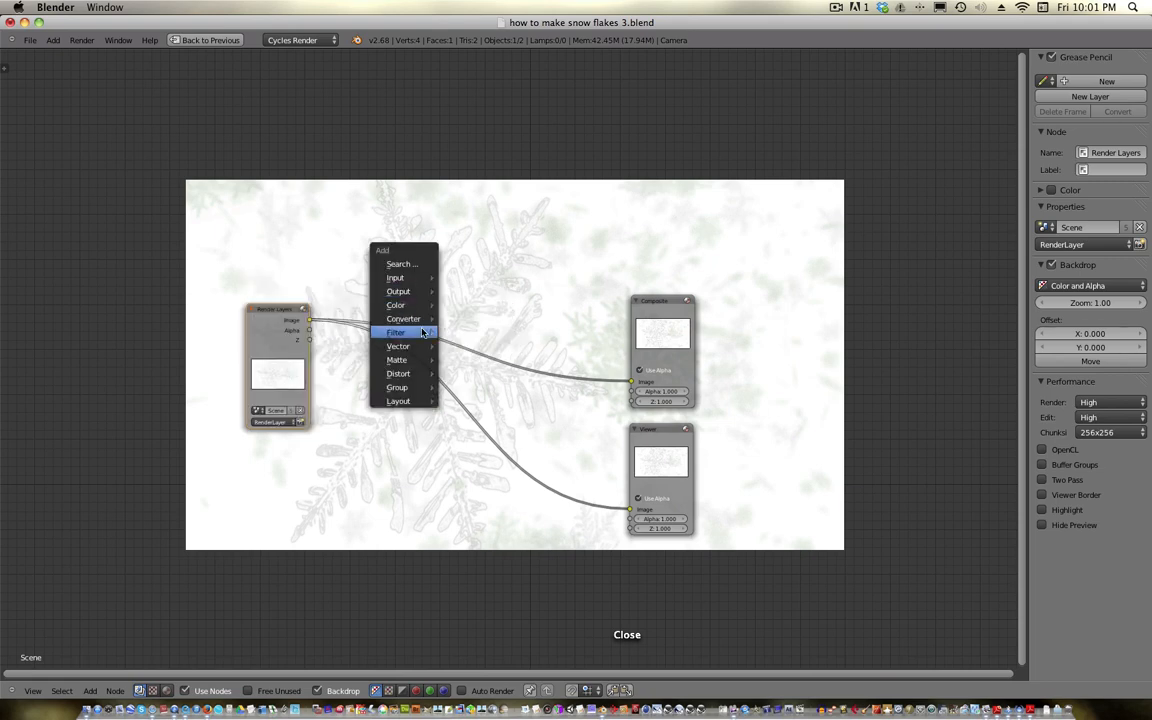
mouse_move(396, 305)
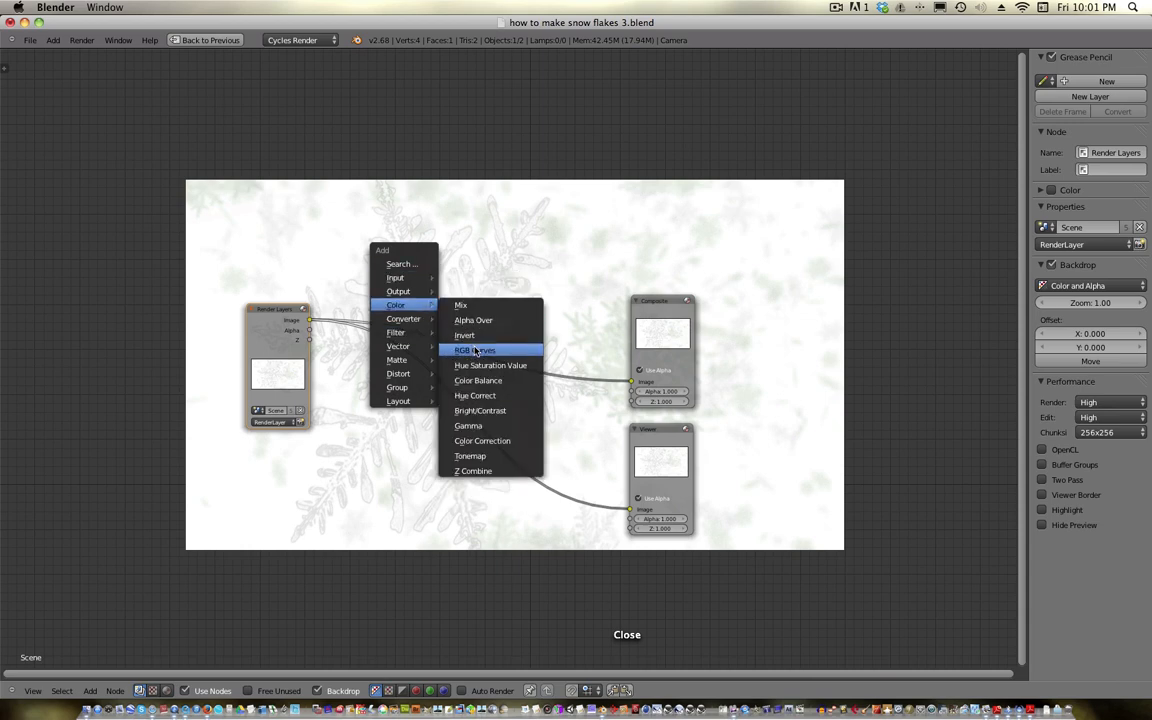
mouse_move(398, 373)
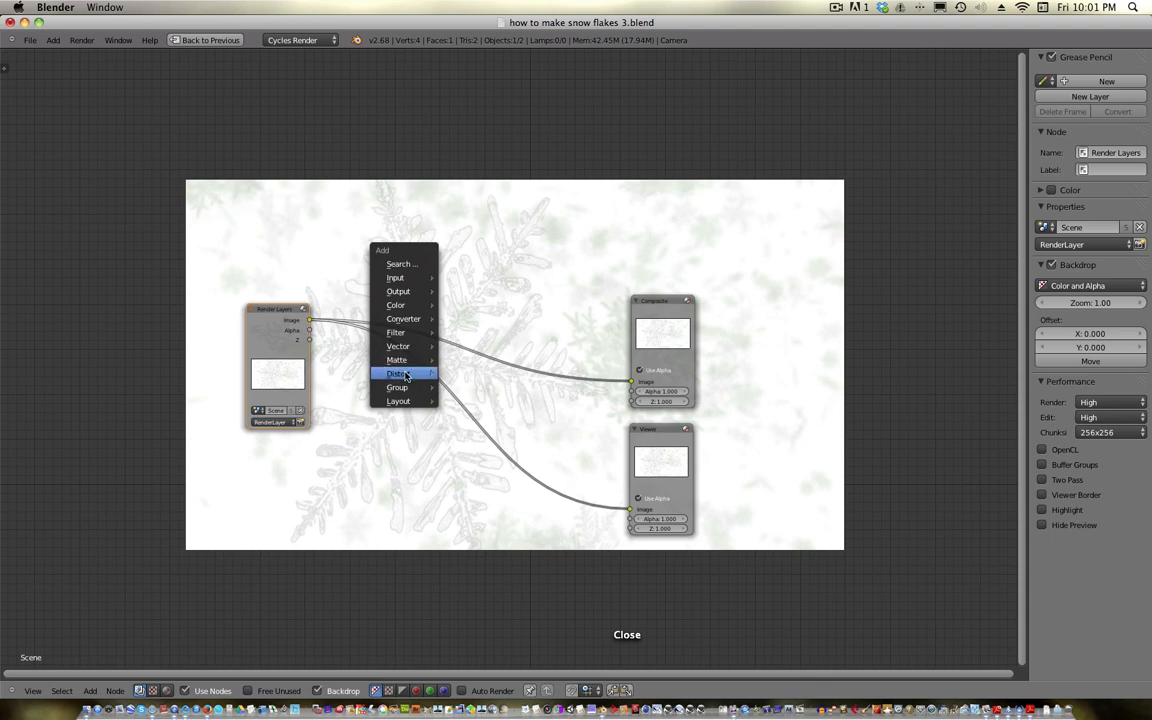
Add a Lens Distortion node at distort 1.0 feeding a Fast Gaussian Blur node.
left_click(398, 373)
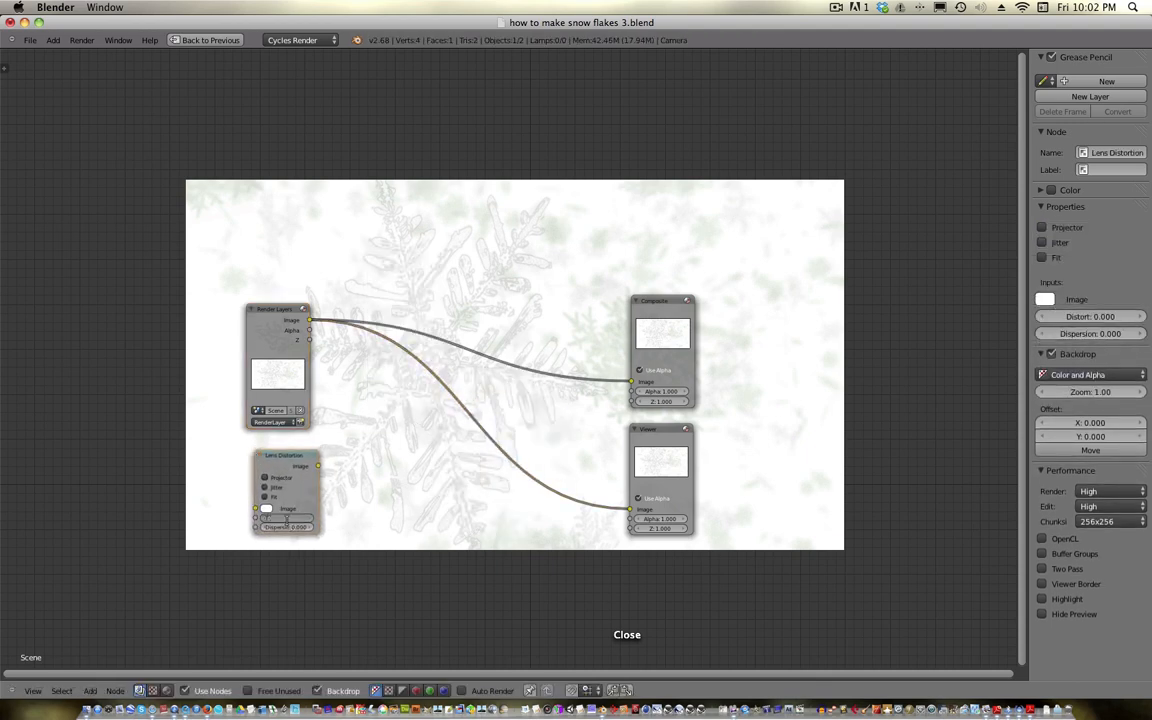
left_click(285, 518)
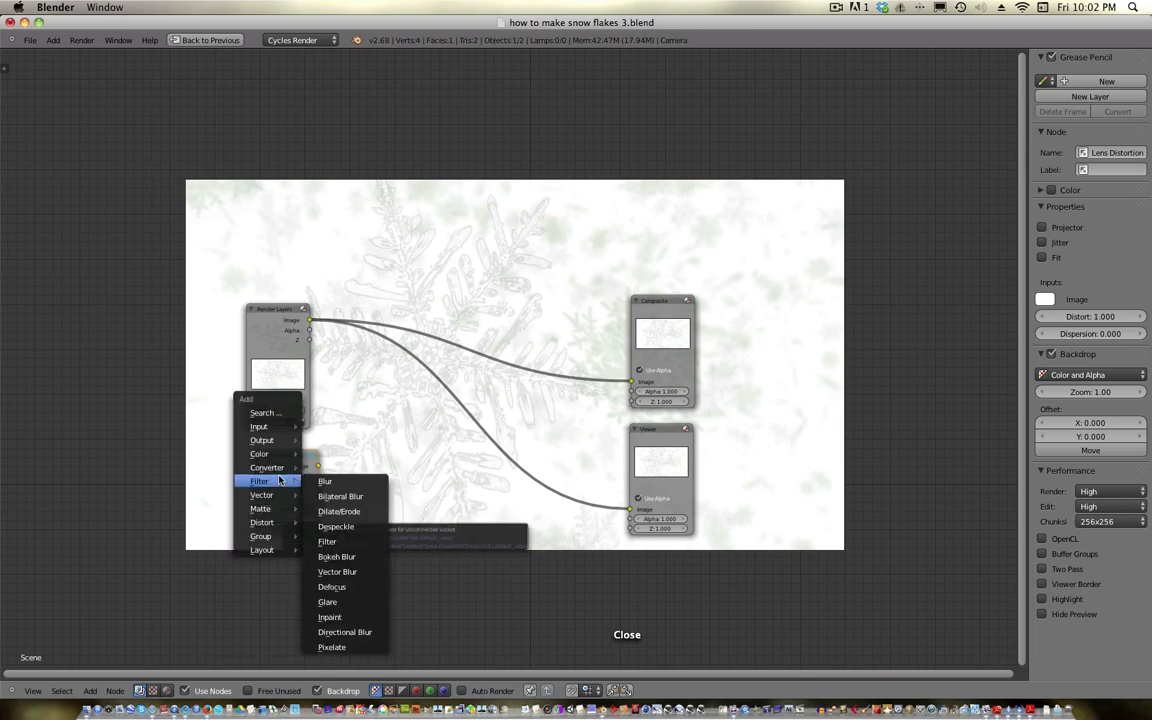
left_click(325, 481)
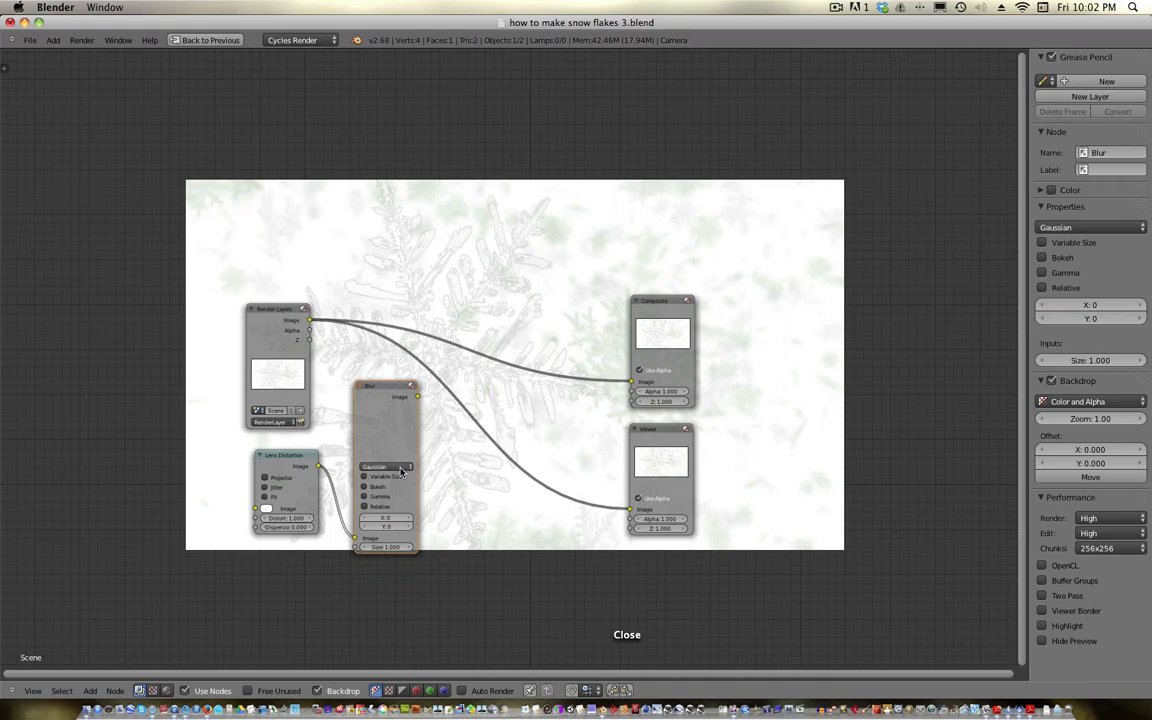
left_click(386, 467)
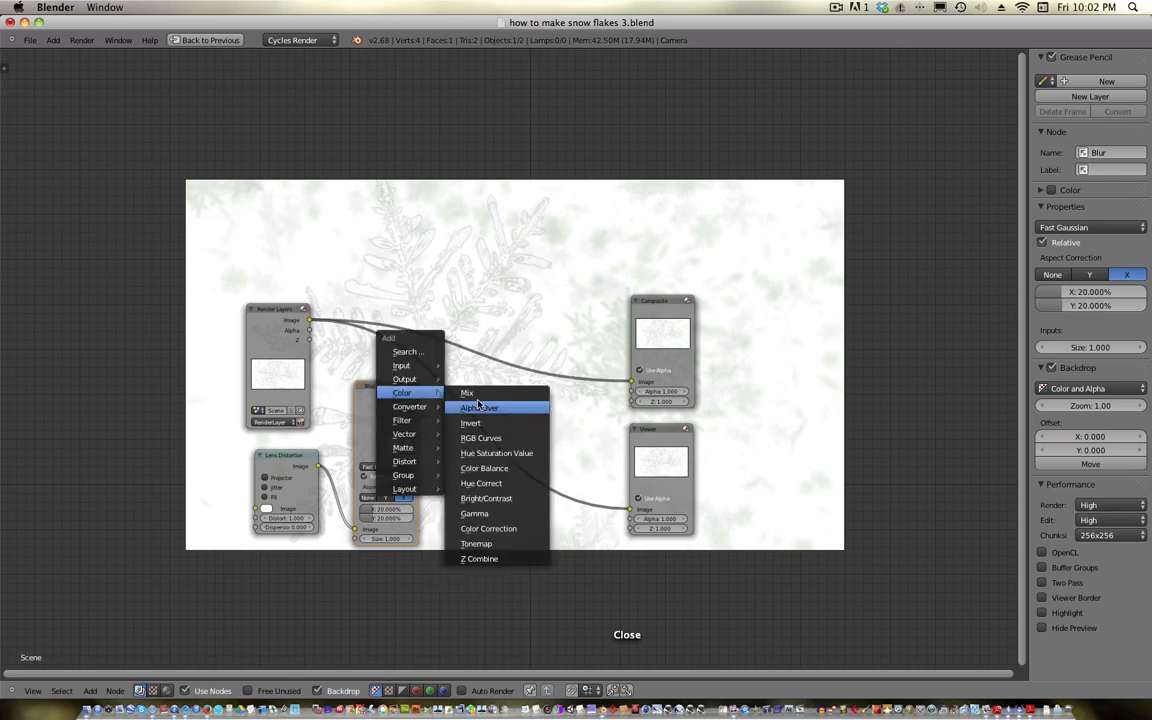
Add a Multiply Mix node at factor 0.6 joining Render Layers and Blur into Composite.
left_click(466, 392)
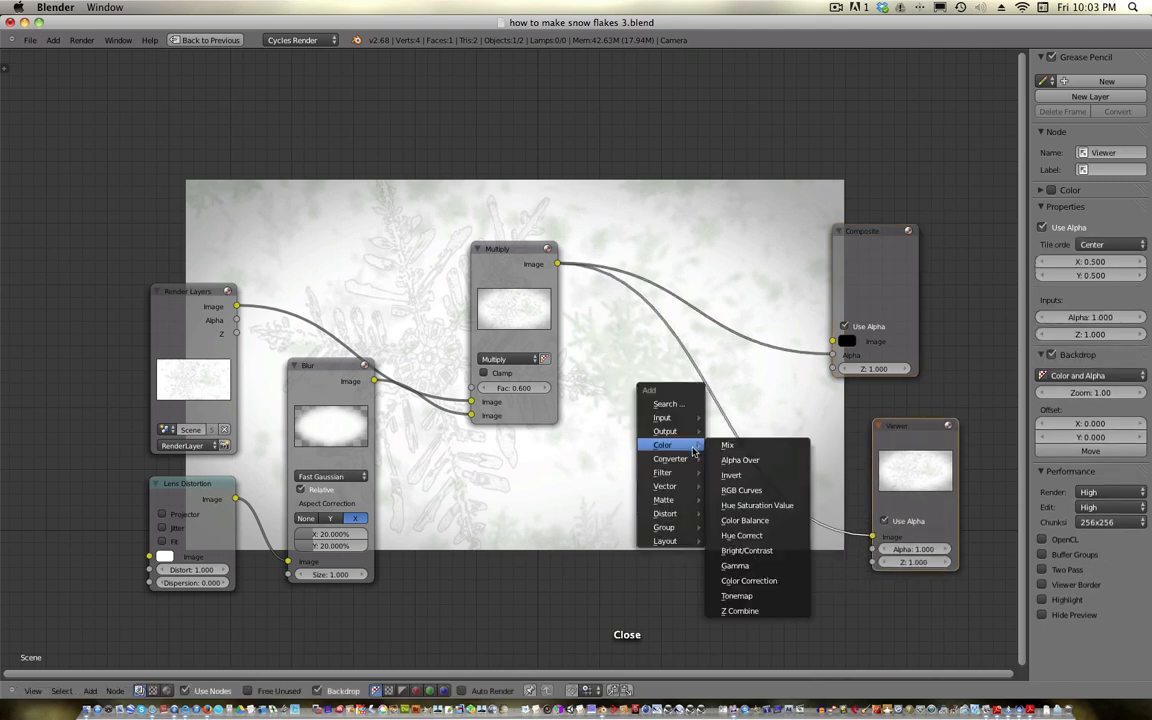
mouse_move(741, 490)
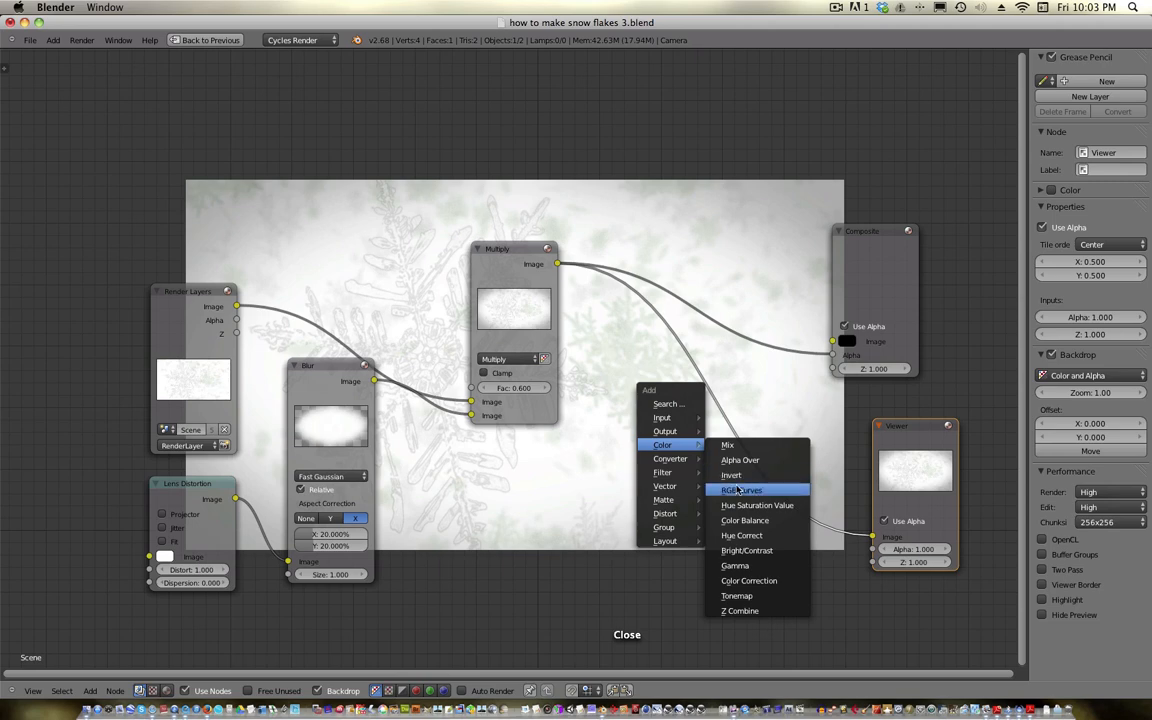
Insert an RGB Curves node before Composite and bend its curve down to darken midtones.
left_click(741, 490)
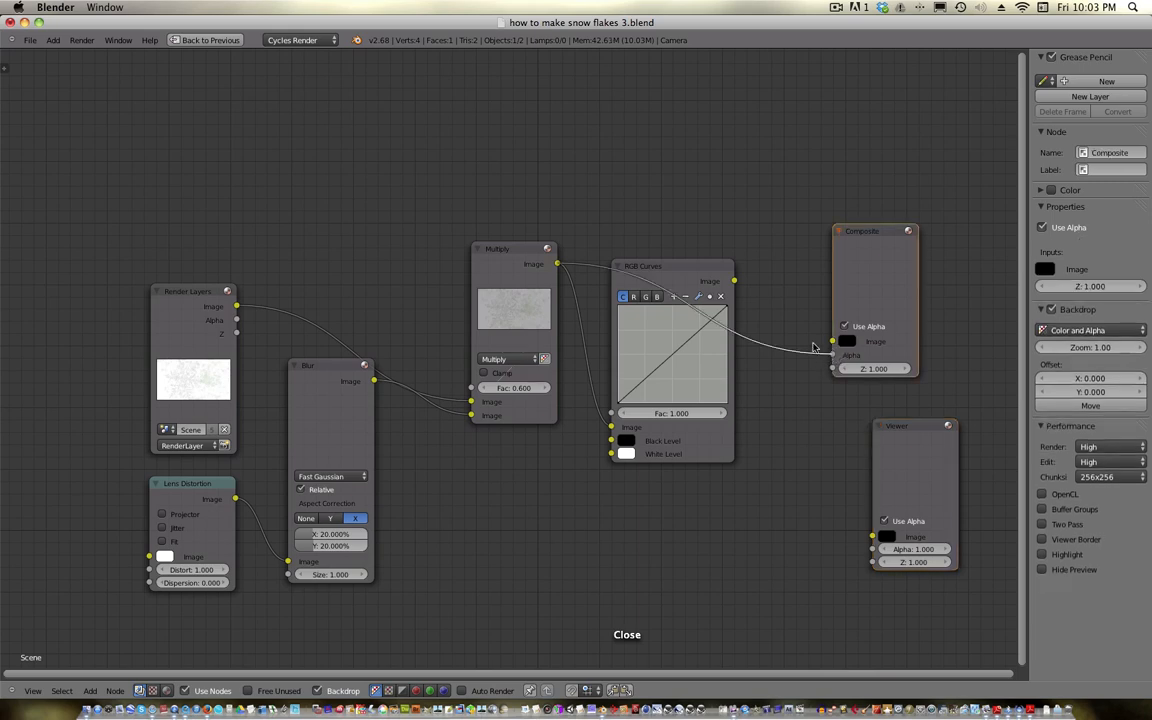
left_click(643, 266)
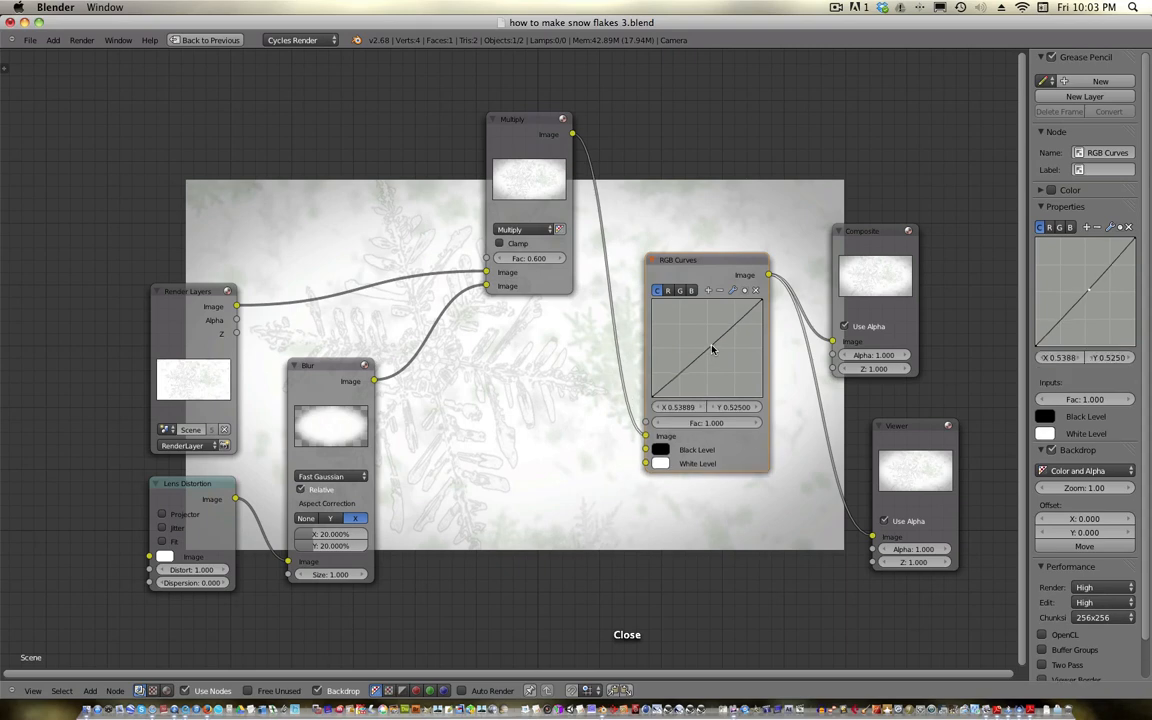
left_click_drag(716, 355, 716, 350)
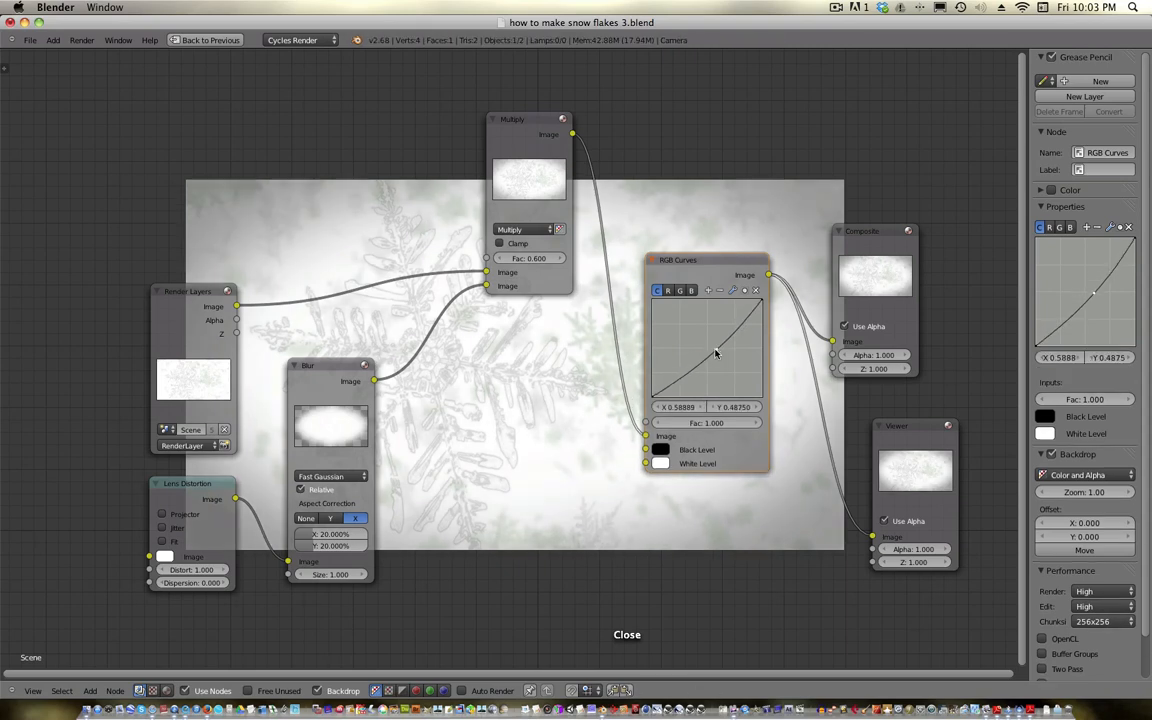
left_click_drag(730, 330, 718, 358)
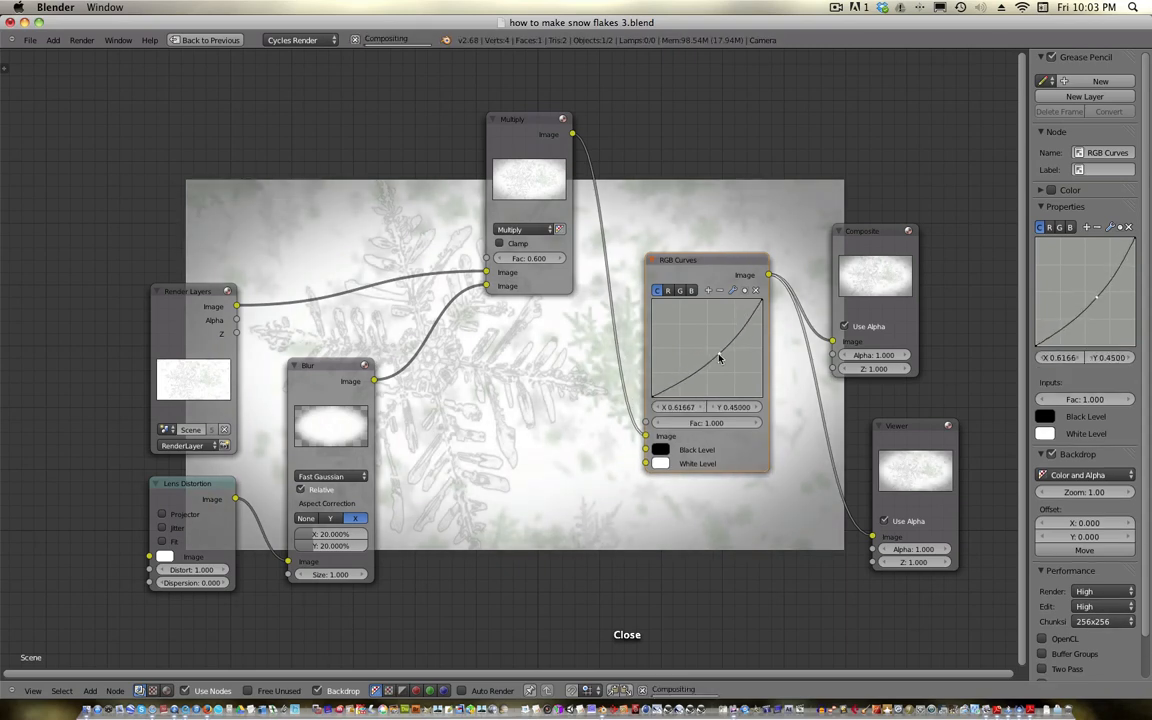
left_click_drag(720, 358, 722, 356)
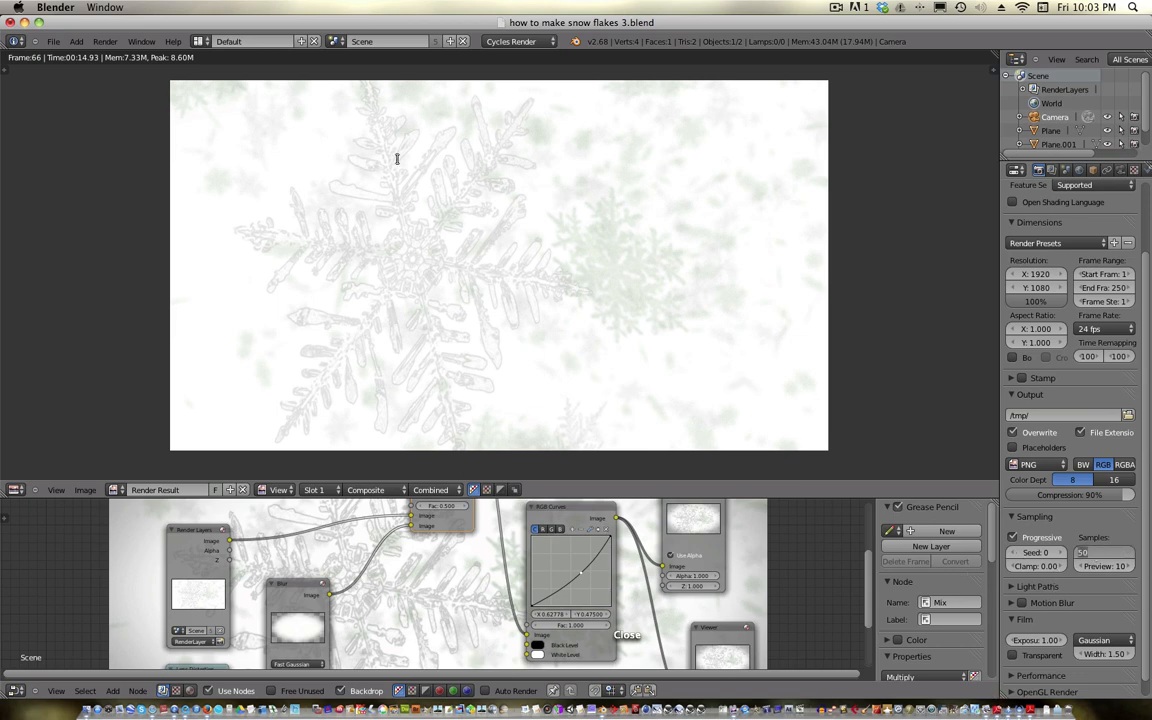
mouse_move(308, 206)
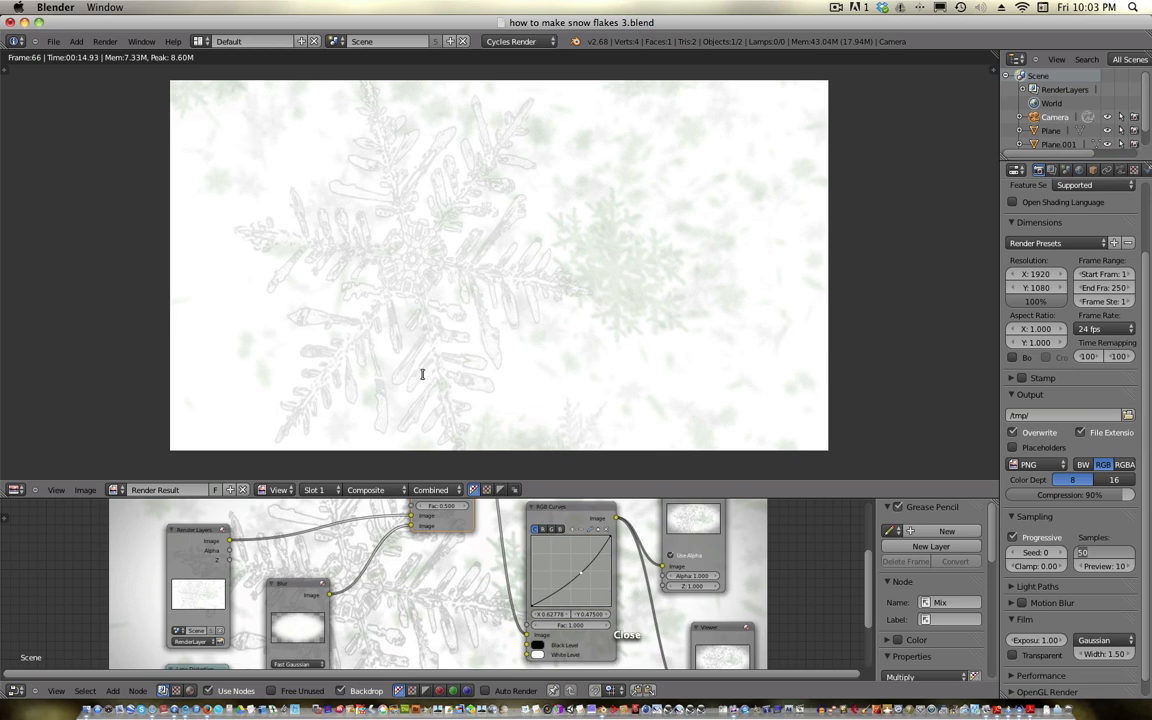
mouse_move(408, 301)
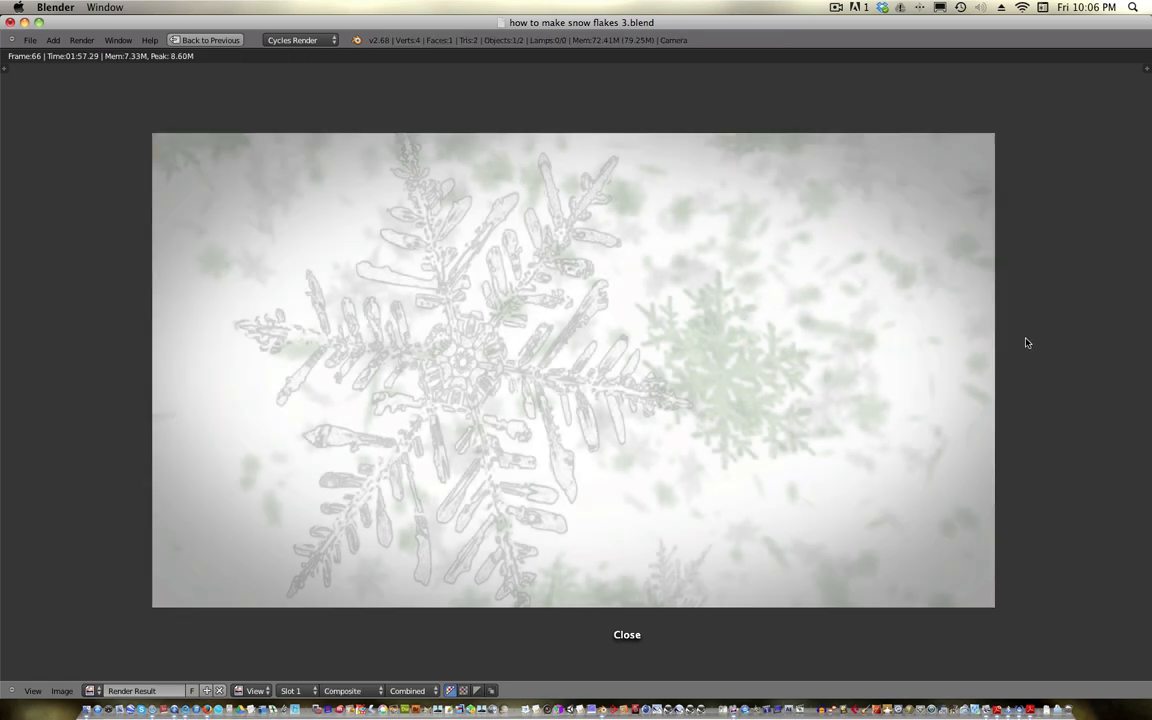
mouse_move(617, 333)
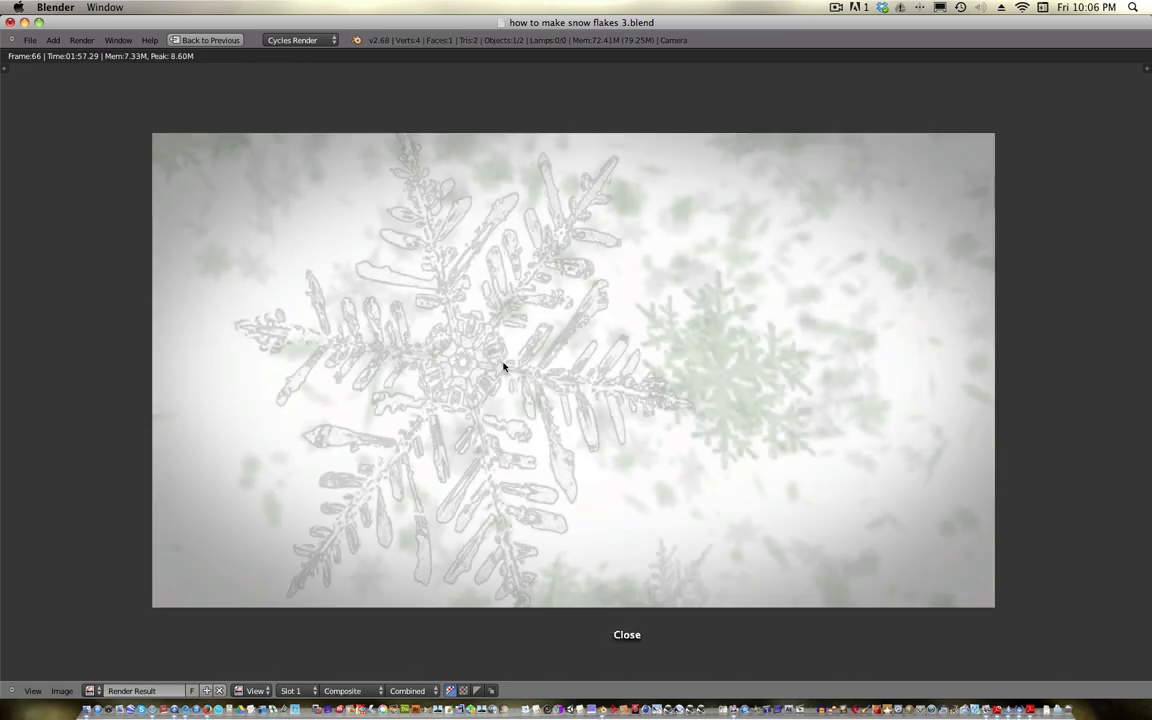
mouse_move(575, 332)
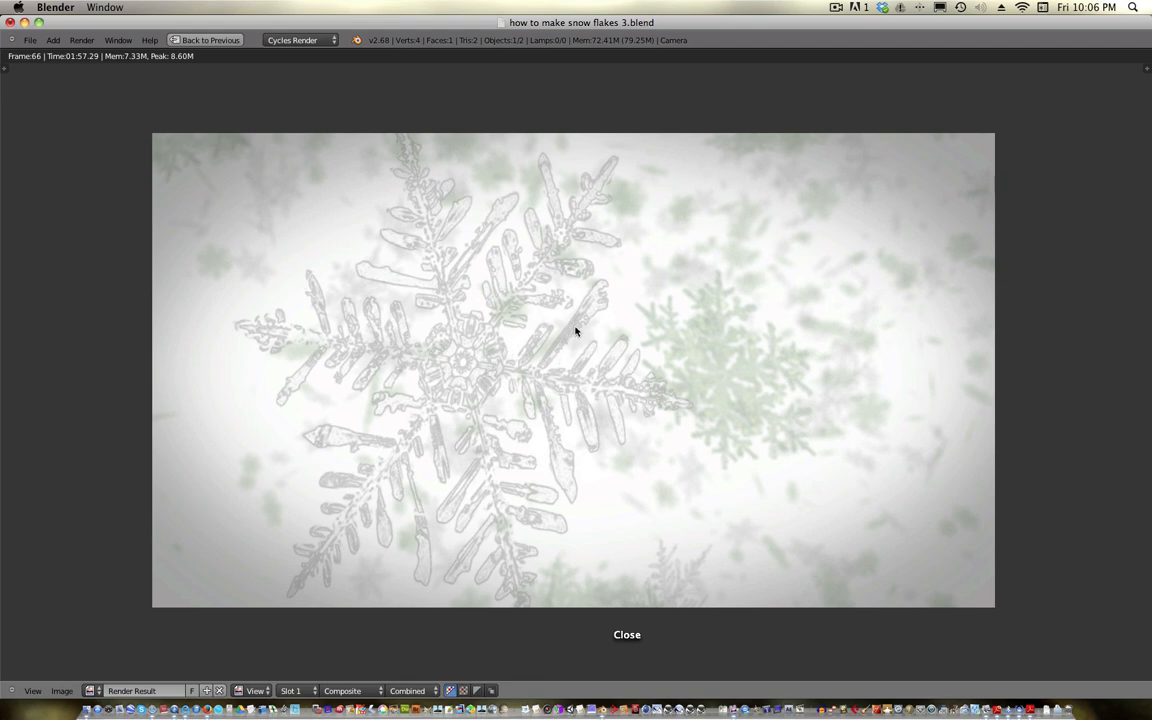
mouse_move(304, 474)
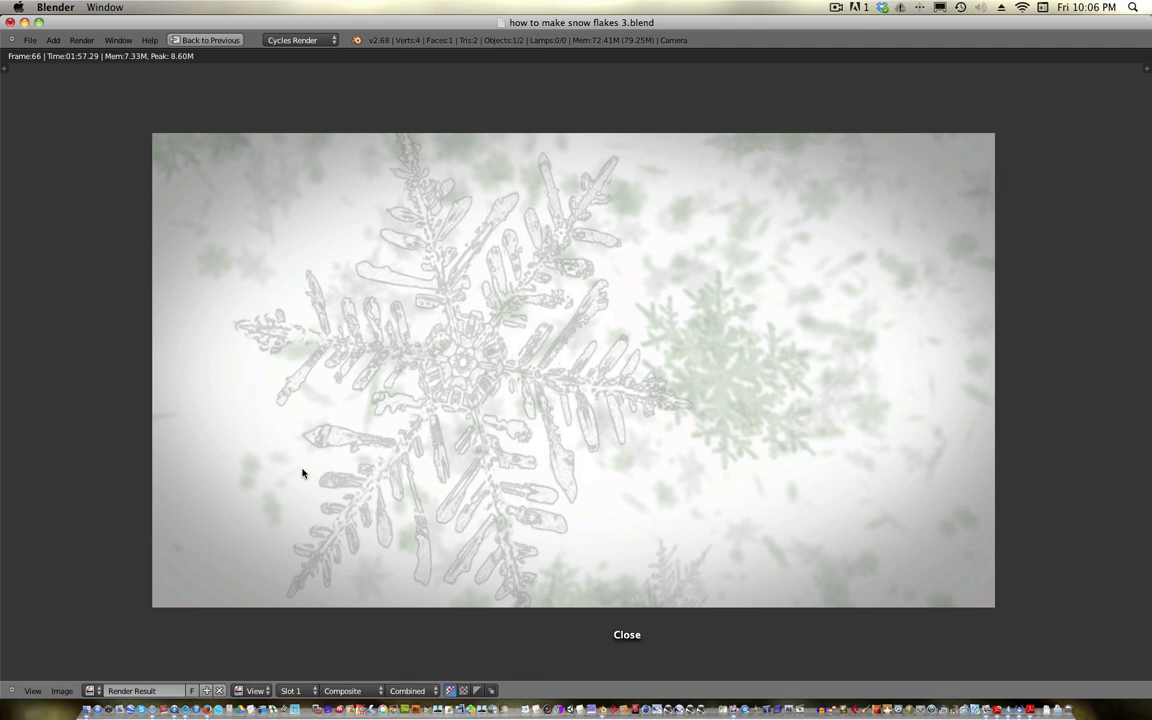
mouse_move(1020, 270)
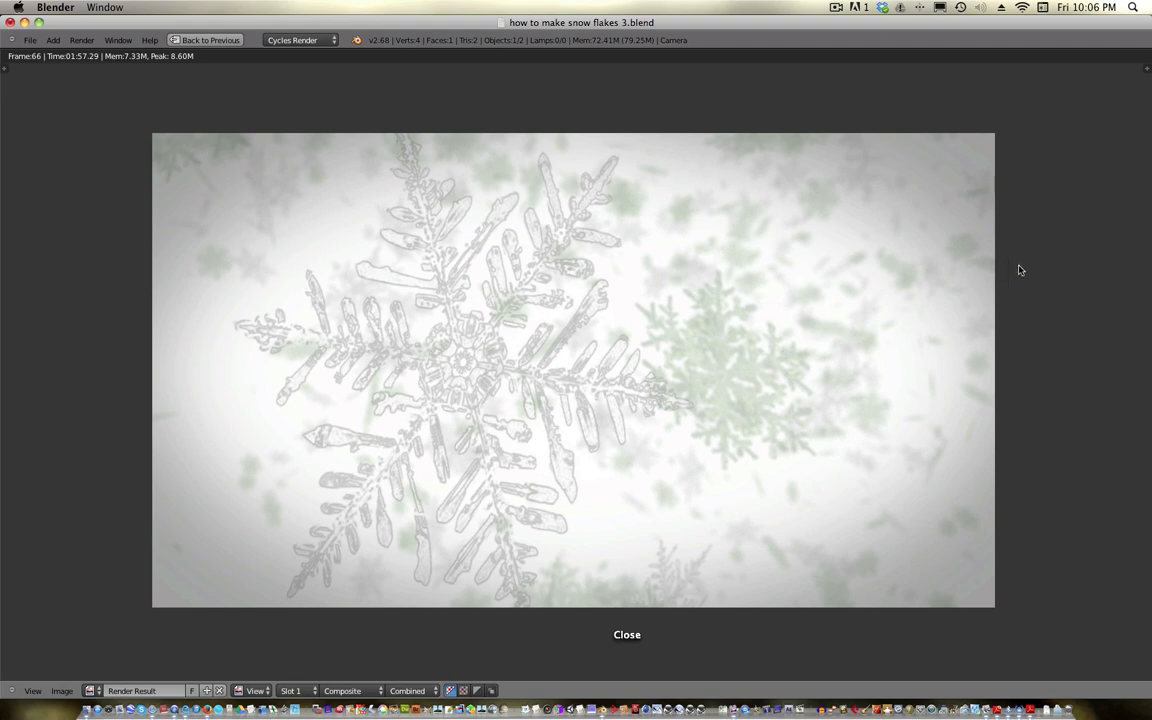
mouse_move(862, 378)
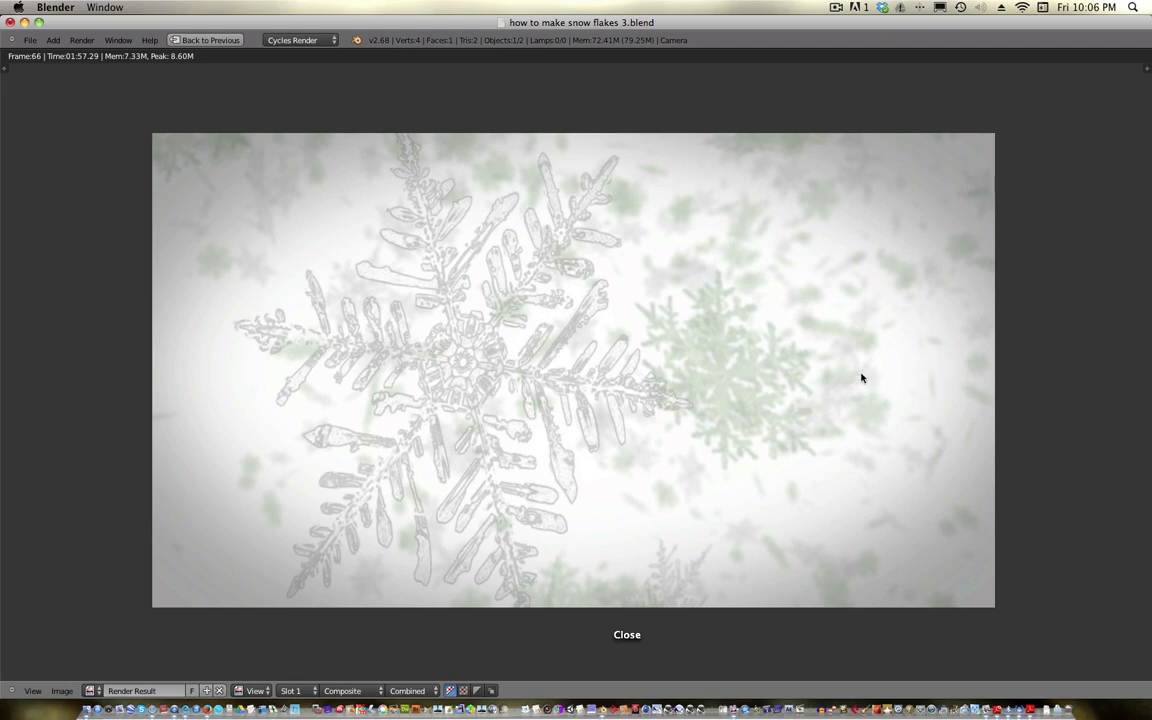
mouse_move(863, 411)
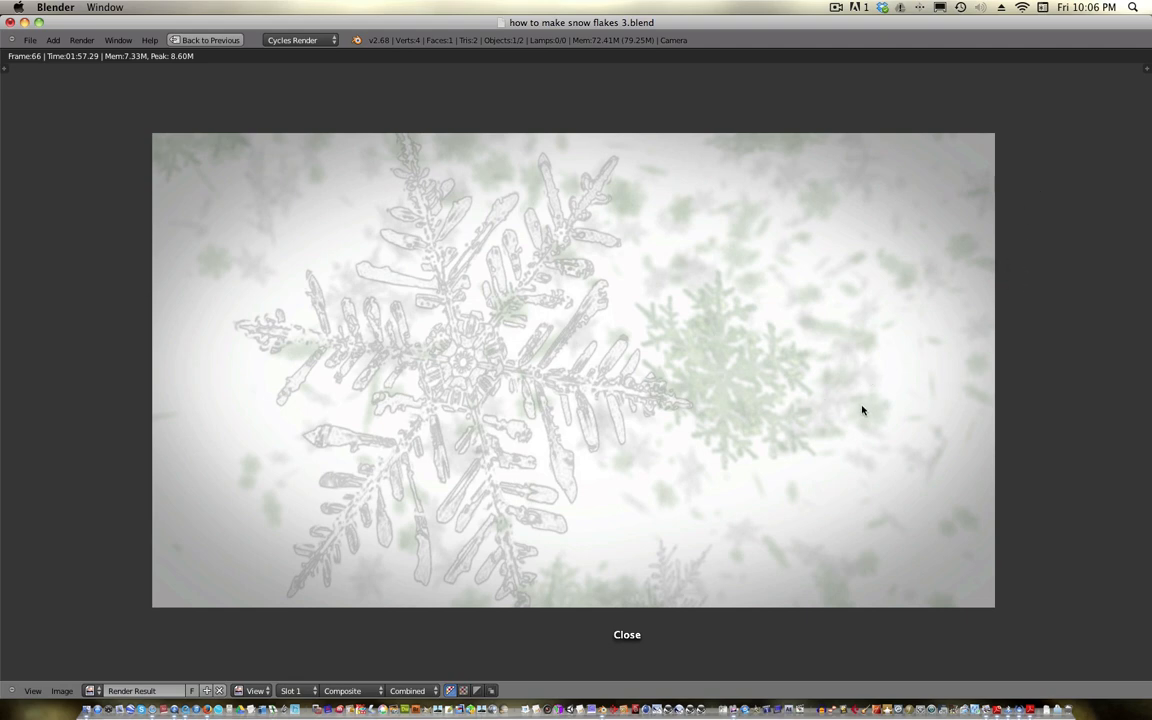
mouse_move(863, 405)
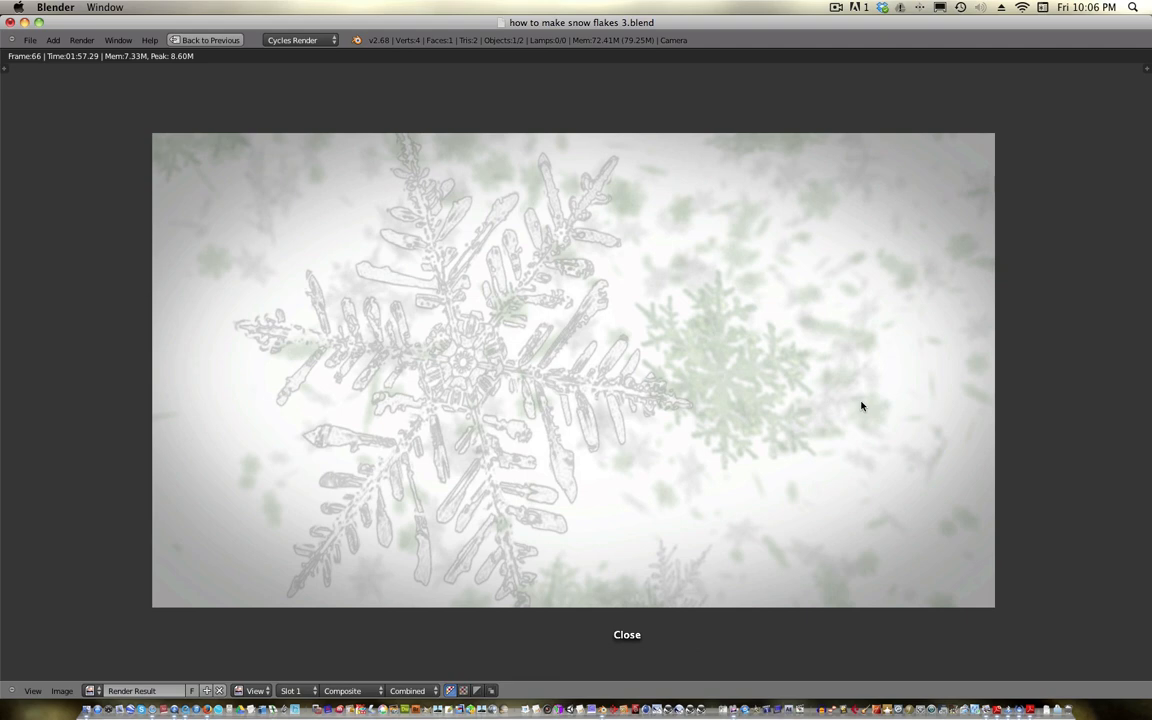
mouse_move(823, 368)
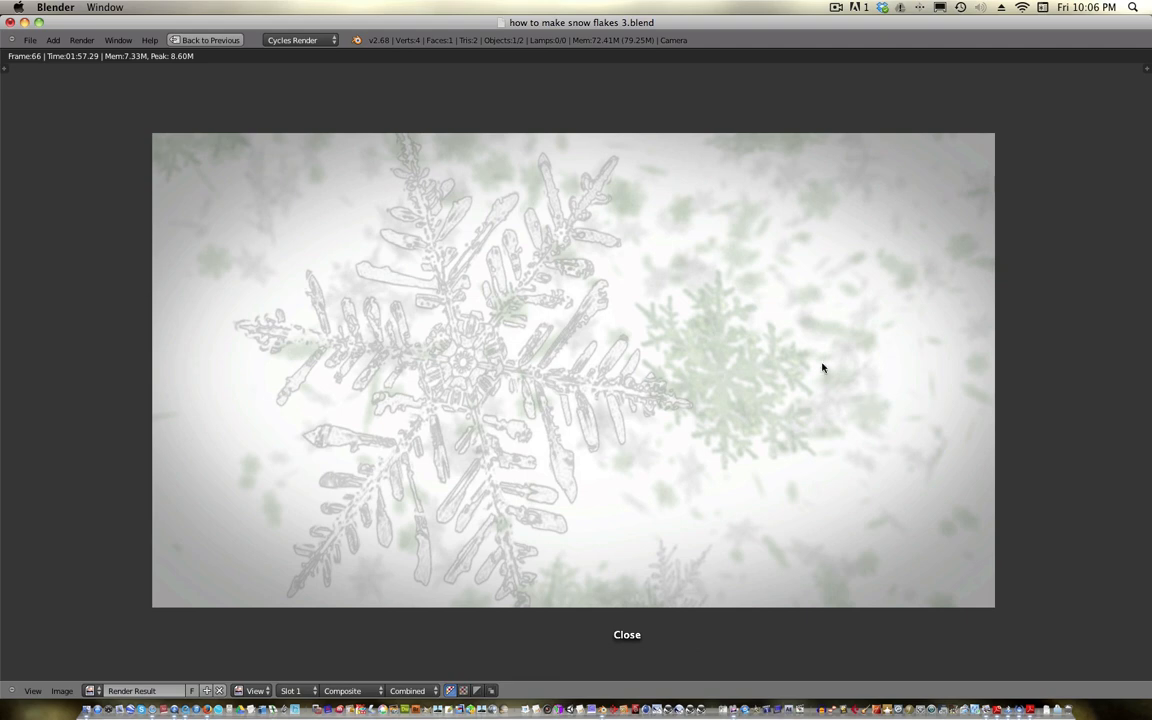
mouse_move(750, 349)
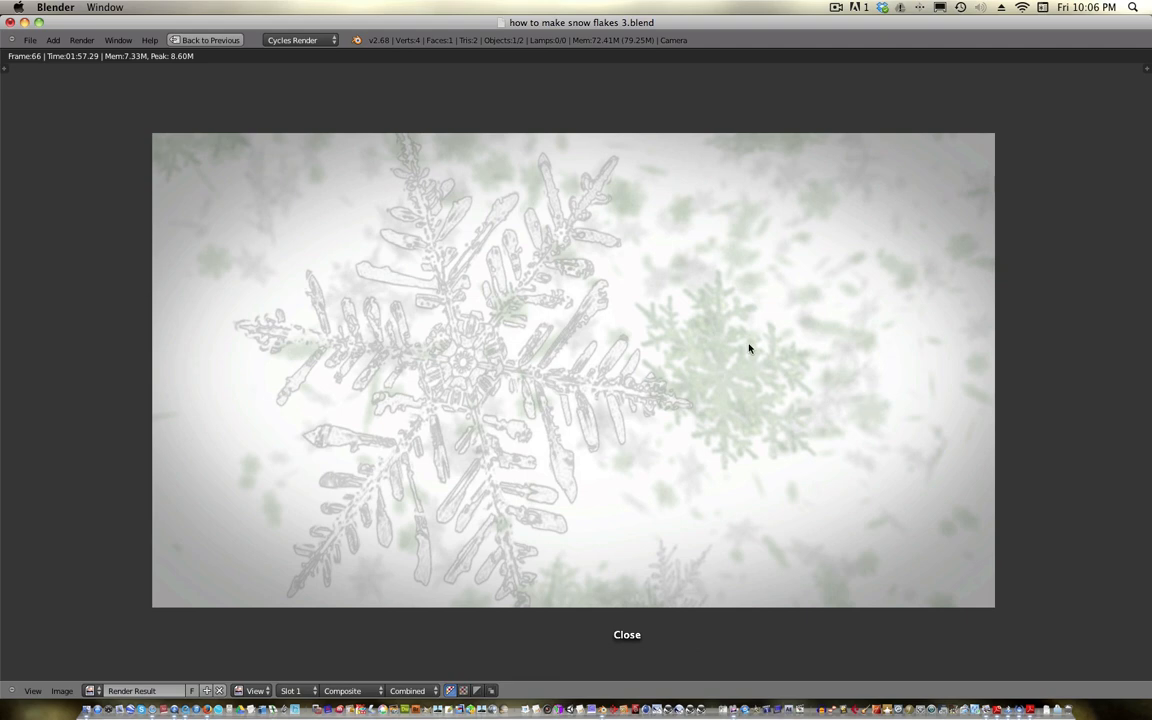
mouse_move(824, 337)
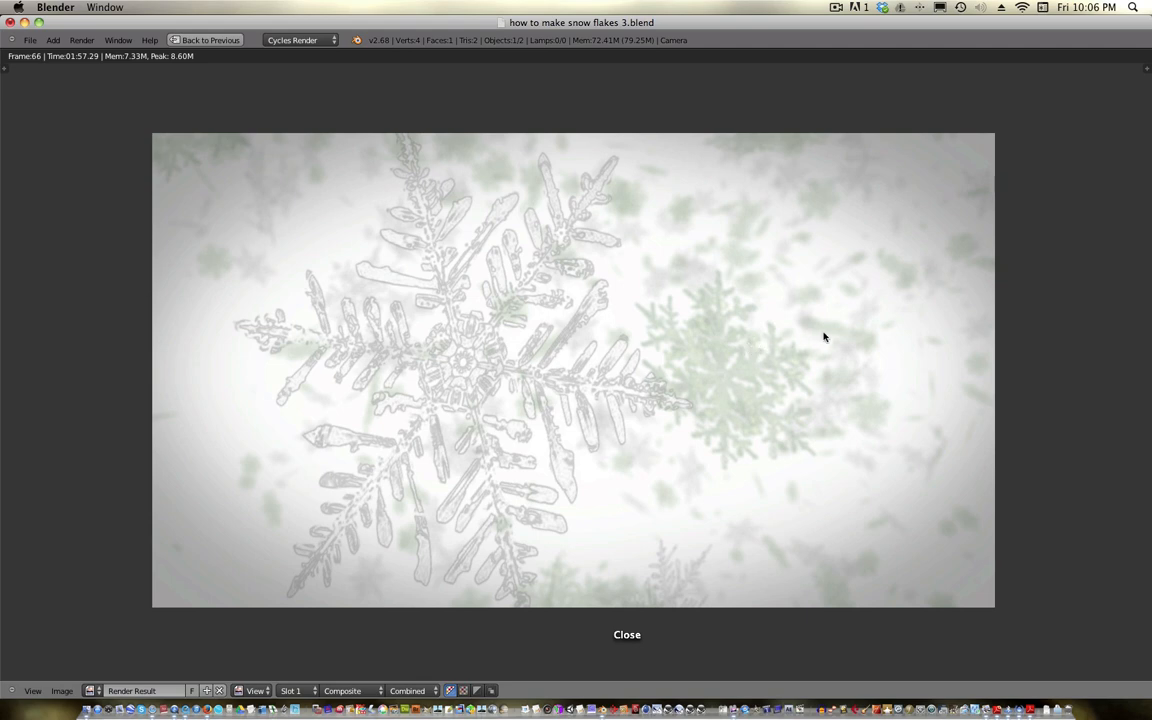
mouse_move(1020, 275)
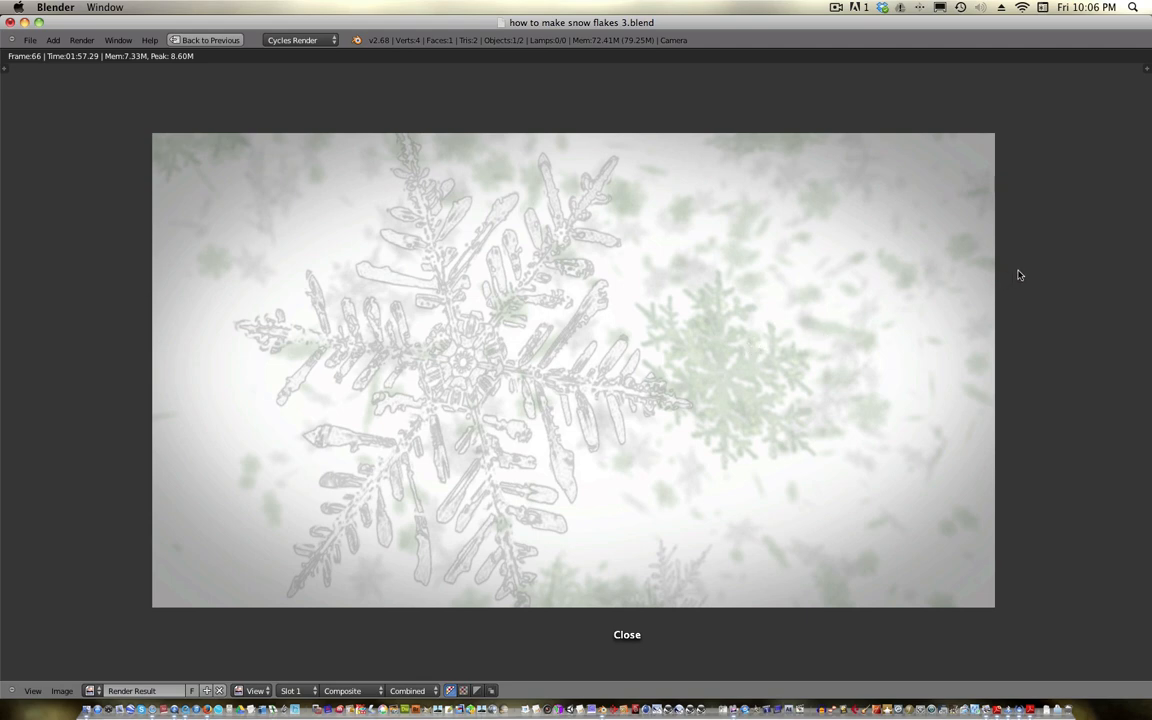
mouse_move(1080, 274)
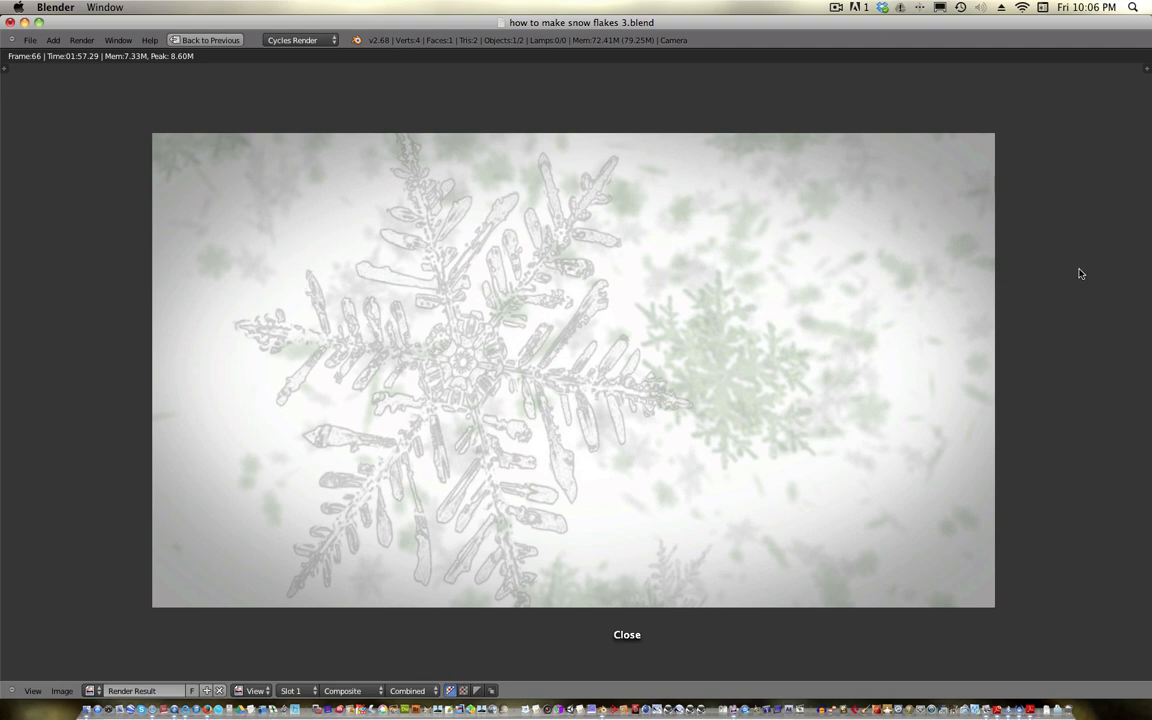
mouse_move(1036, 180)
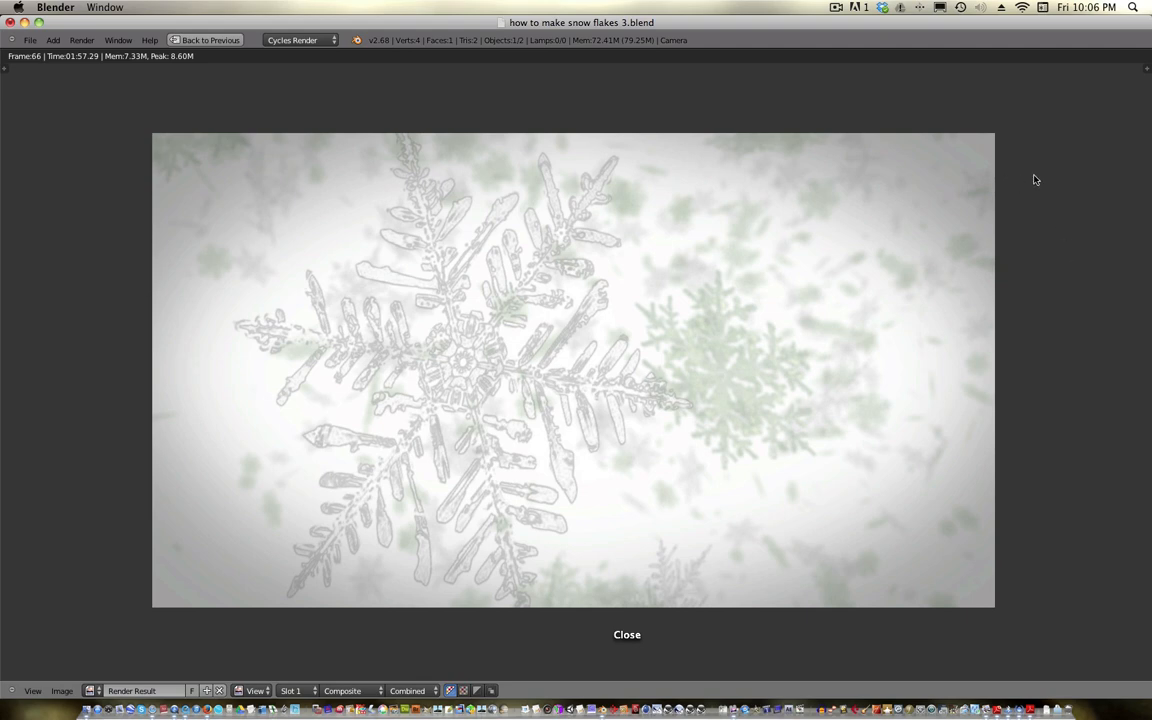